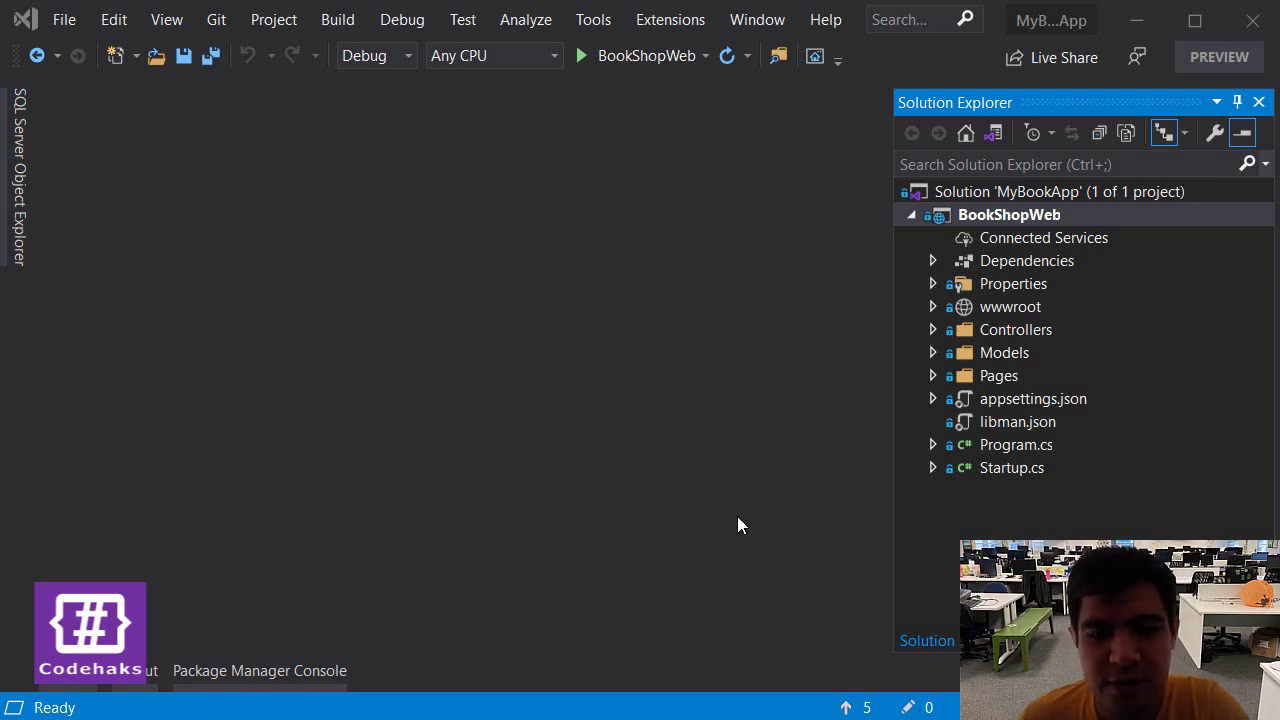
mouse_move(740, 506)
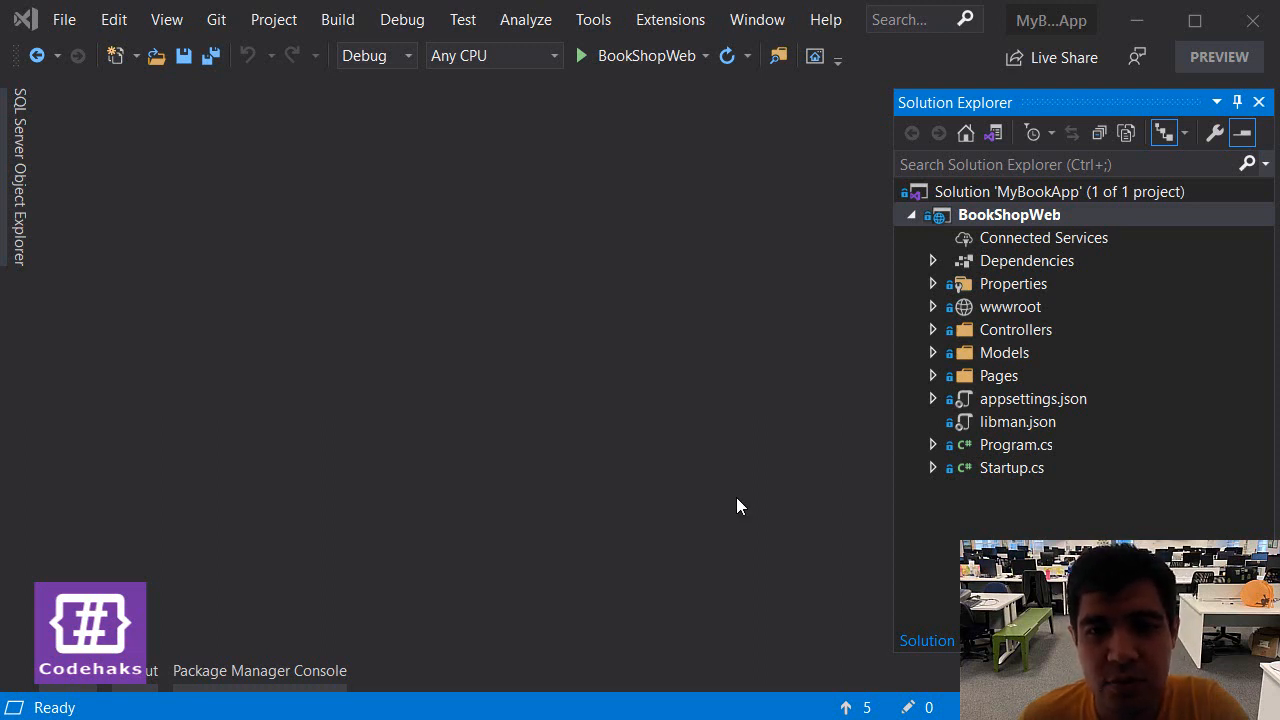
- Expand the Pages folder and its Shared subfolder in Solution Explorer
left_click(932, 376)
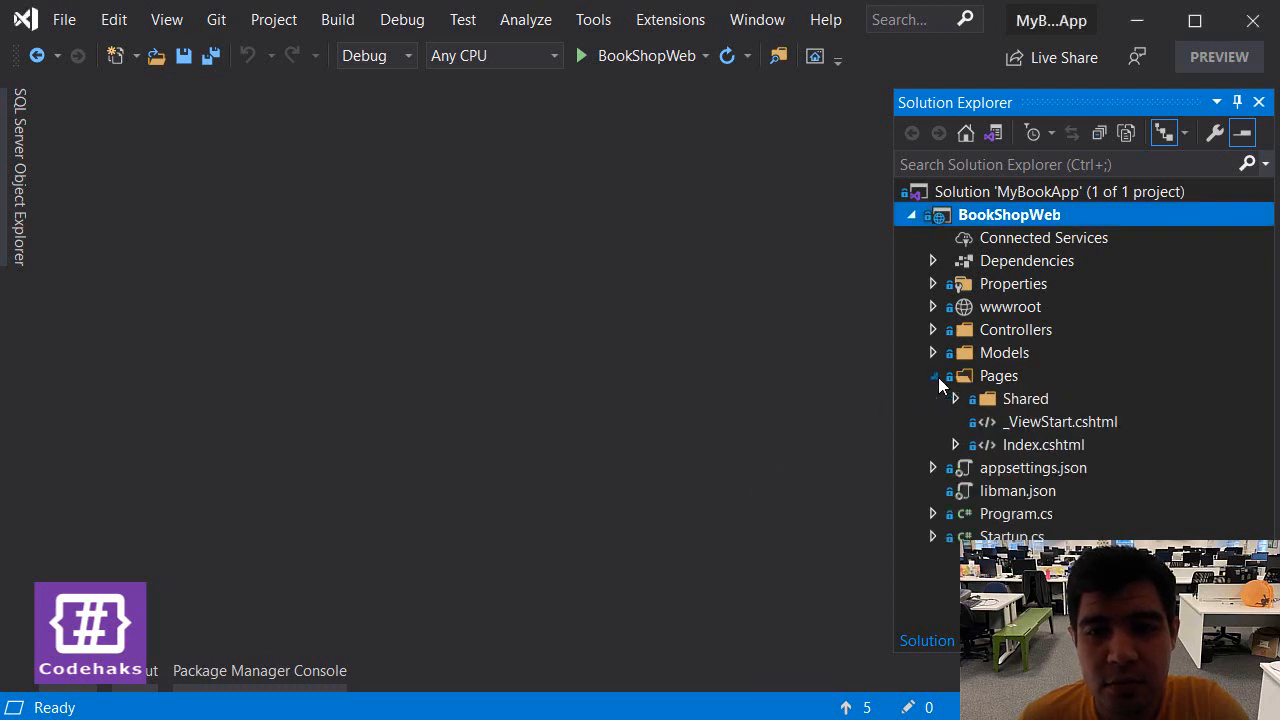
left_click(956, 398)
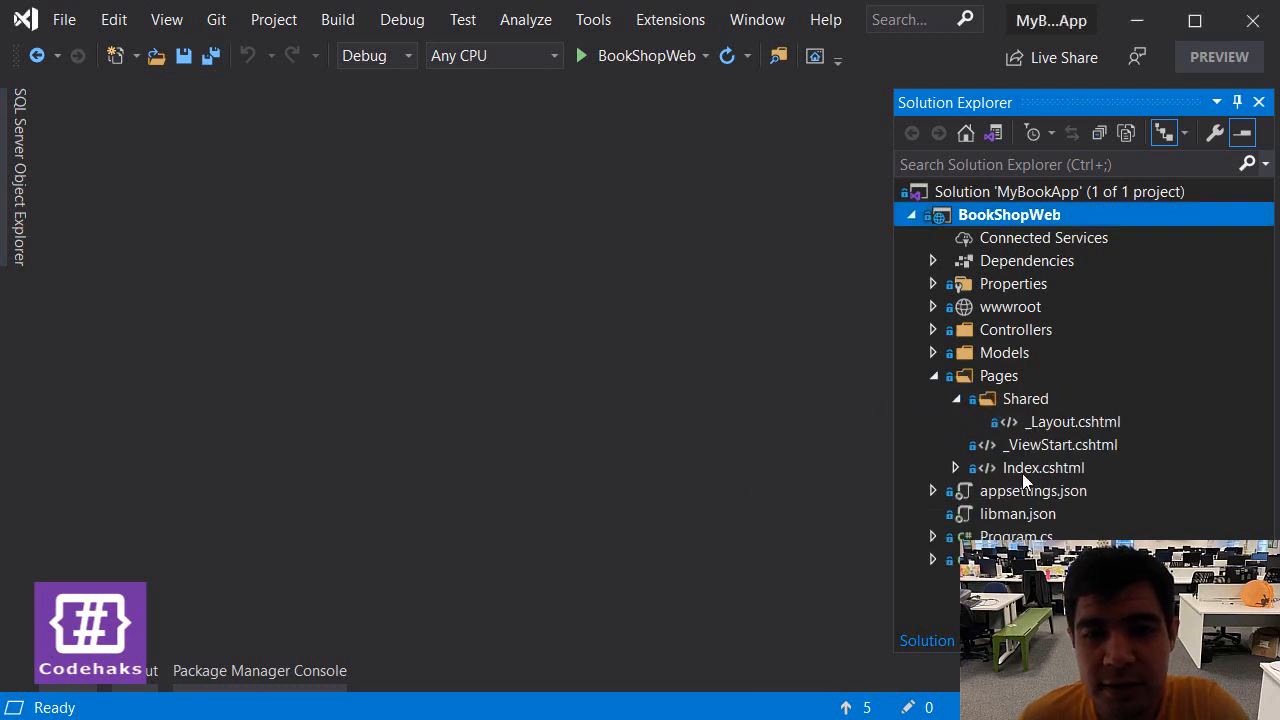
- Open Index.cshtml and place the cursor on the empty line before vm.books.splice in addBook
double_click(1044, 468)
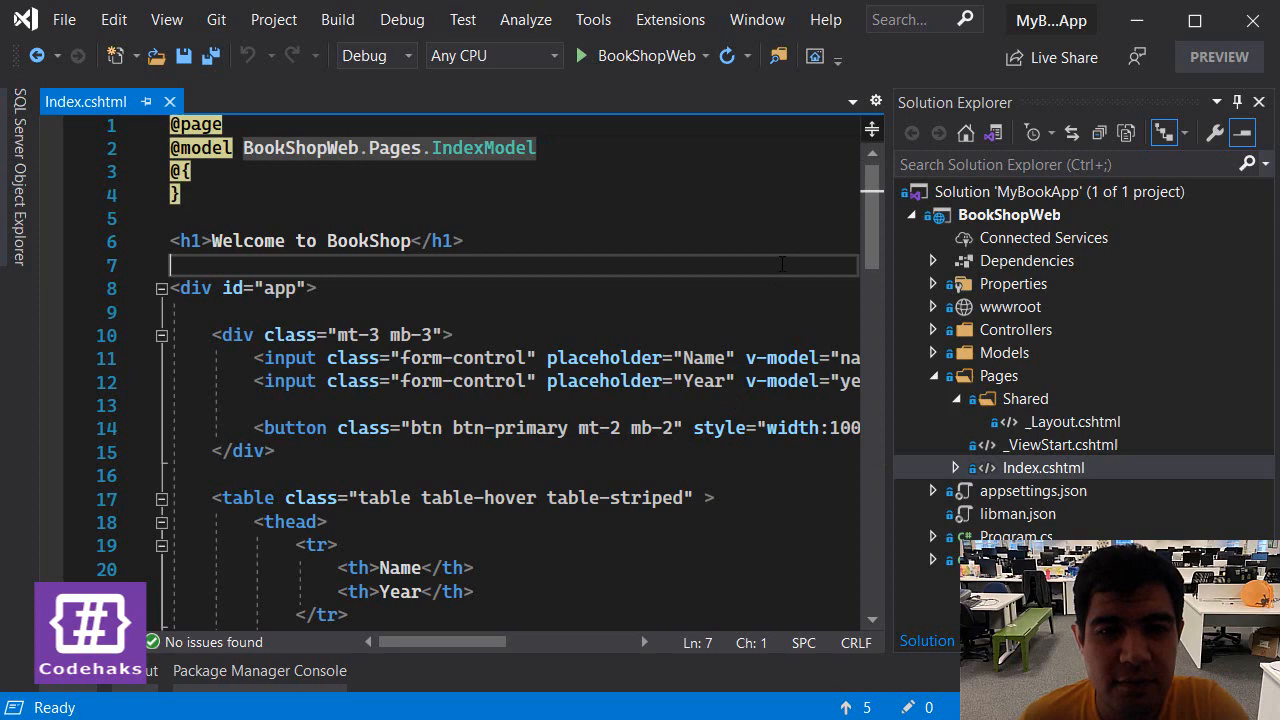
scroll("down", 3)
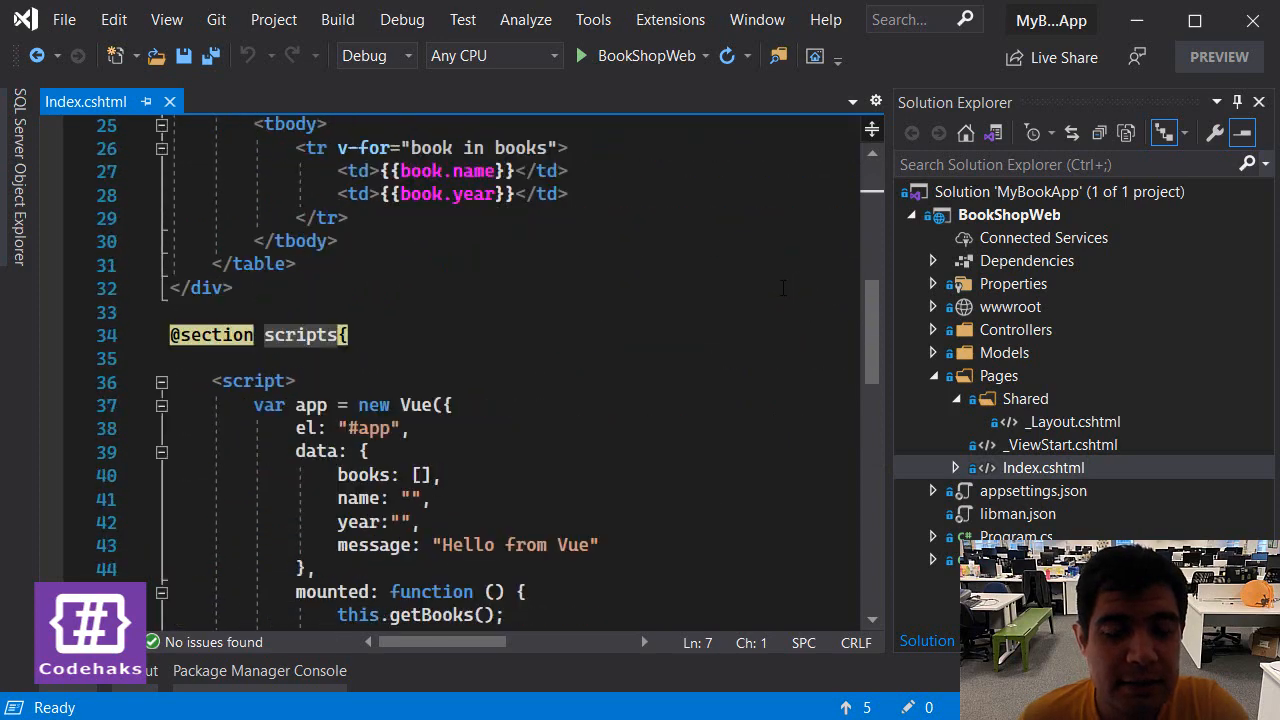
scroll("down", 3)
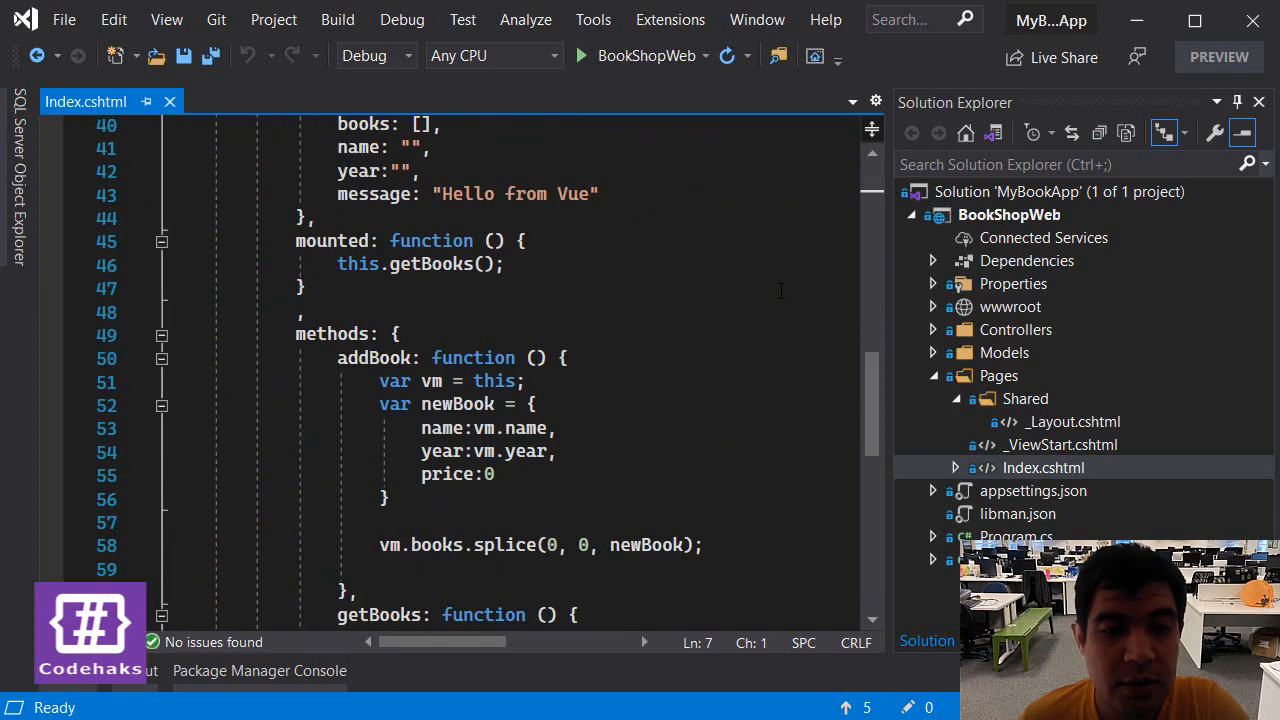
scroll("down", 3)
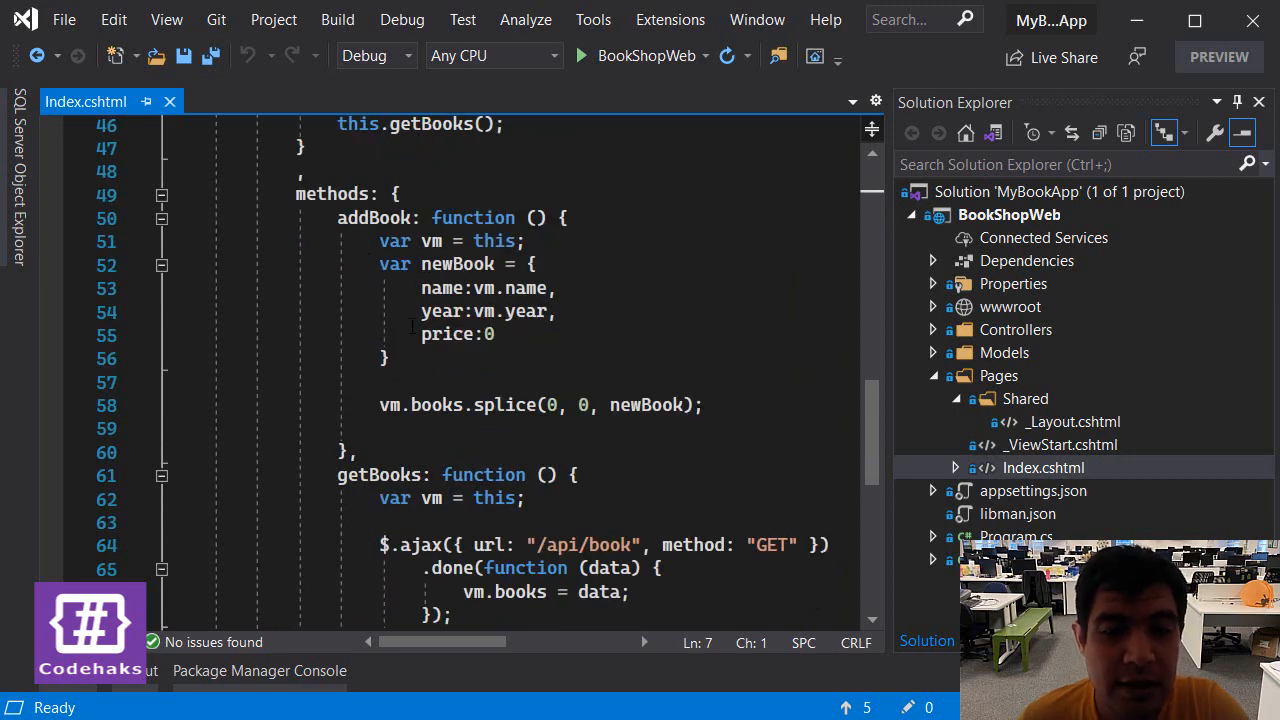
left_click(536, 264)
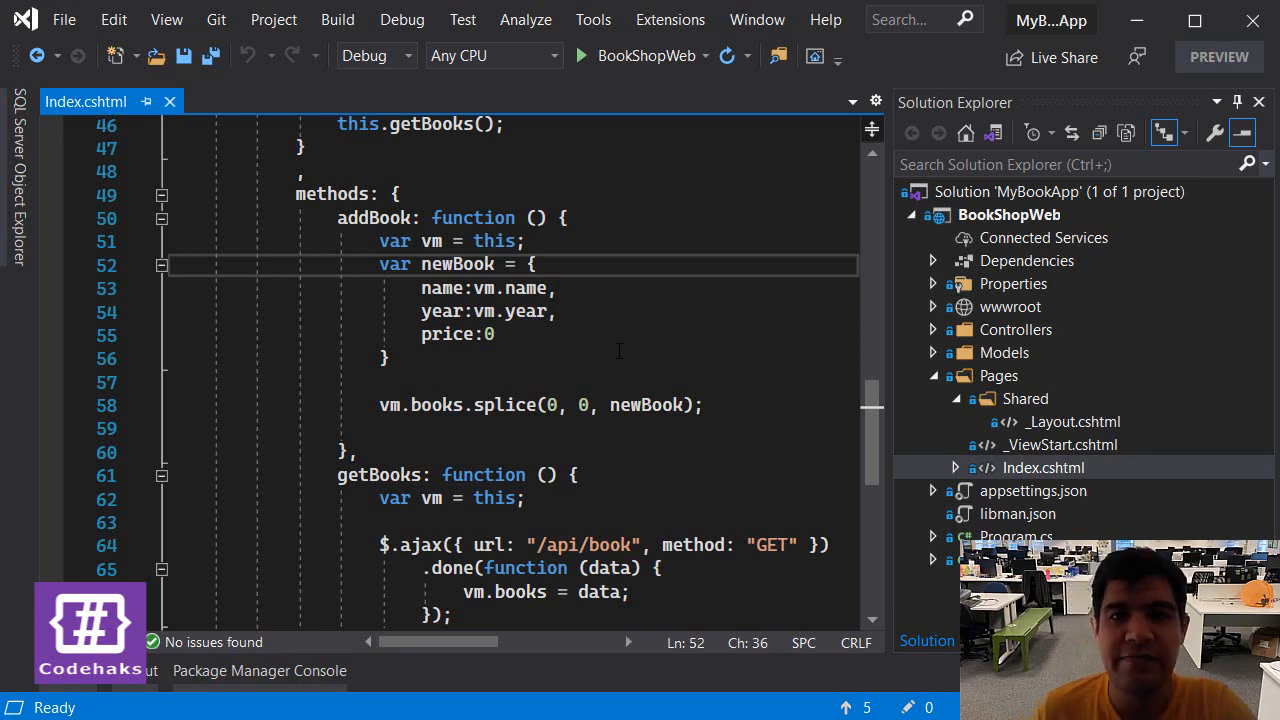
left_click(384, 358)
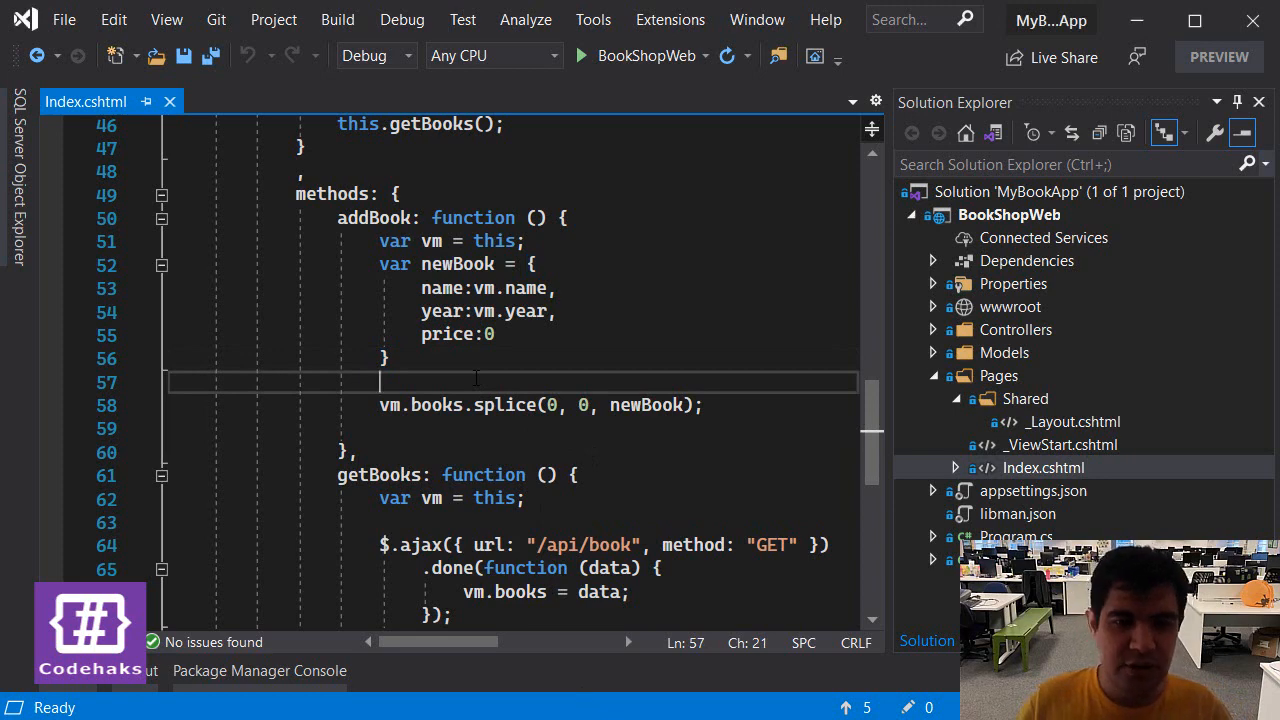
- Start a $.ajax call in addBook with url '/api/book' and method 'POST'
type("$.")
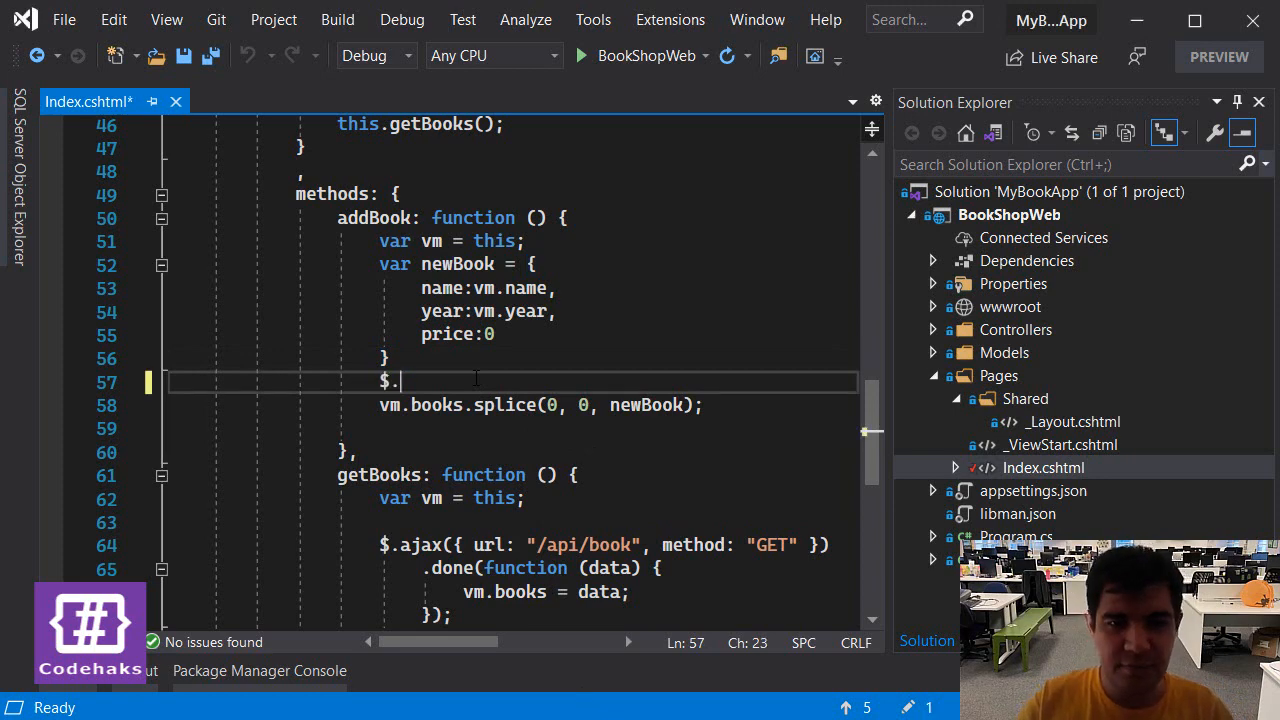
type("ajax")
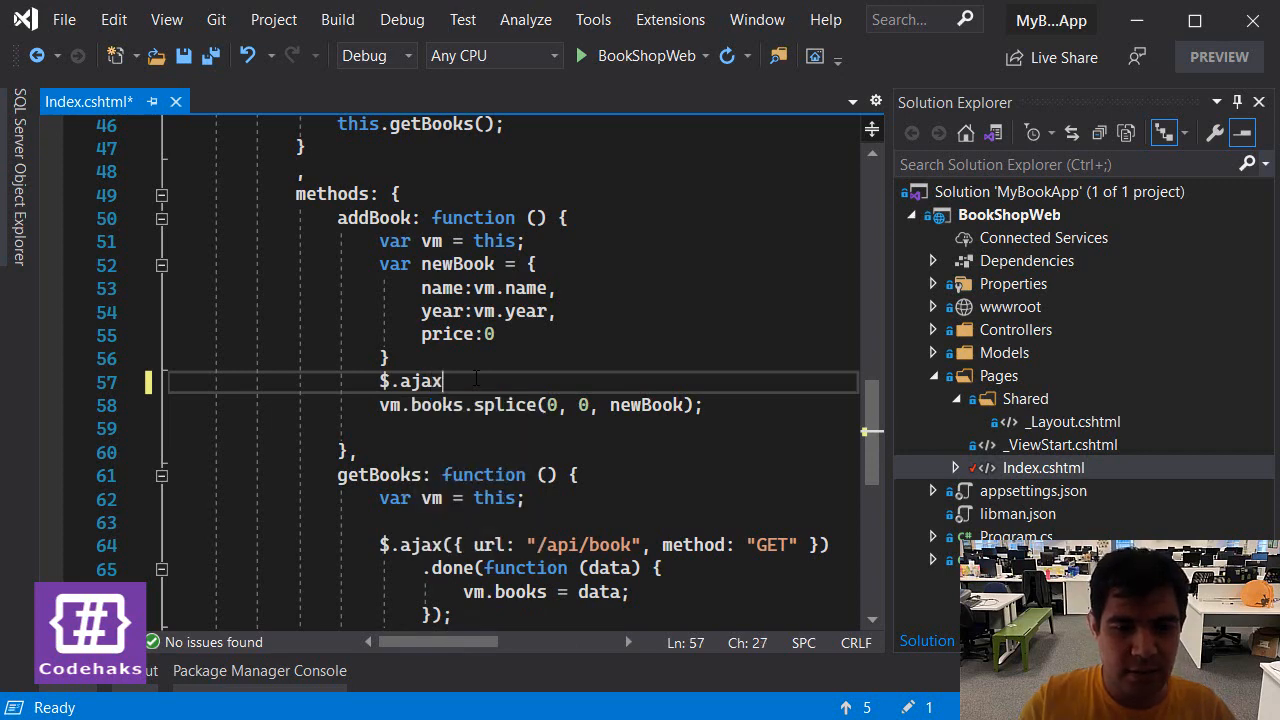
type("({")
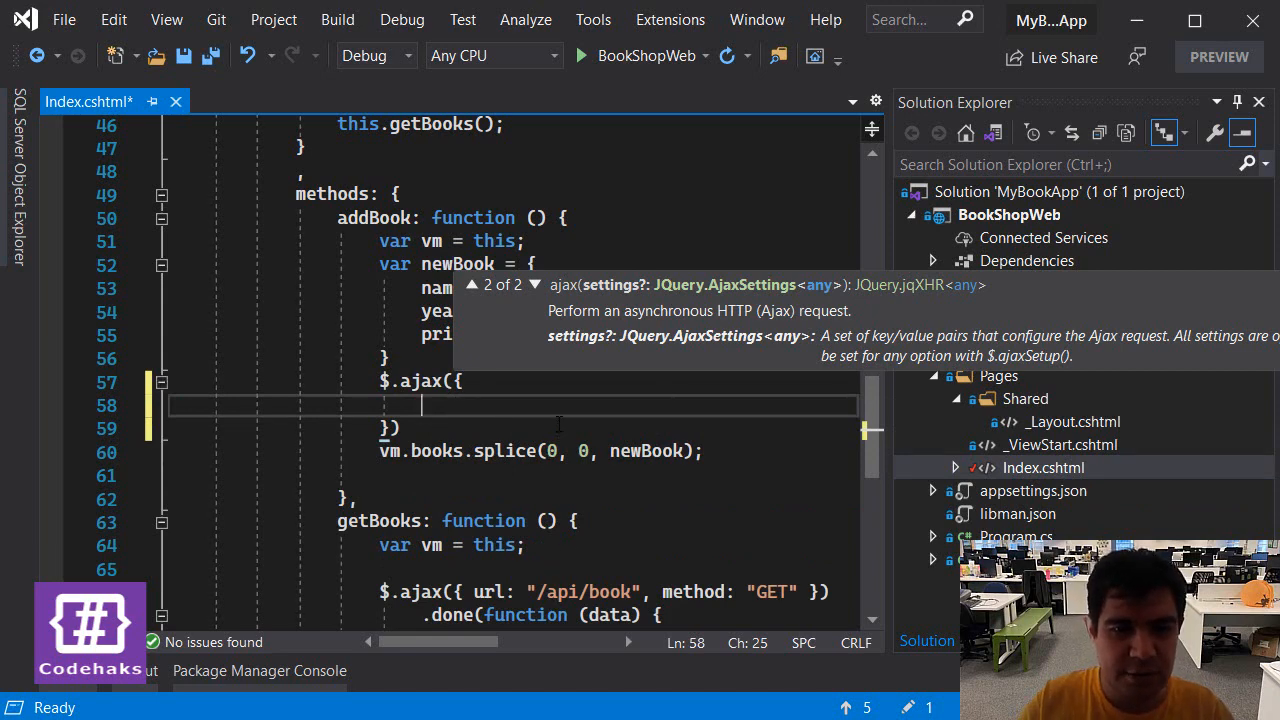
type("url:\"")
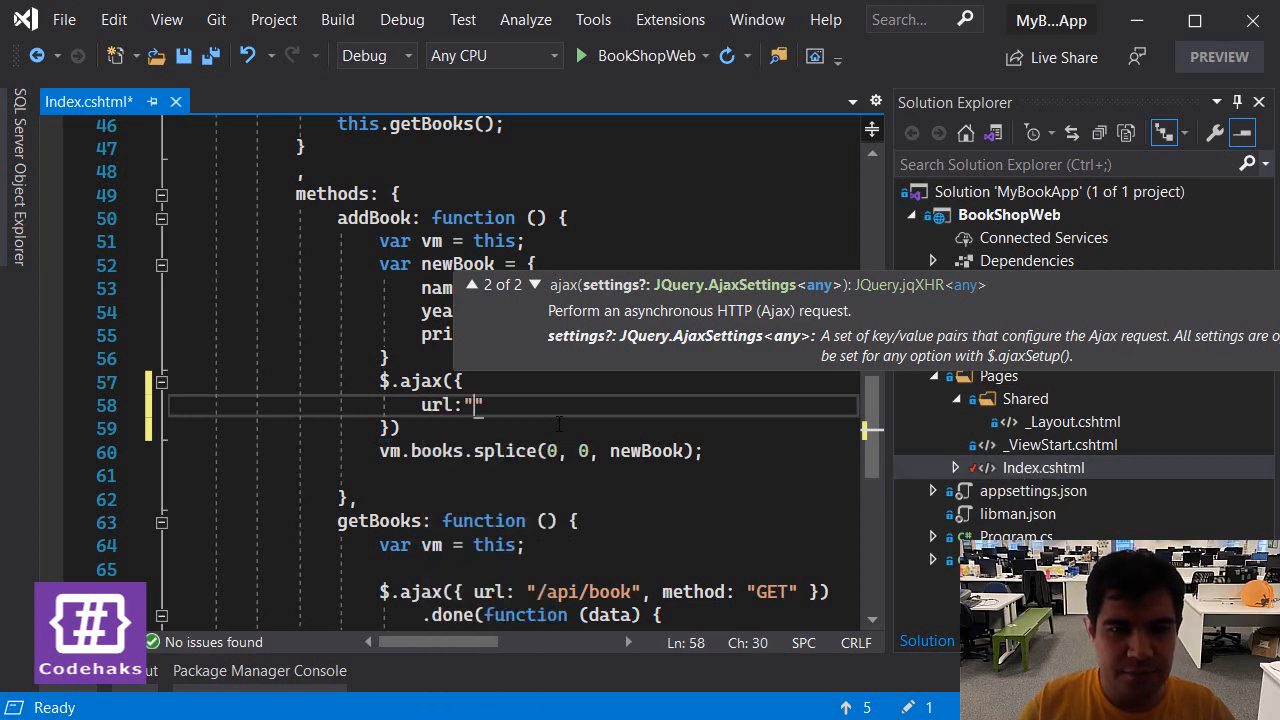
type("/api")
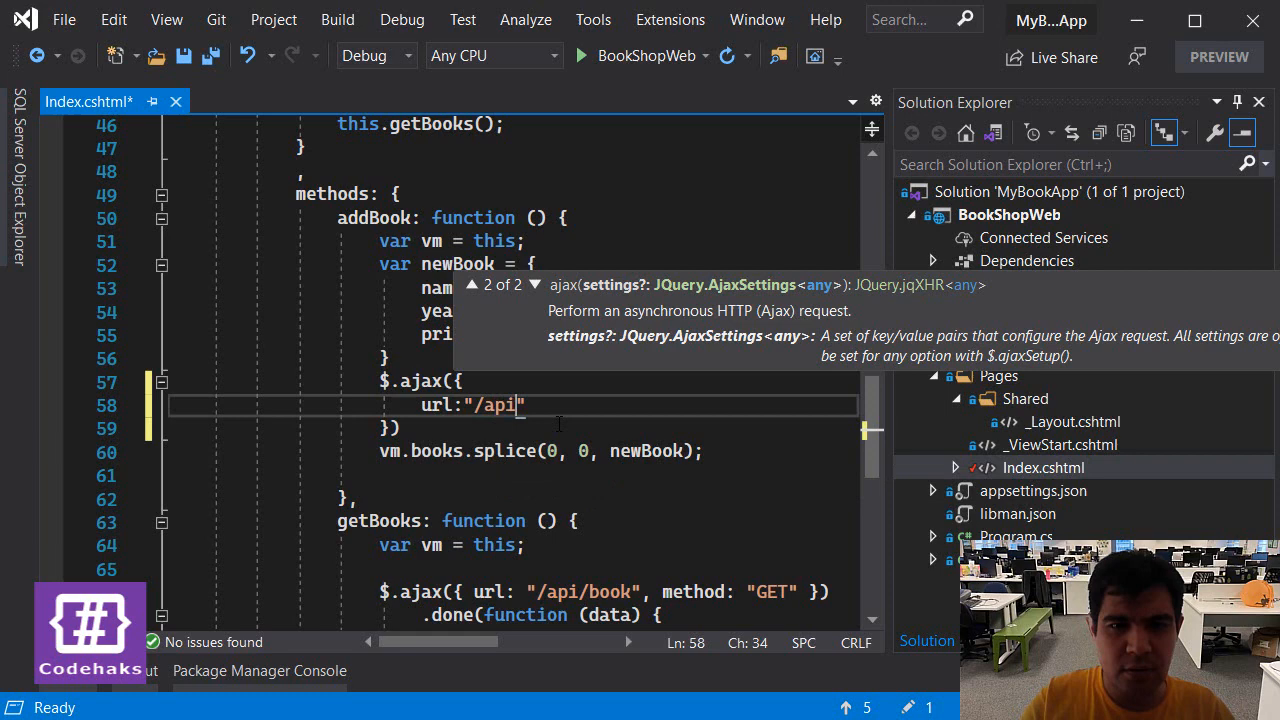
type("/")
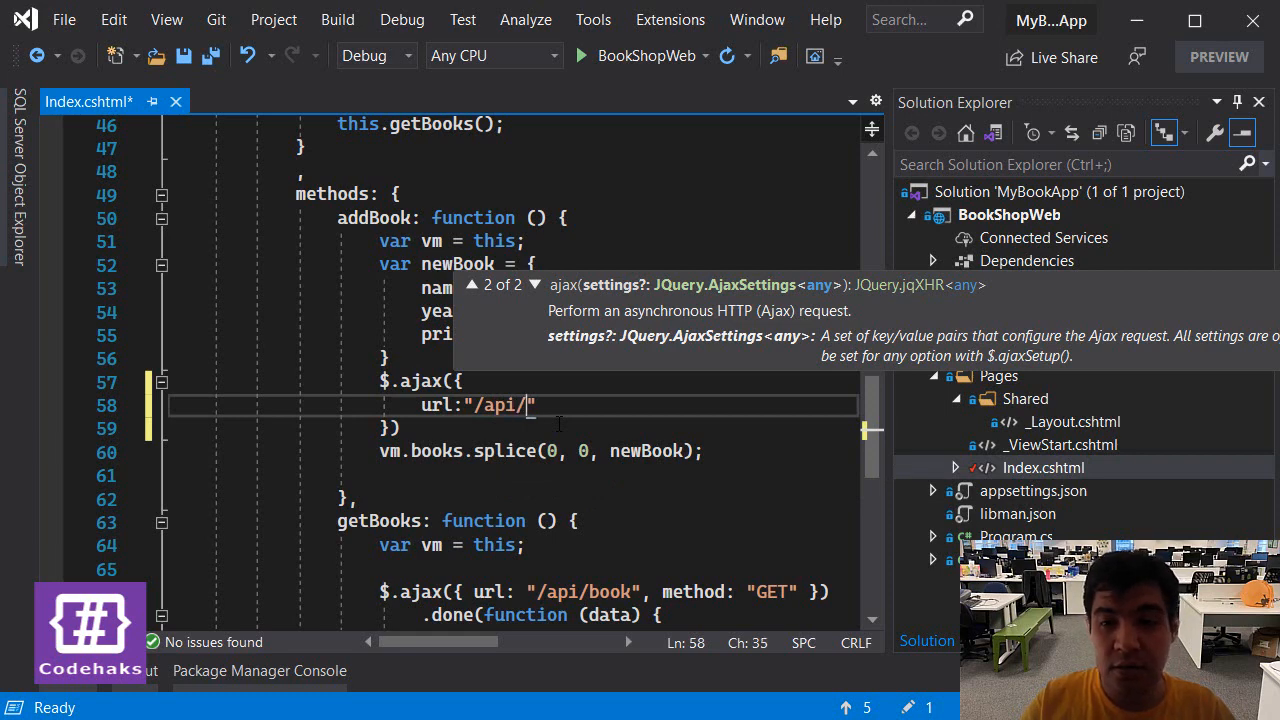
type("book")
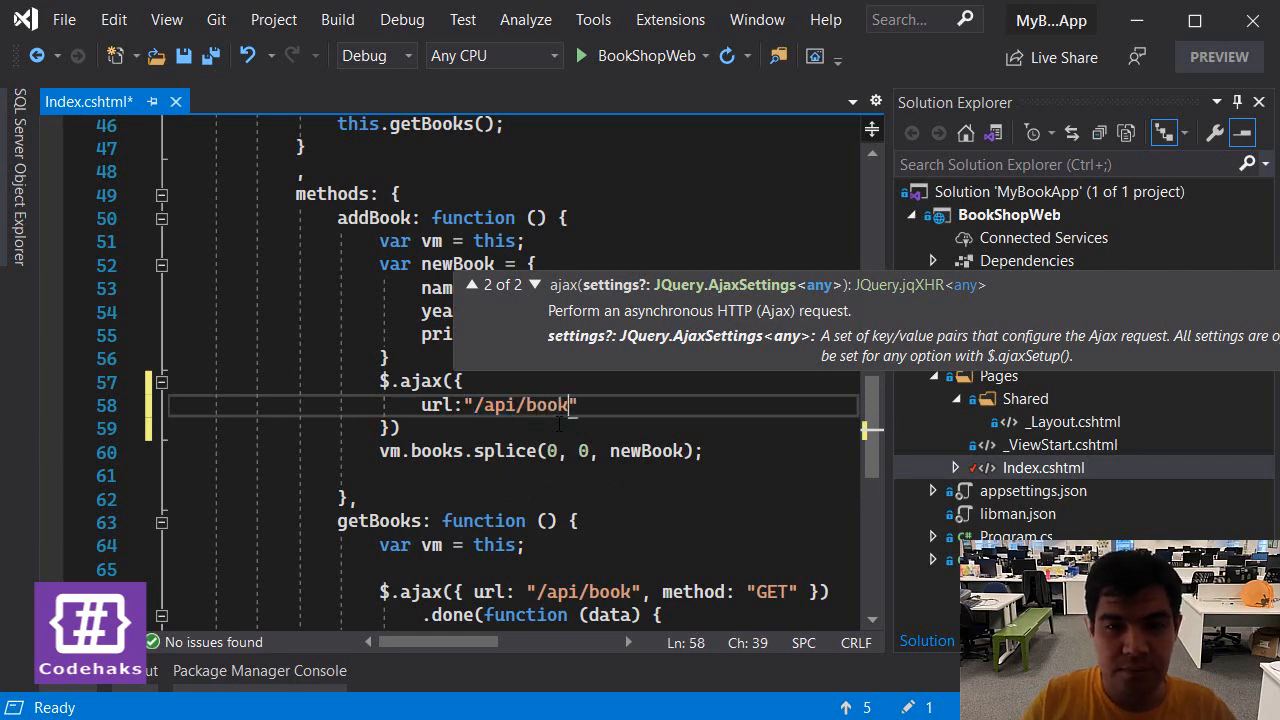
type(",")
type("me")
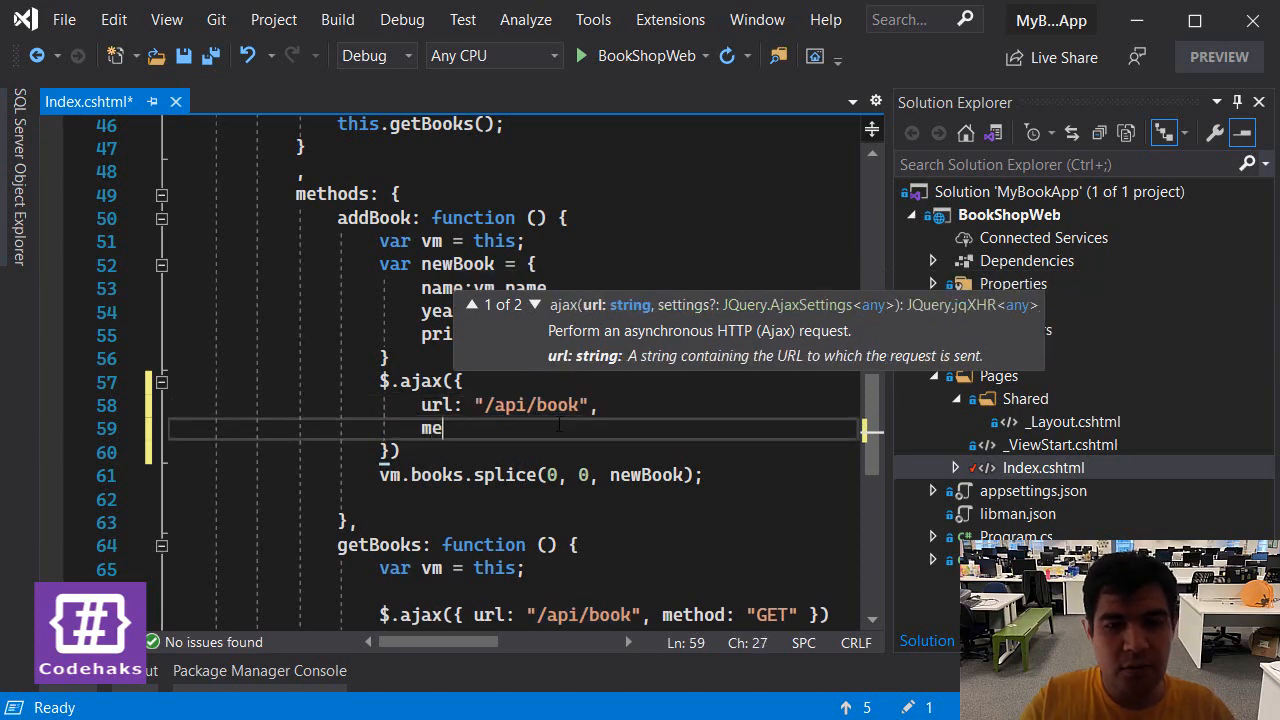
type("thi")
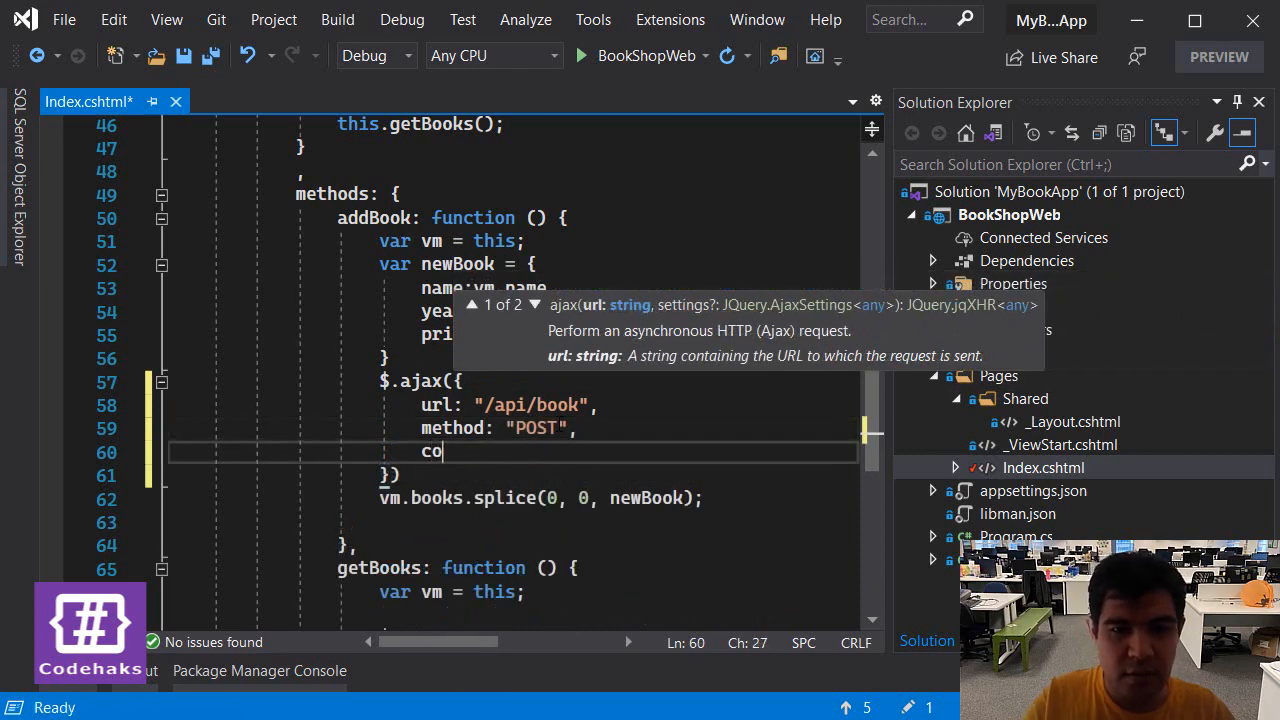
type("ntentType:")
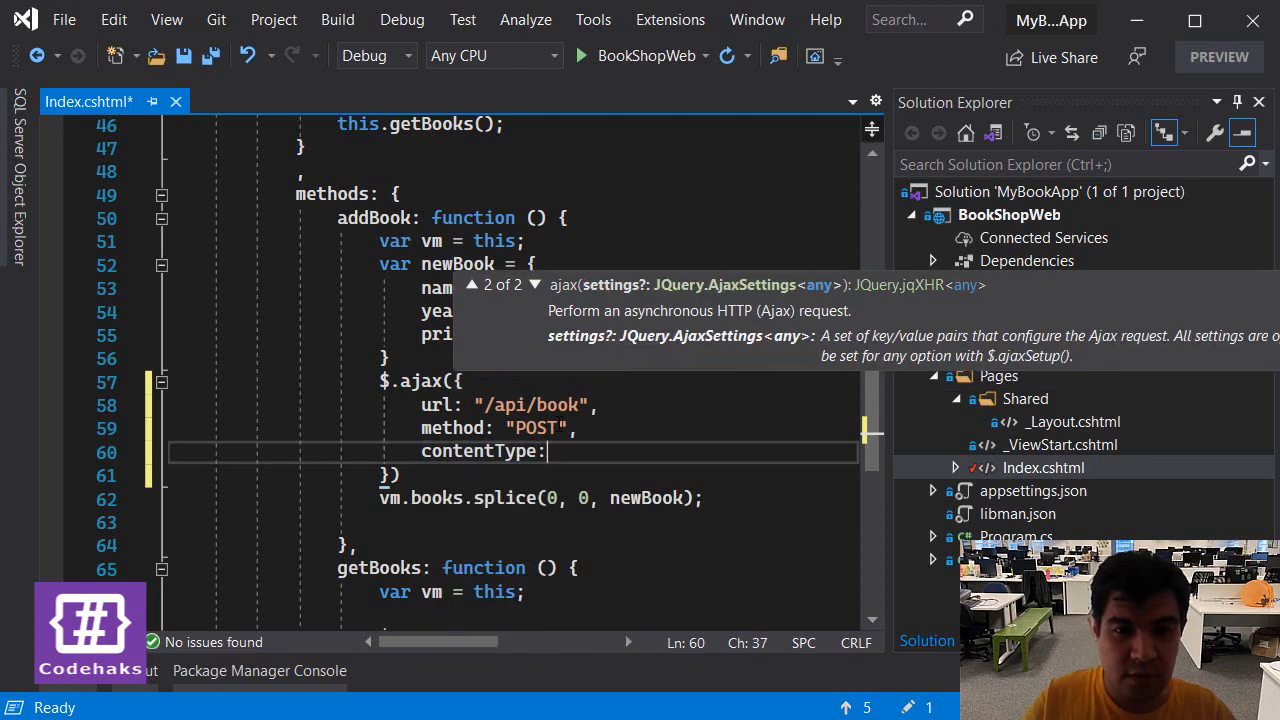
- Add contentType 'application/json' and data JSON.stringify(newBook), then save Index.cshtml
type("\"applicatio")
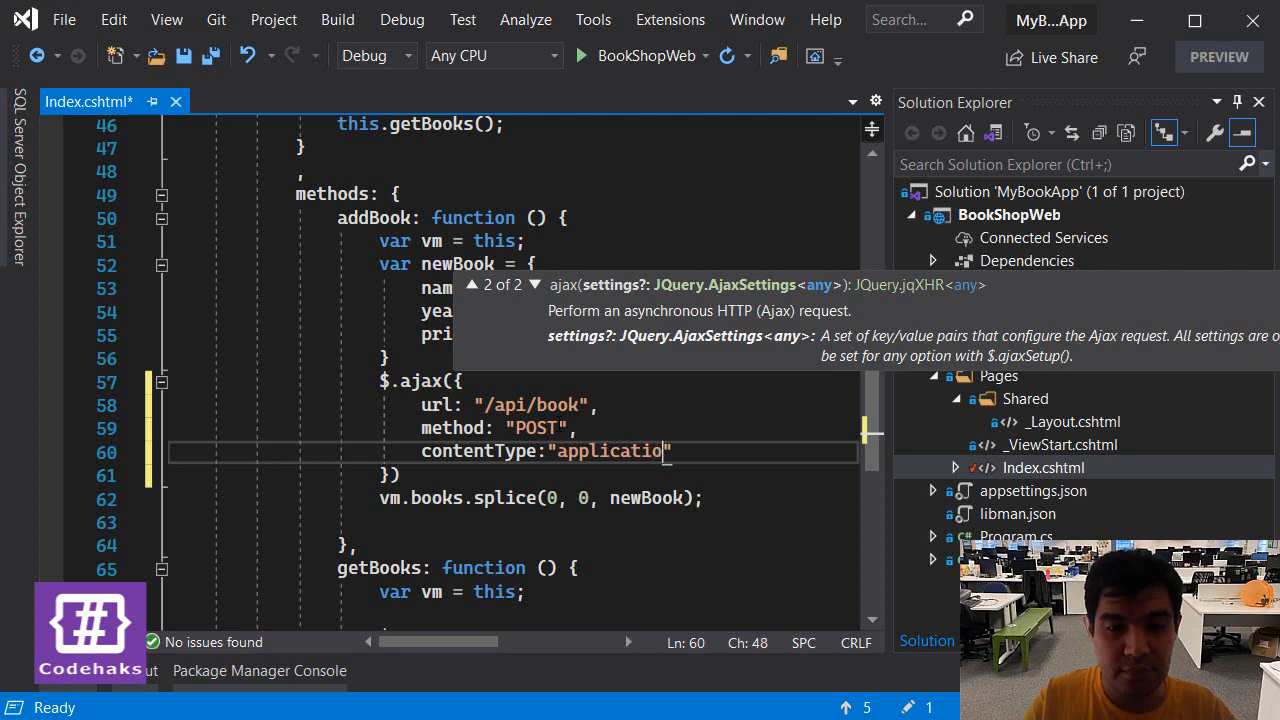
type("n/")
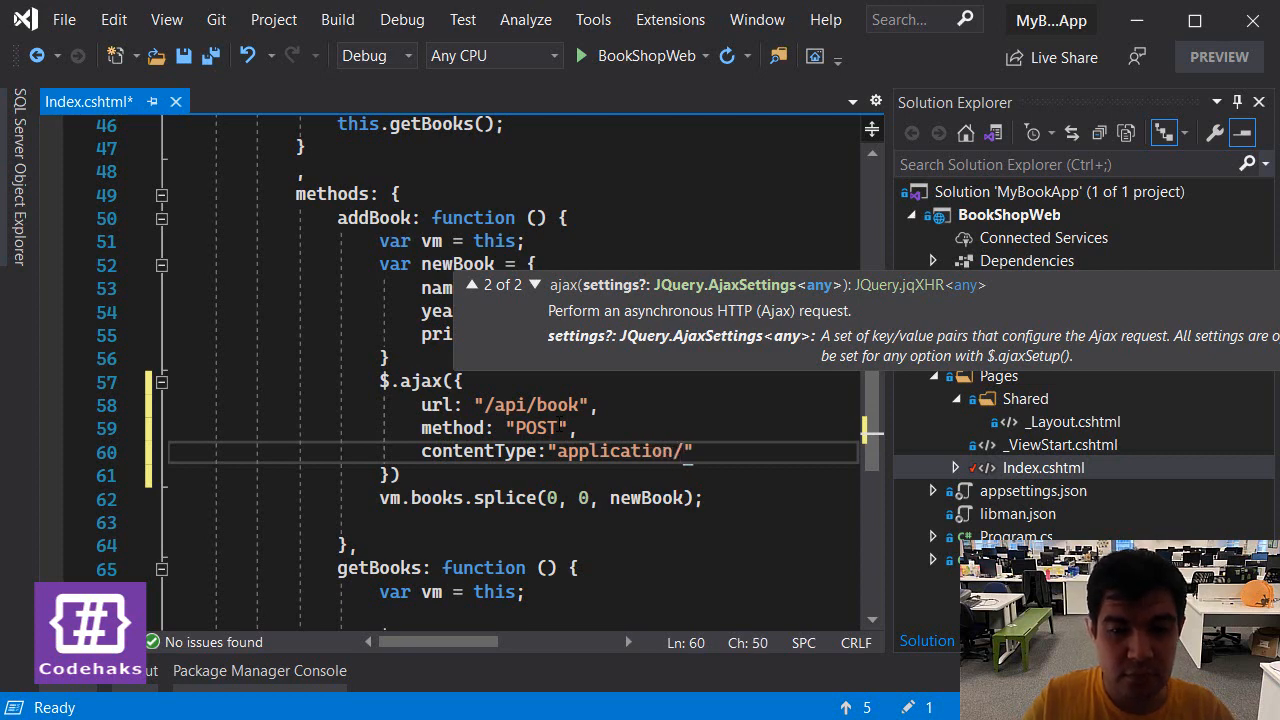
type("json")
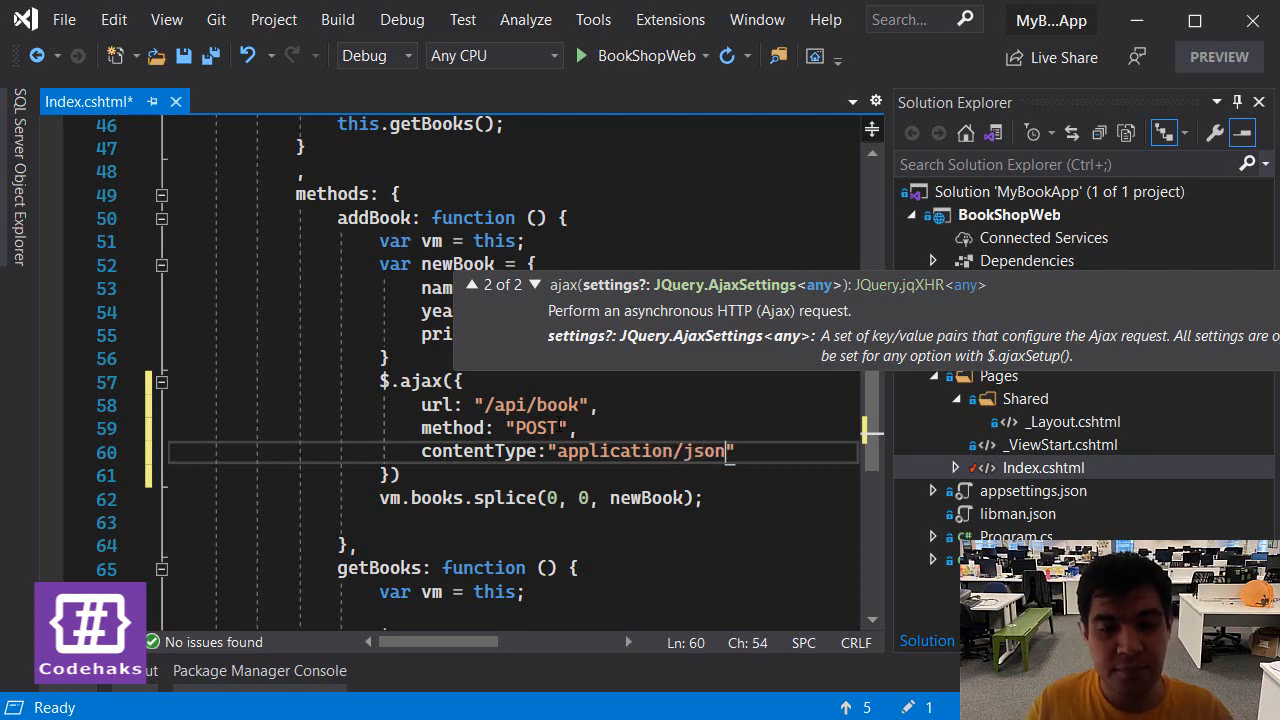
double_click(640, 452)
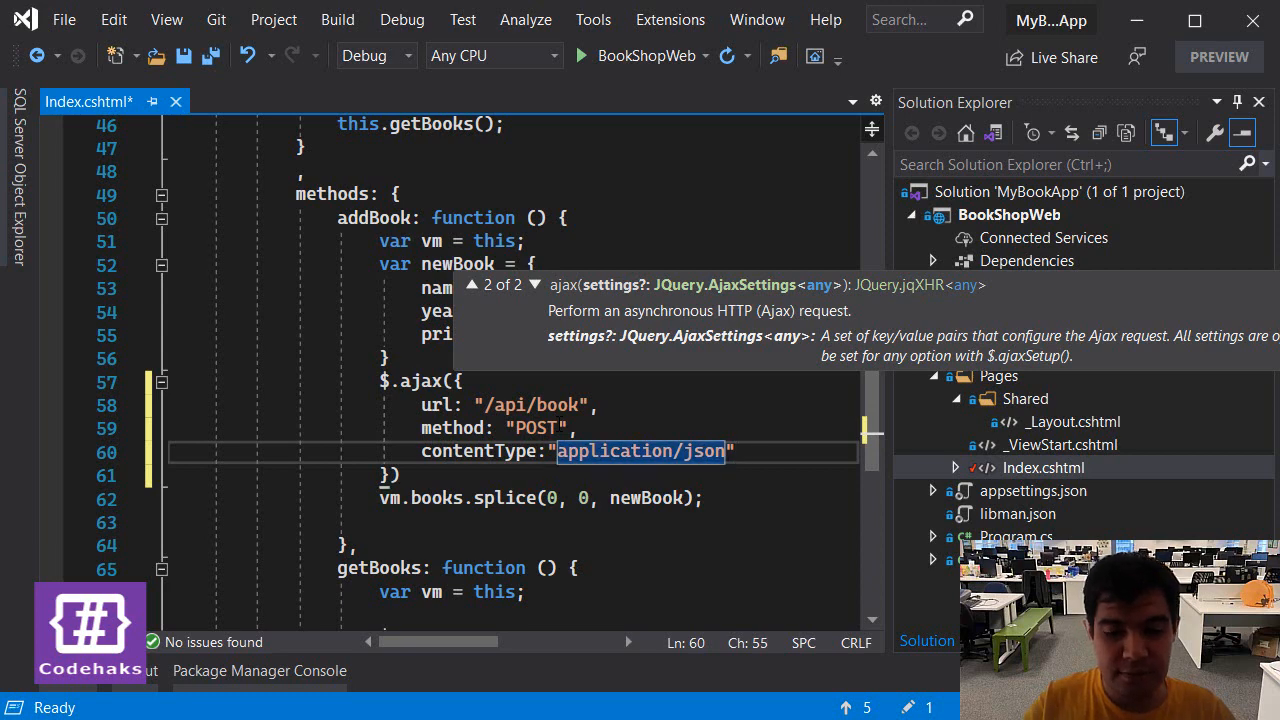
type("data")
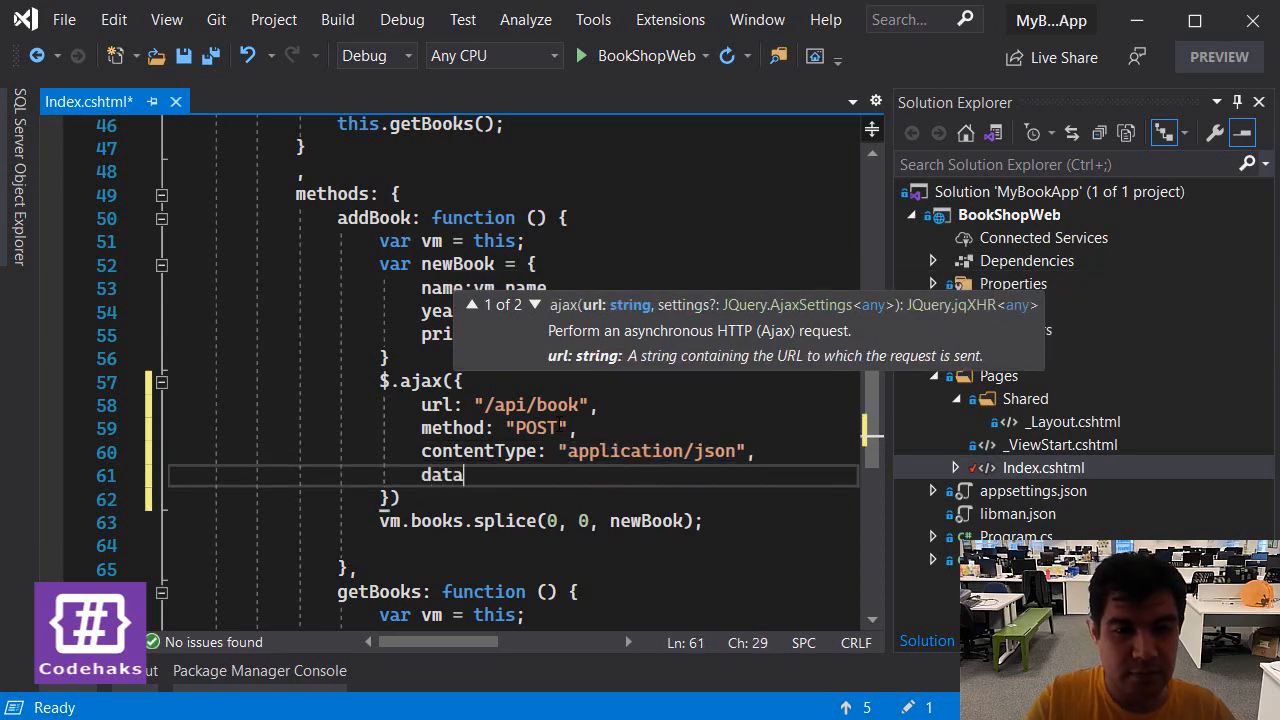
type(":")
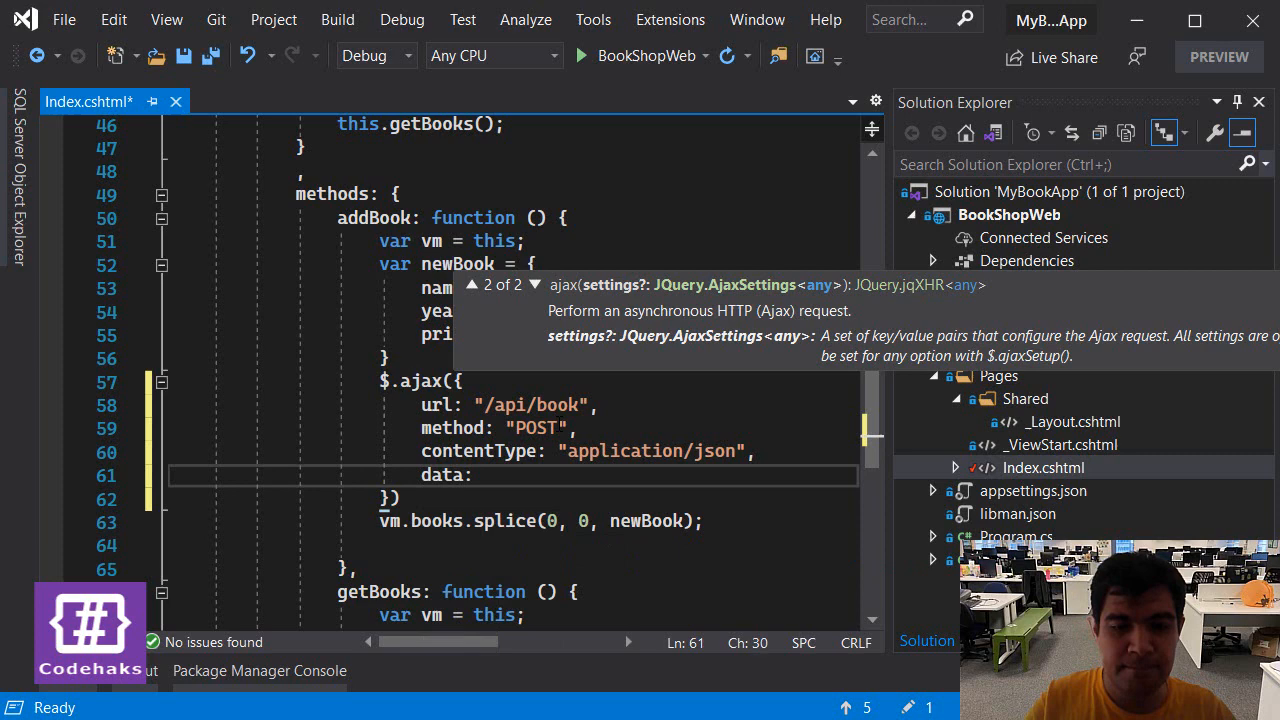
type("JSON.S")
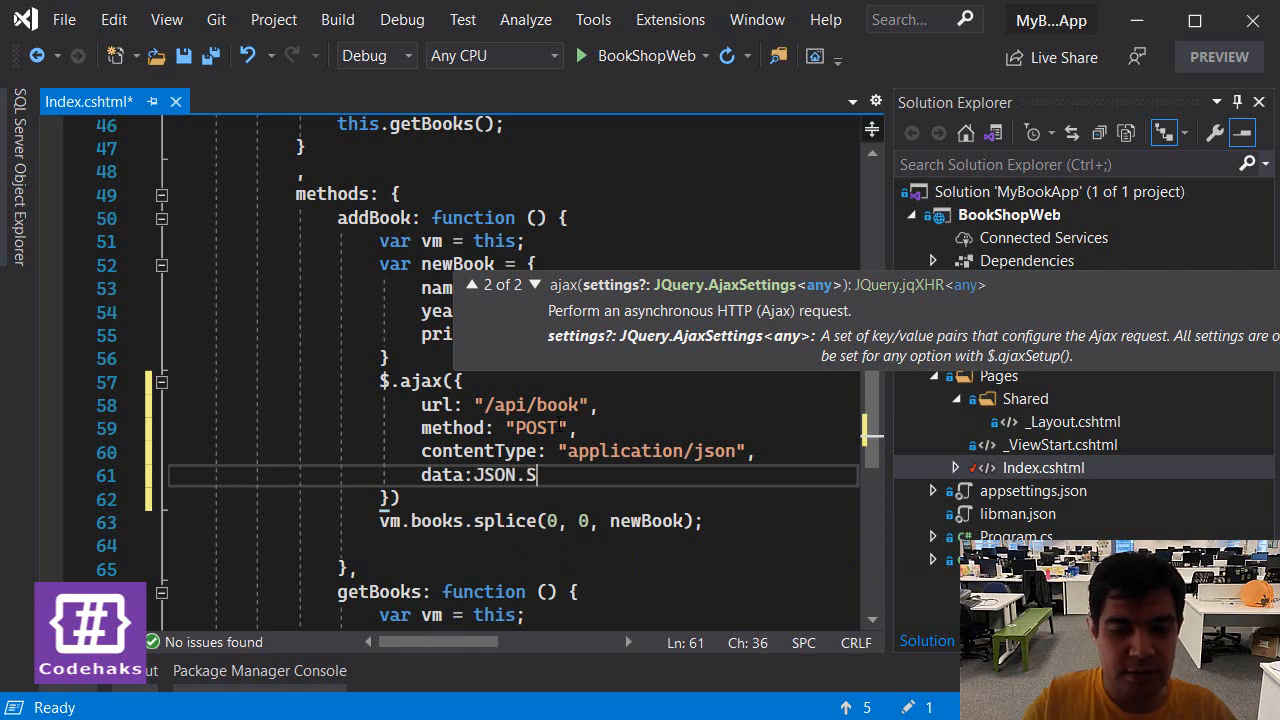
type("tringify")
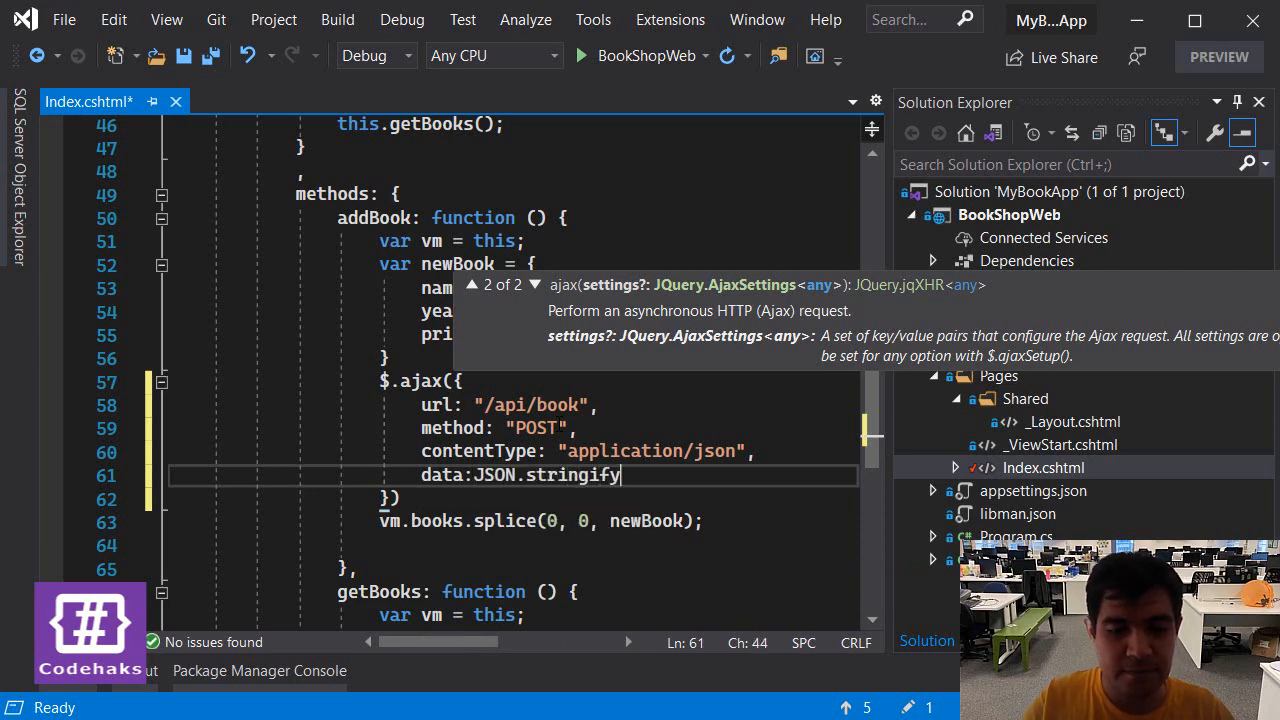
type("(")
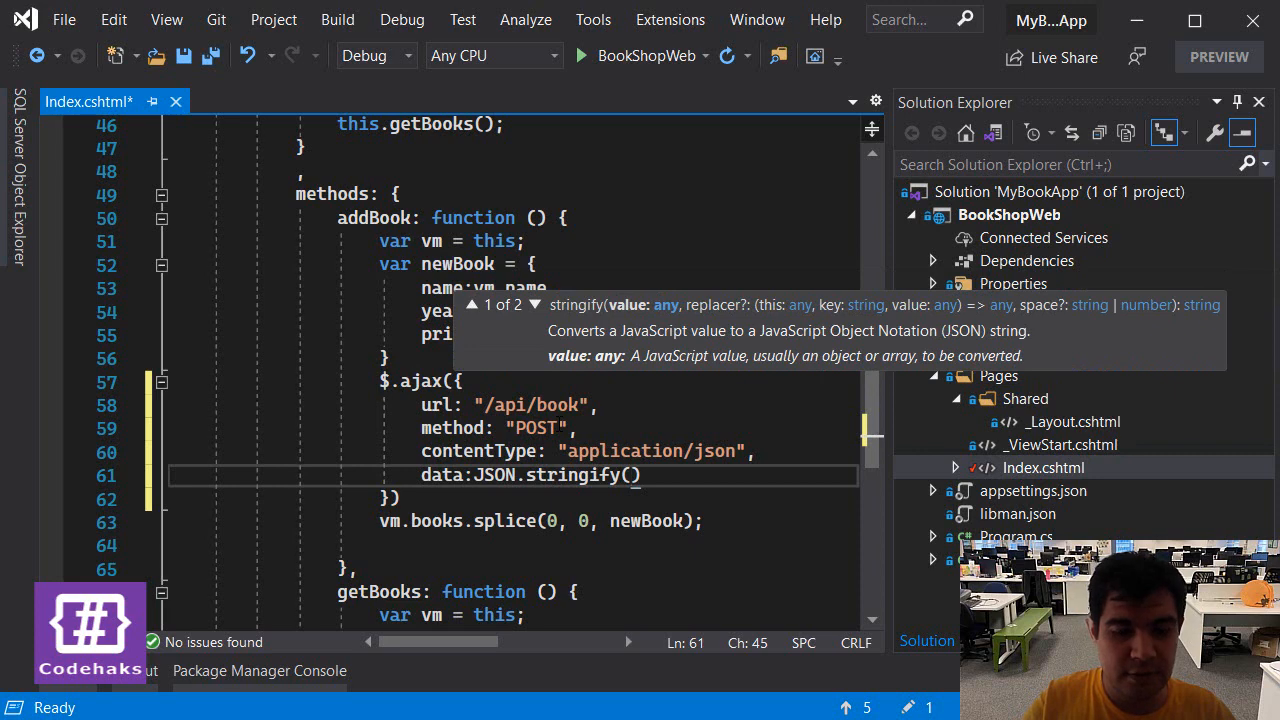
type("newBook")
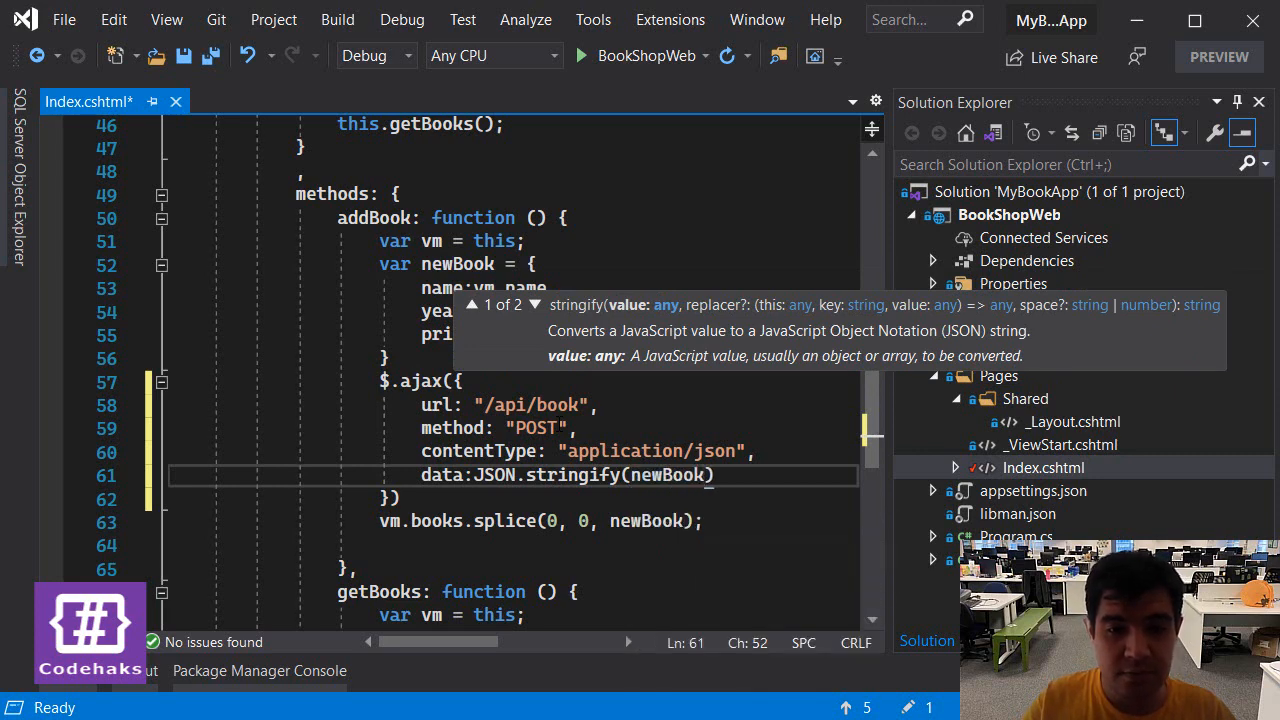
key("ctrl+s")
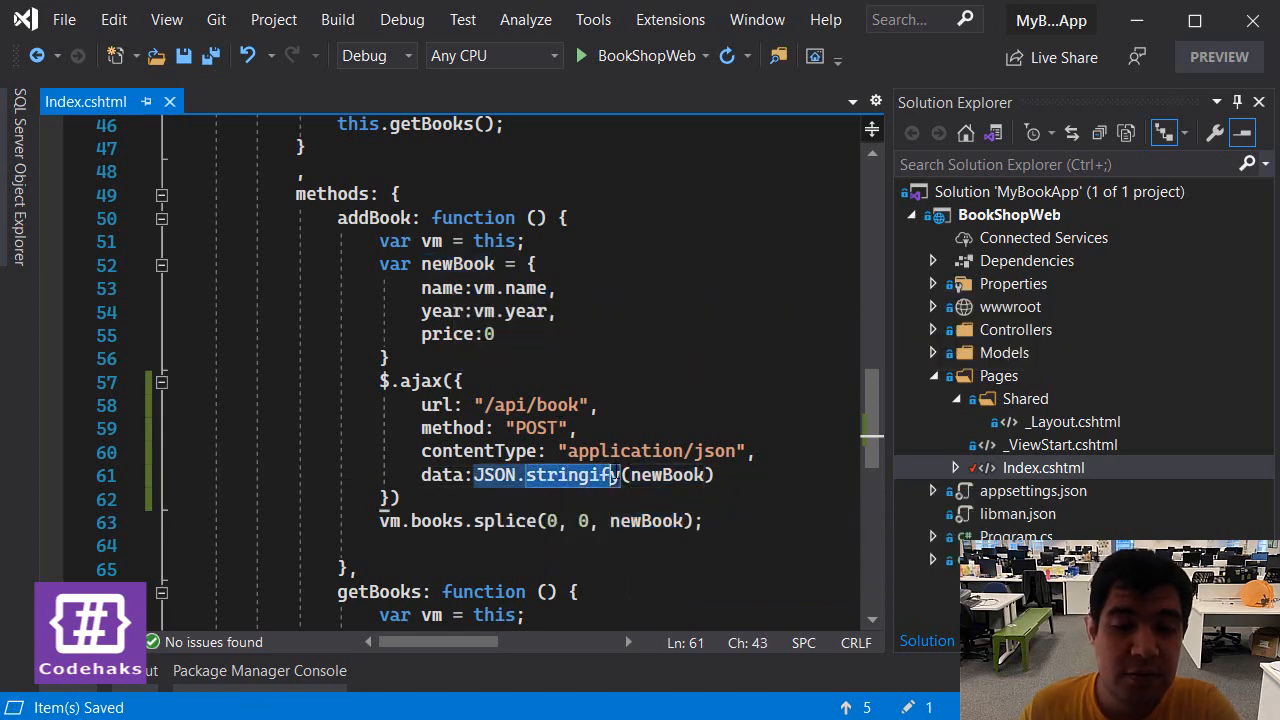
left_click(600, 404)
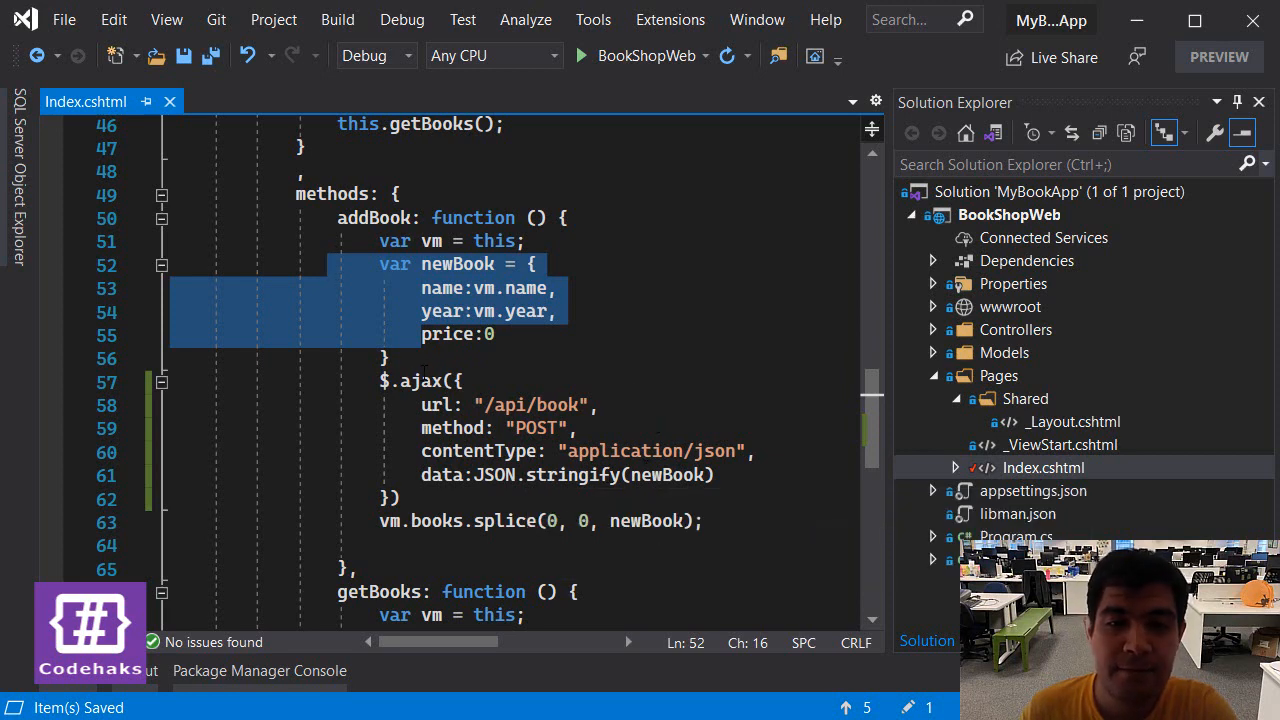
left_click(388, 358)
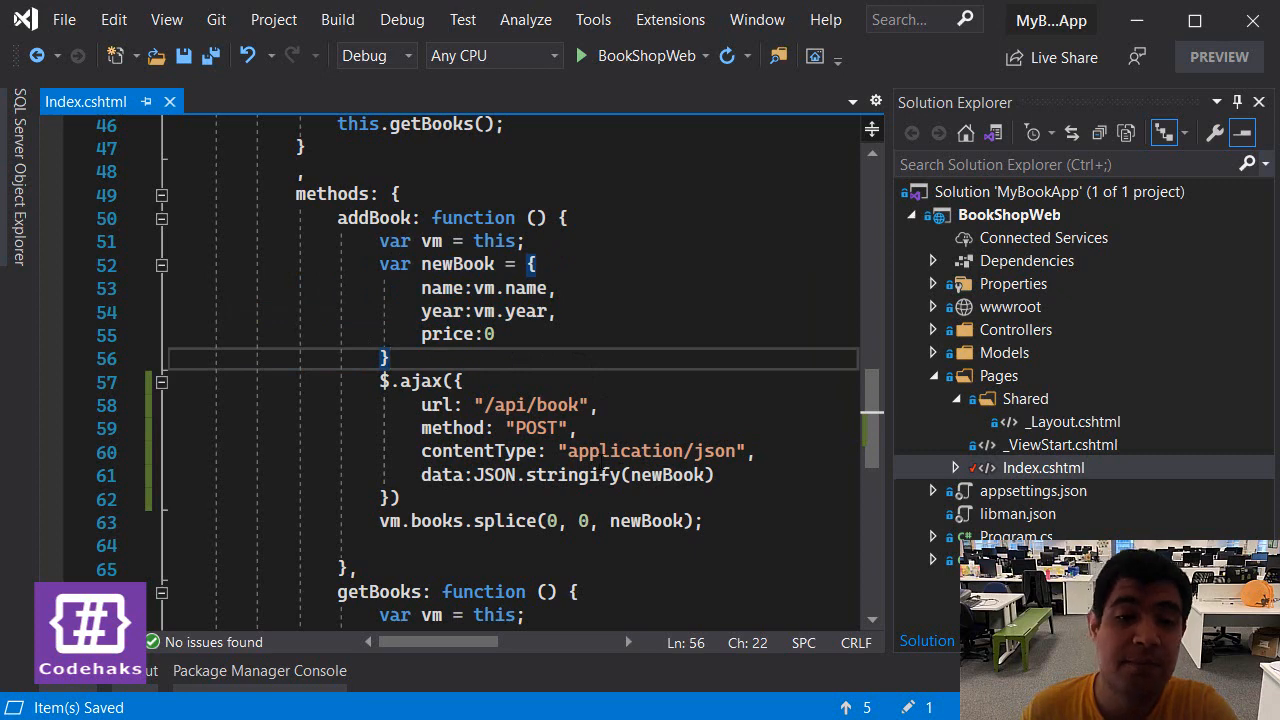
- Open BookController.cs from Controllers and make room below the Get method
left_click(932, 328)
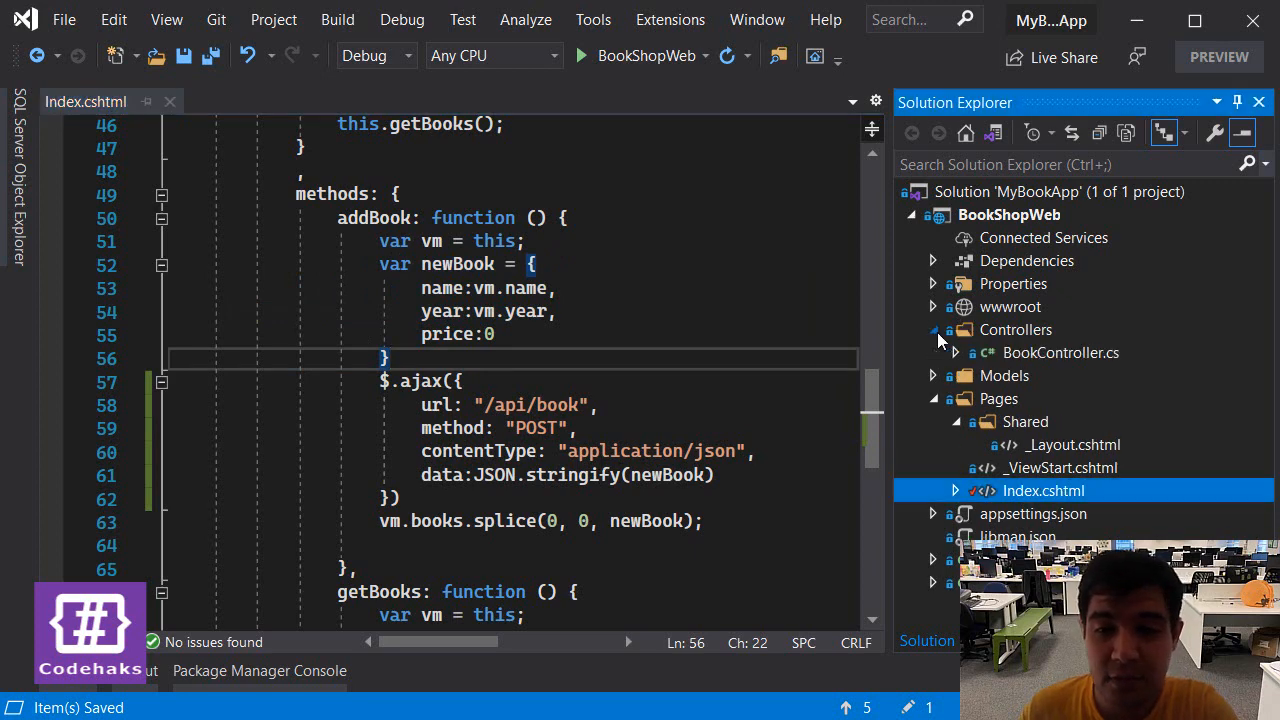
double_click(1060, 352)
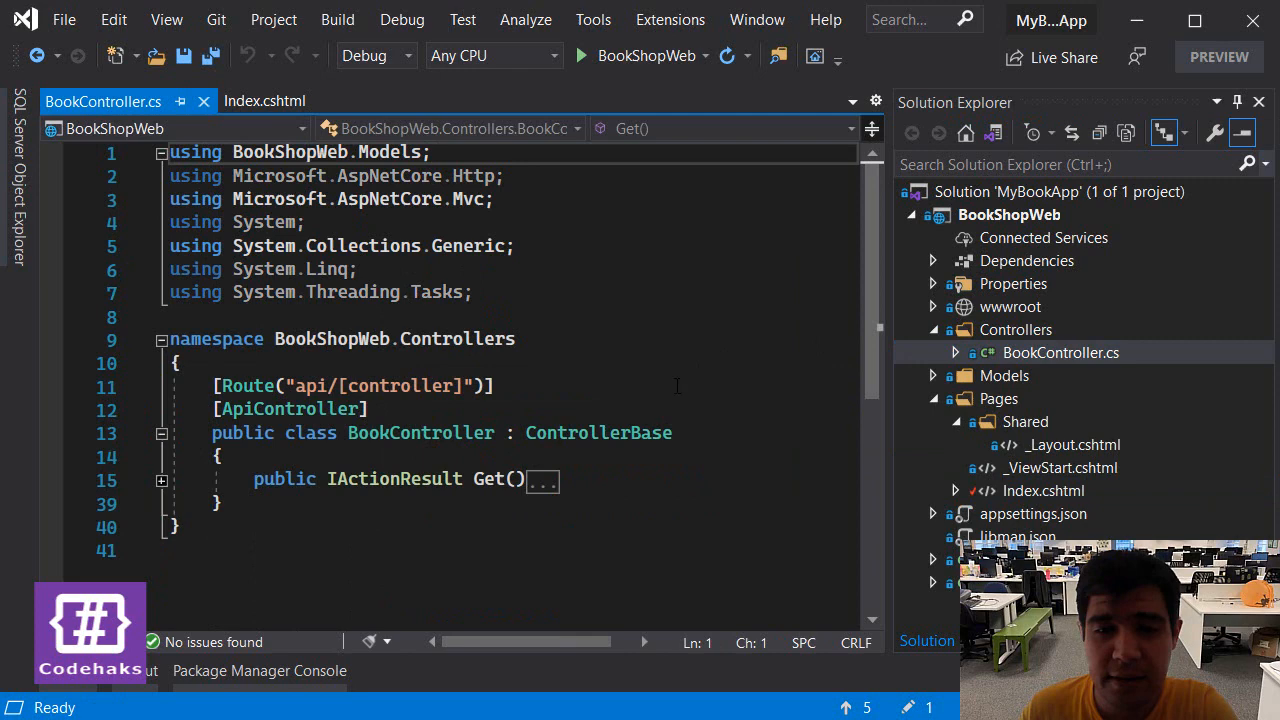
left_click(216, 504)
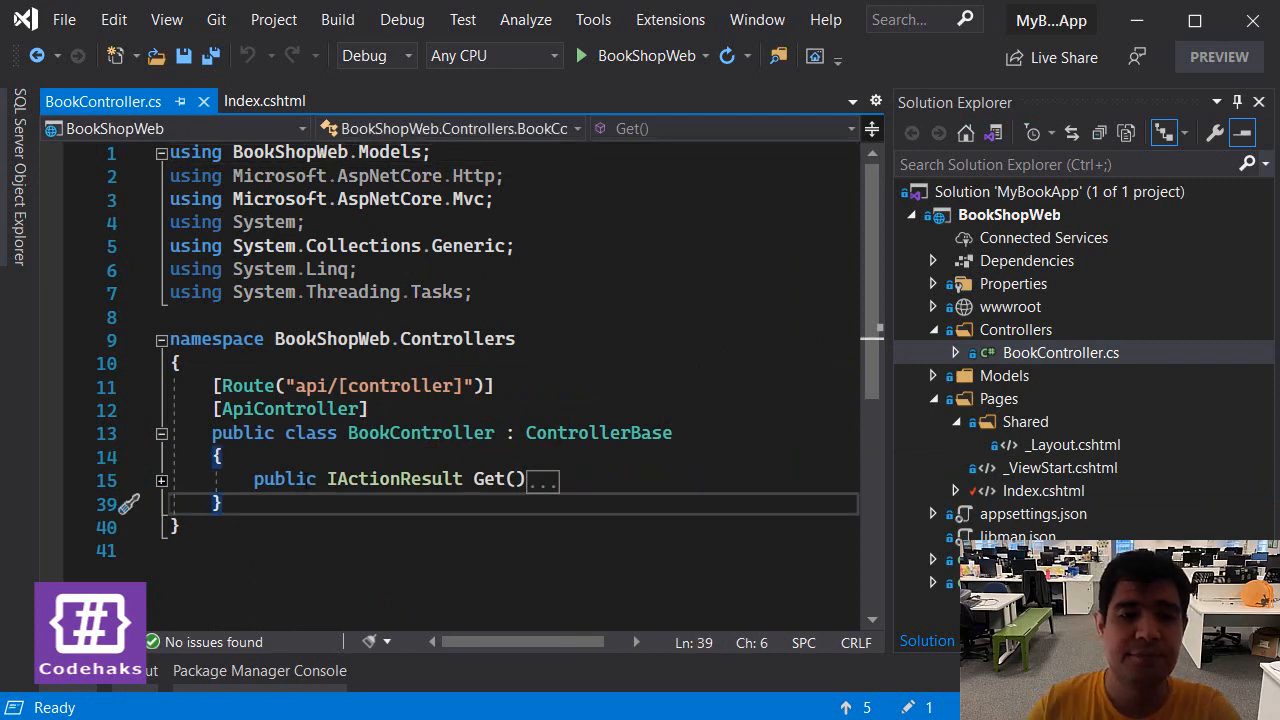
key("enter")
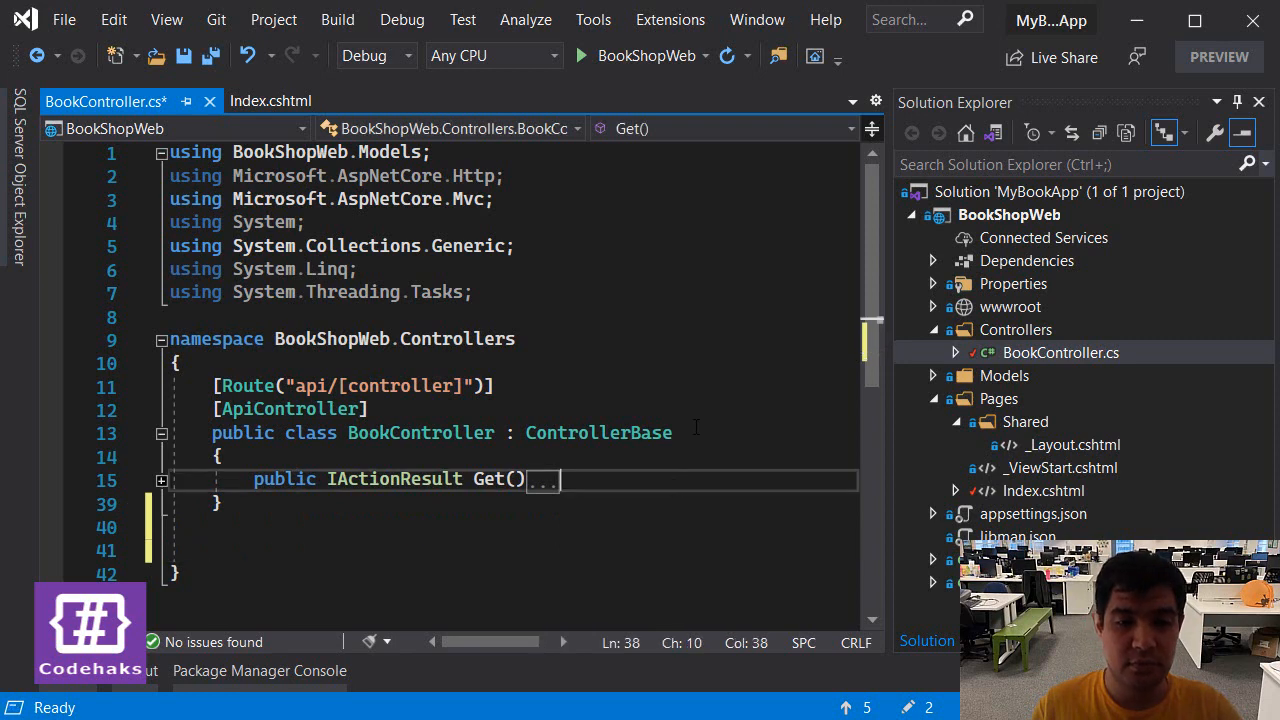
- Write public IActionResult Create(Book model) returning Ok(model) with a '// Save to database' comment
type("pu")
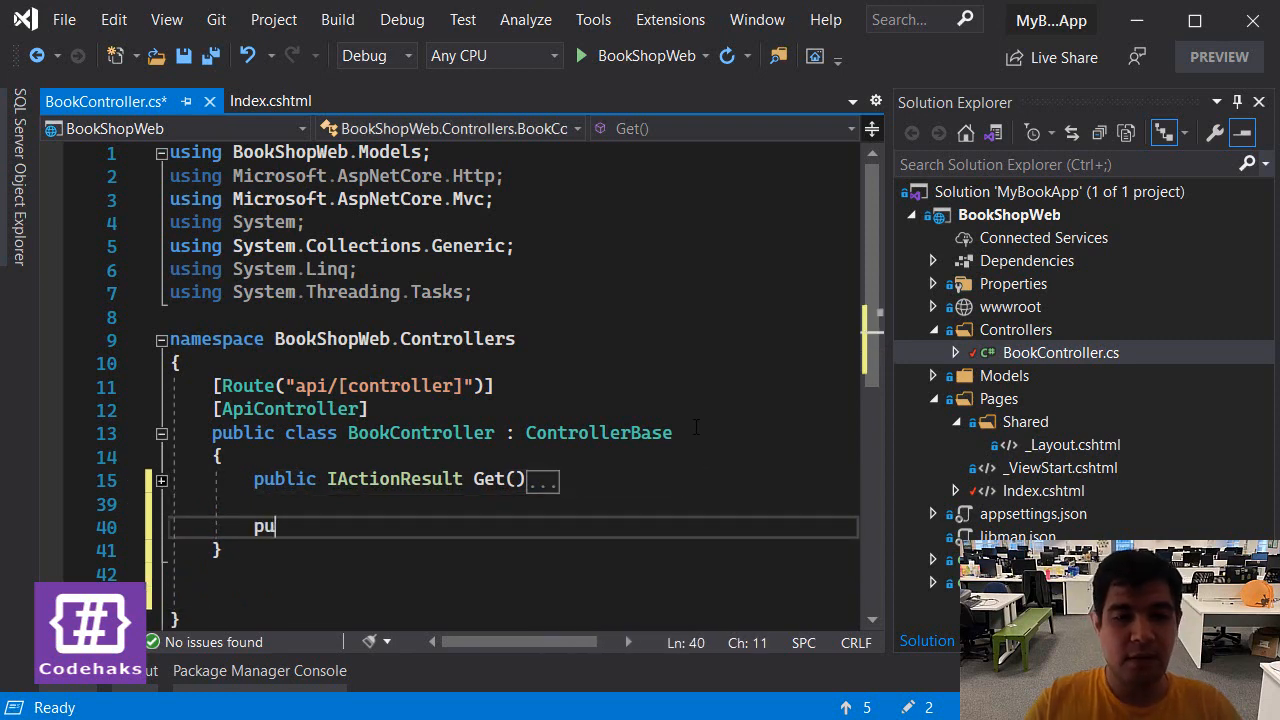
type("blic")
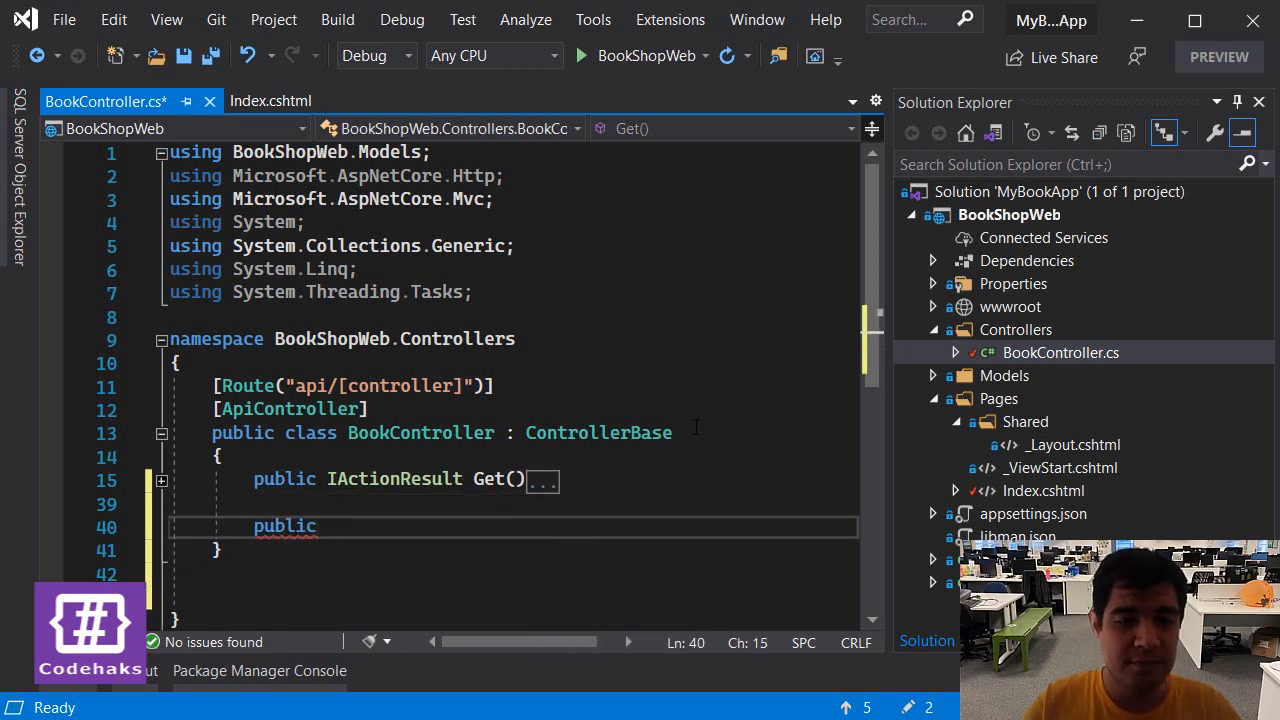
type("IActionResult")
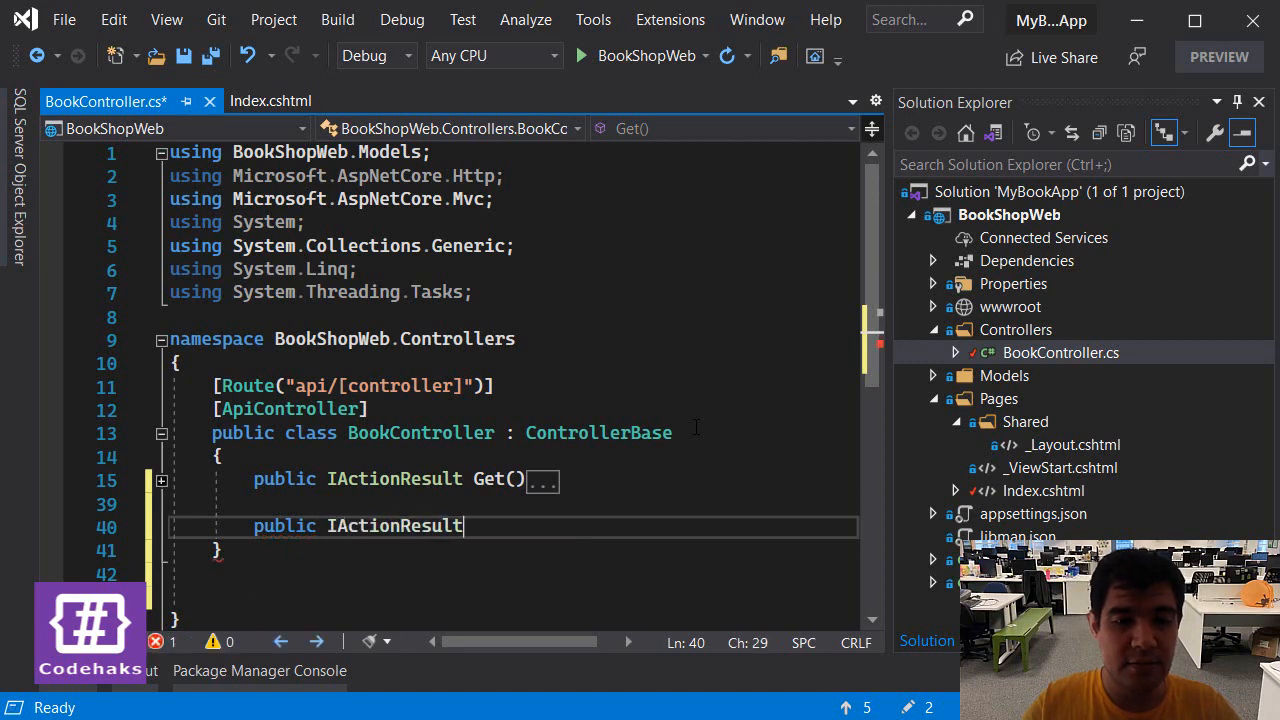
type("A")
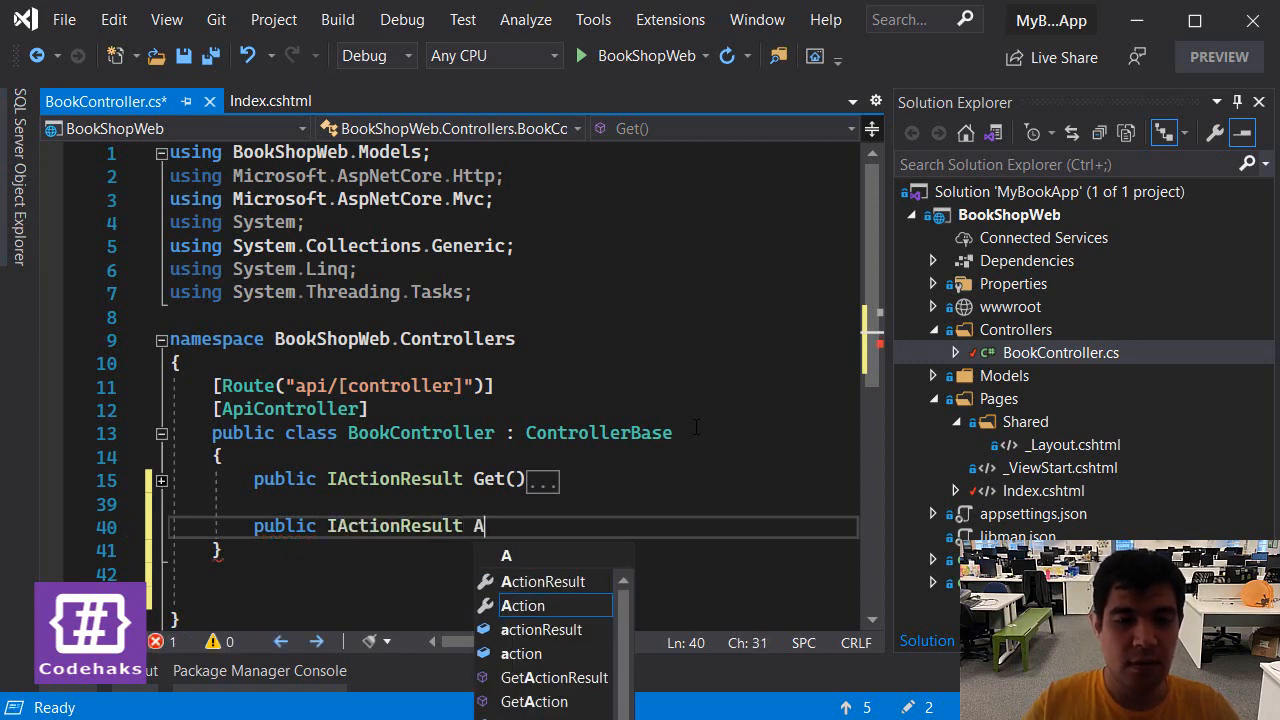
type("Create(")
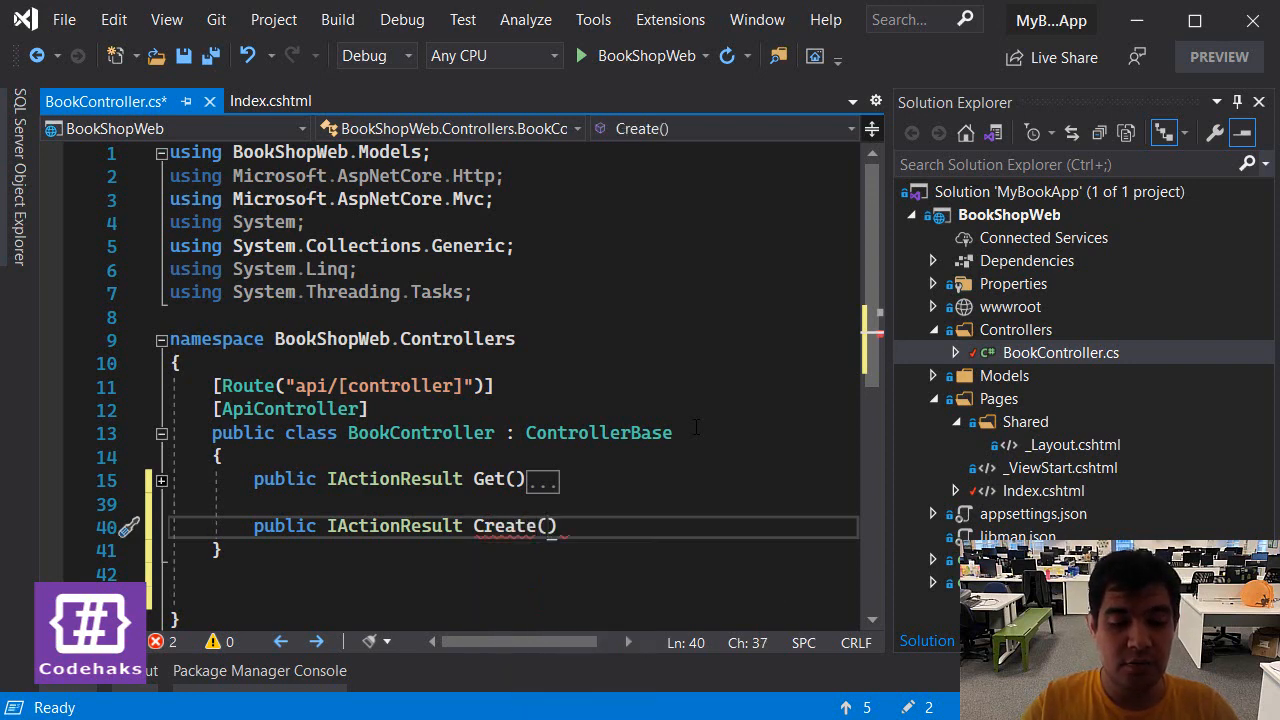
type("Book model")
type("{")
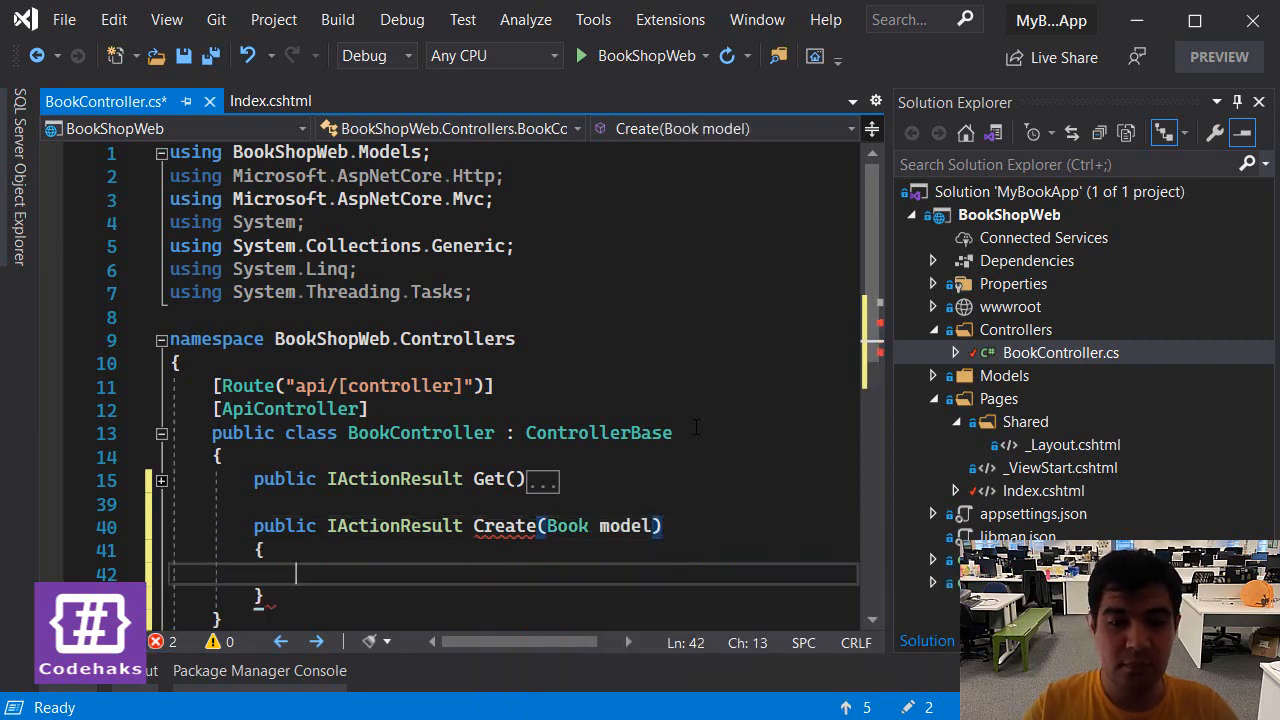
type("return")
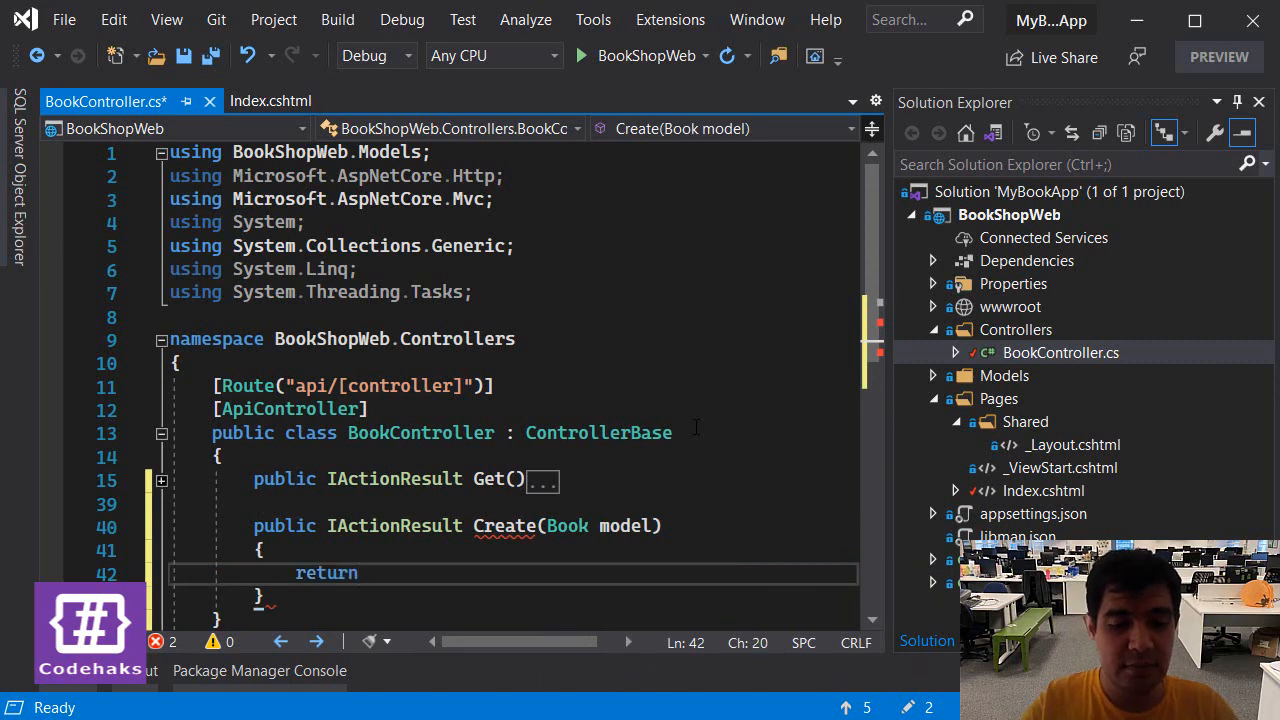
type("Ok(model);")
type("//")
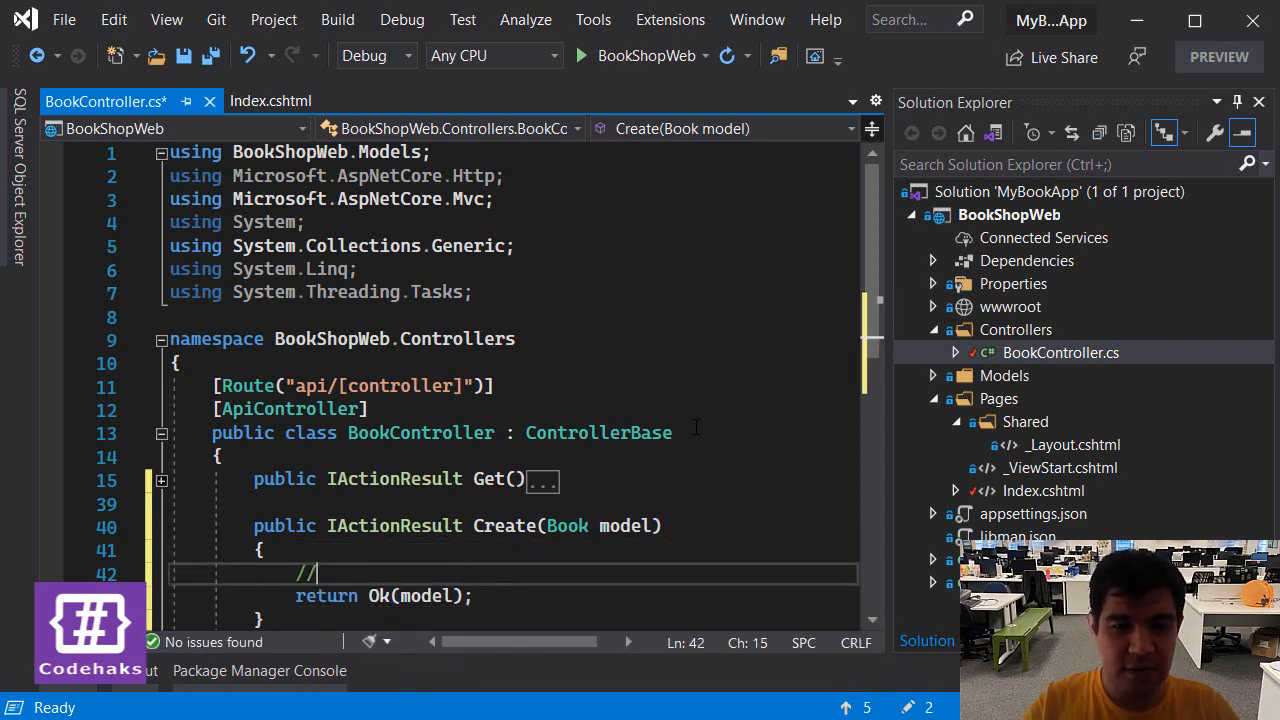
type("SA")
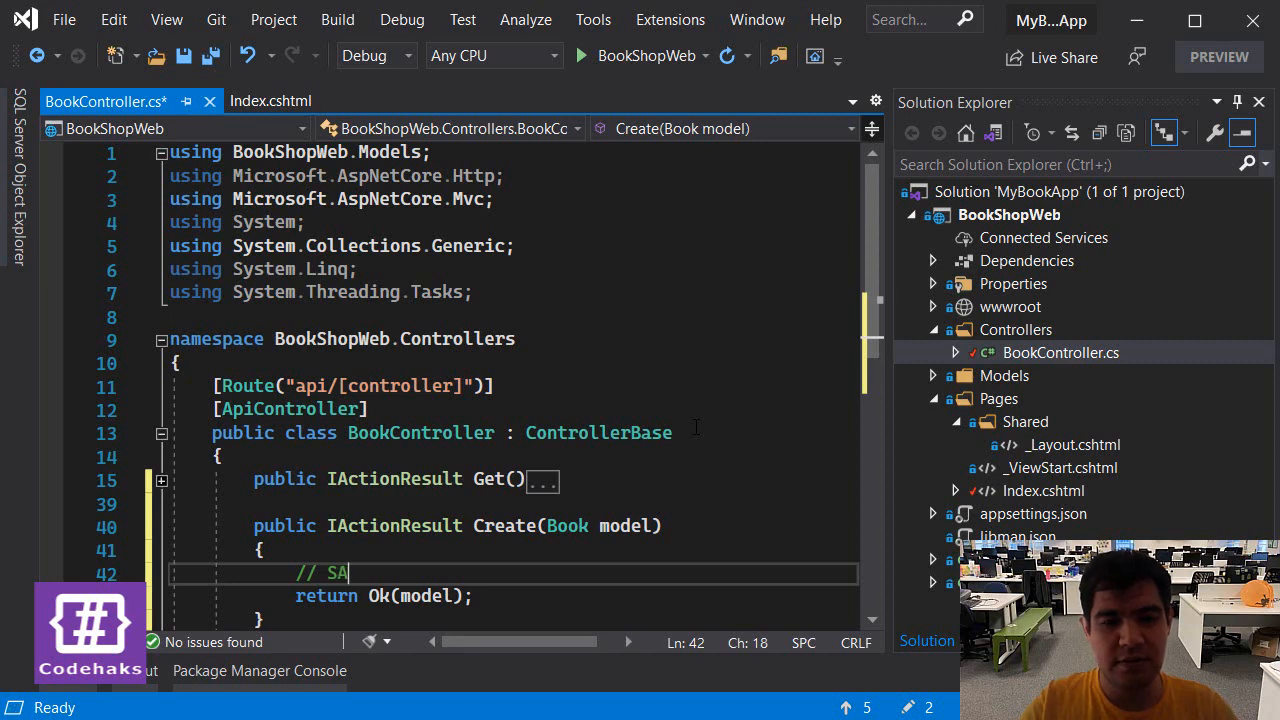
type("ve")
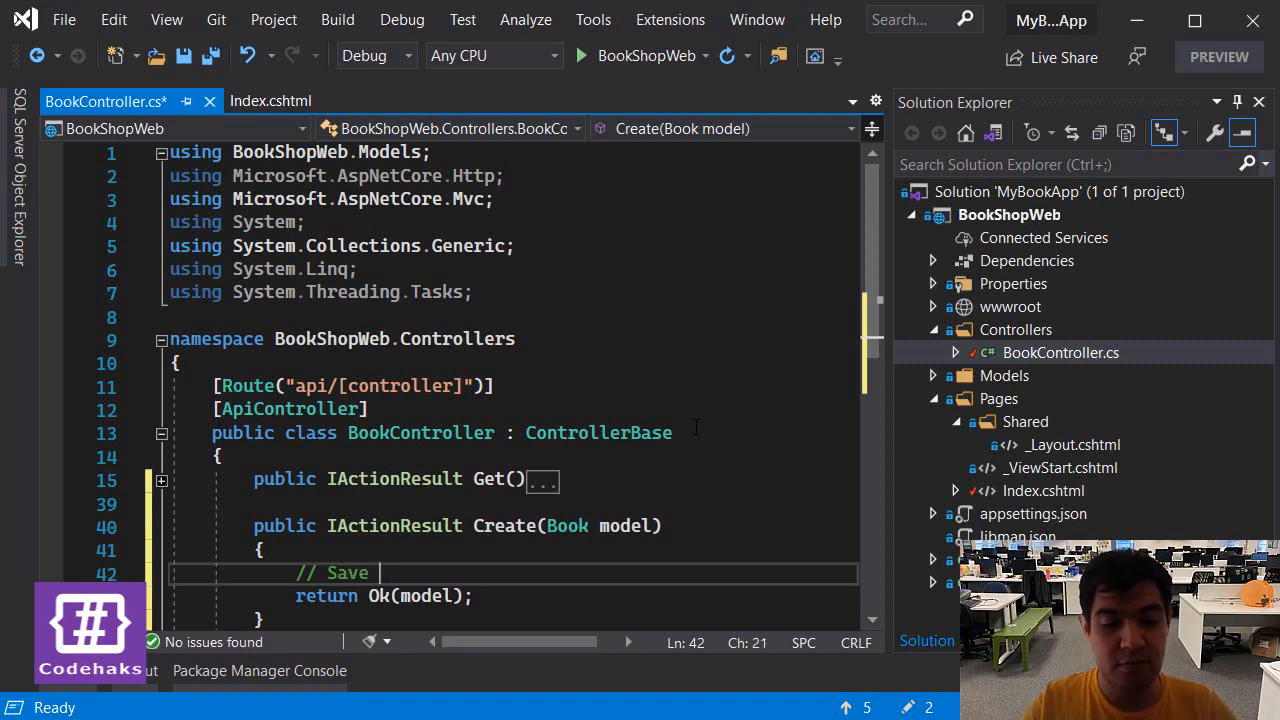
type("to database")
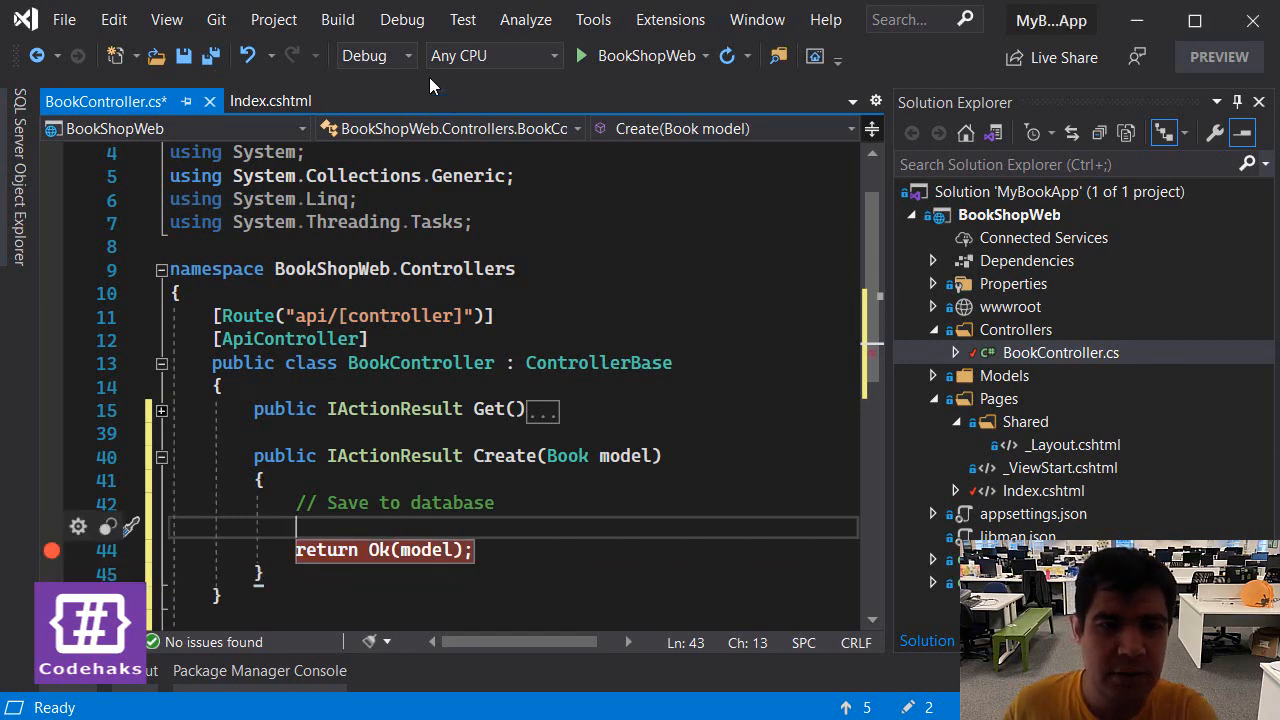
- Start debugging the BookShop app to surface the ambiguous Get/Create endpoint error
left_click(402, 20)
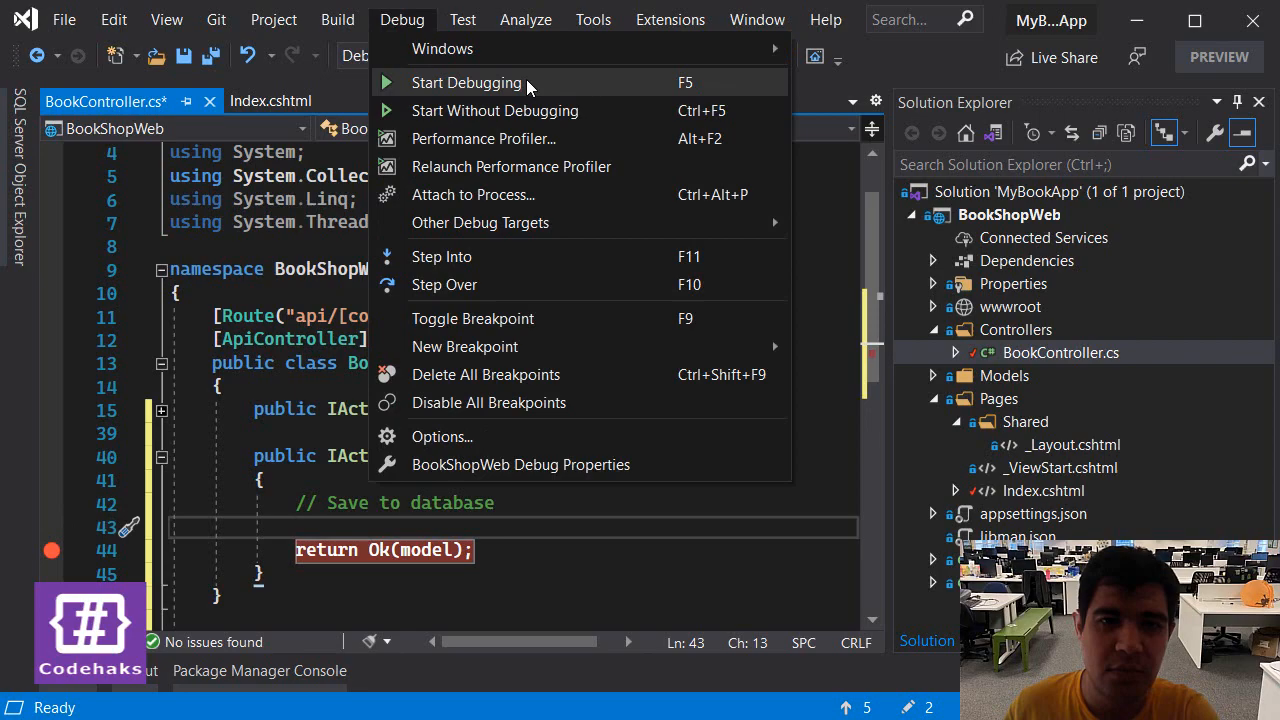
left_click(466, 82)
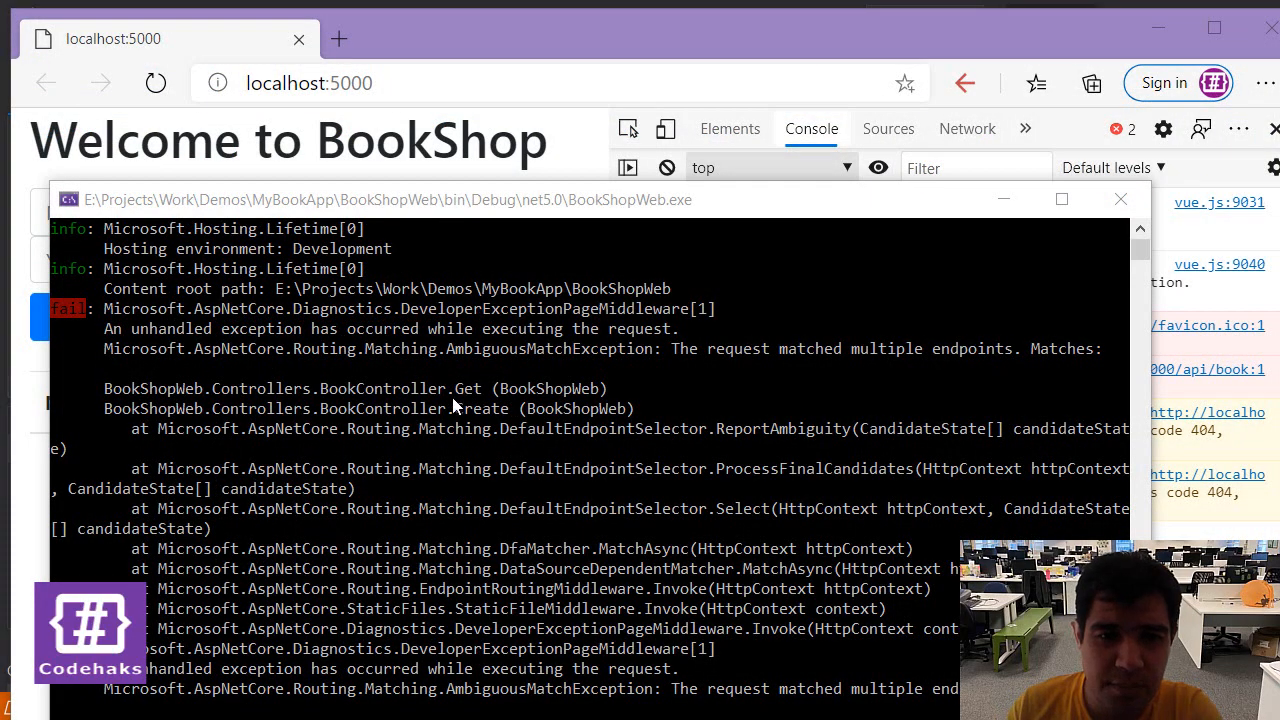
mouse_move(688, 470)
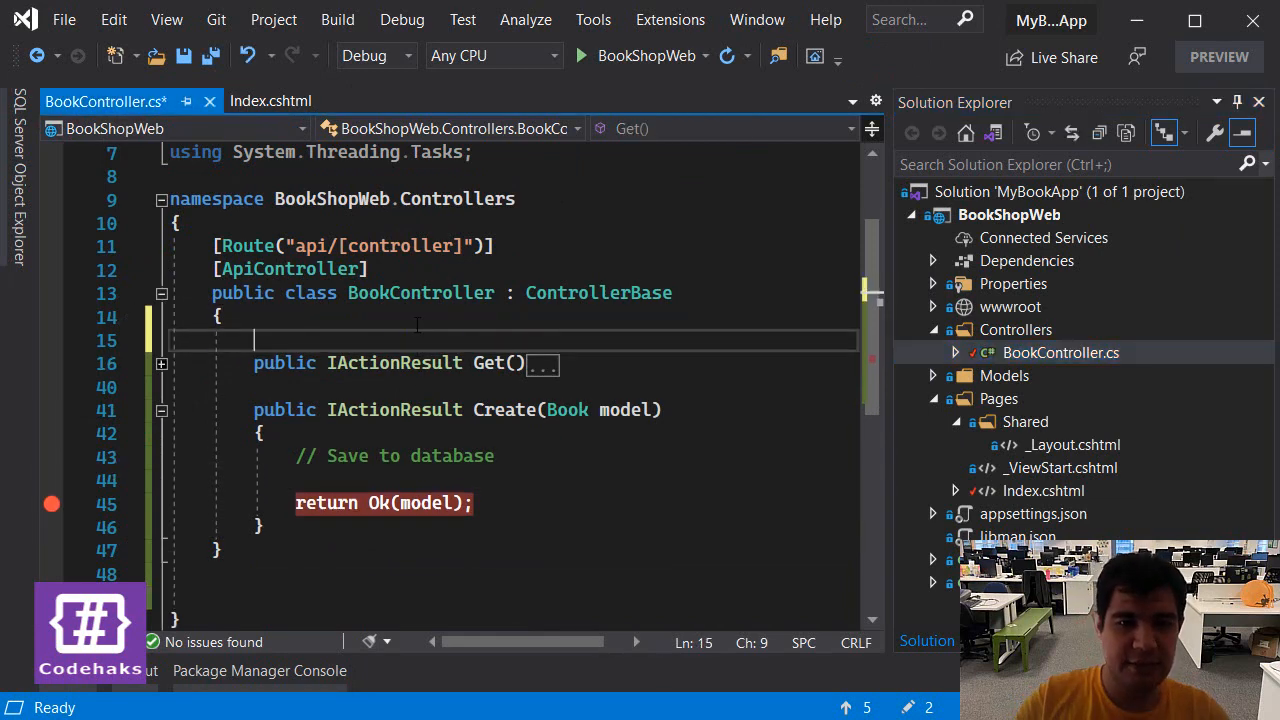
- Add [HttpGet] above Get and [HttpPost] above Create, and save BookController
type("[]")
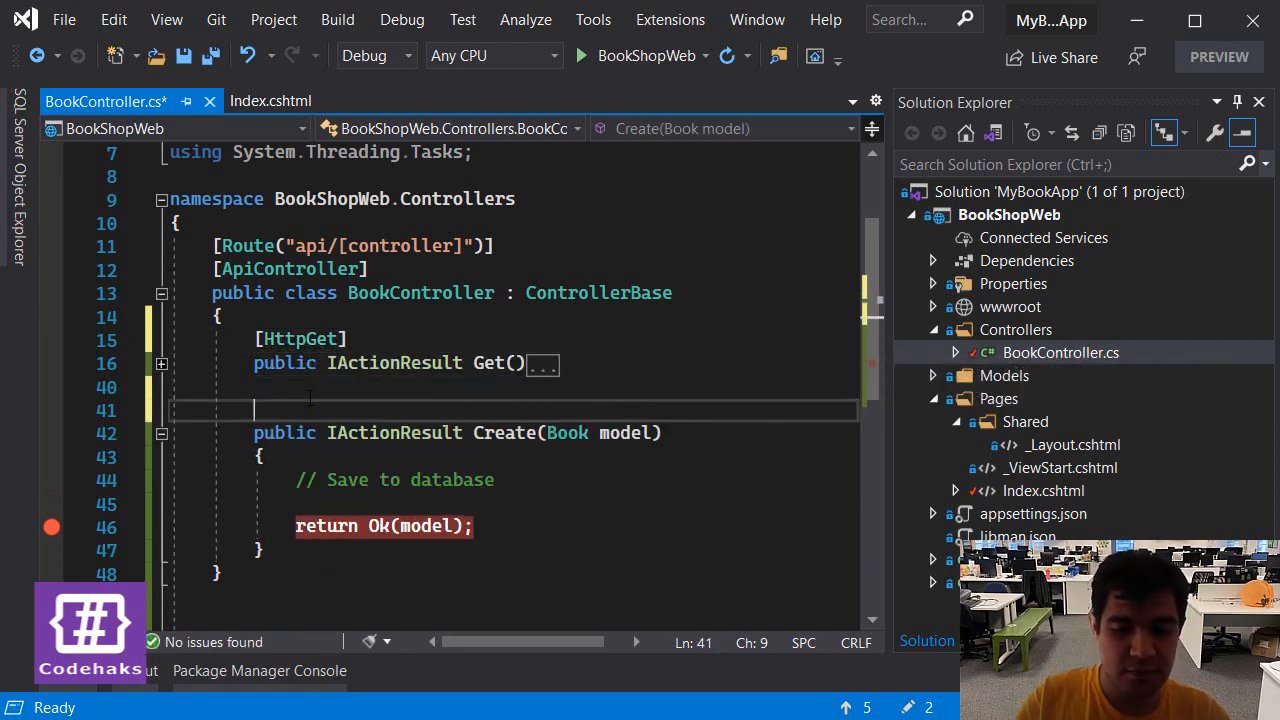
type("[Htt]")
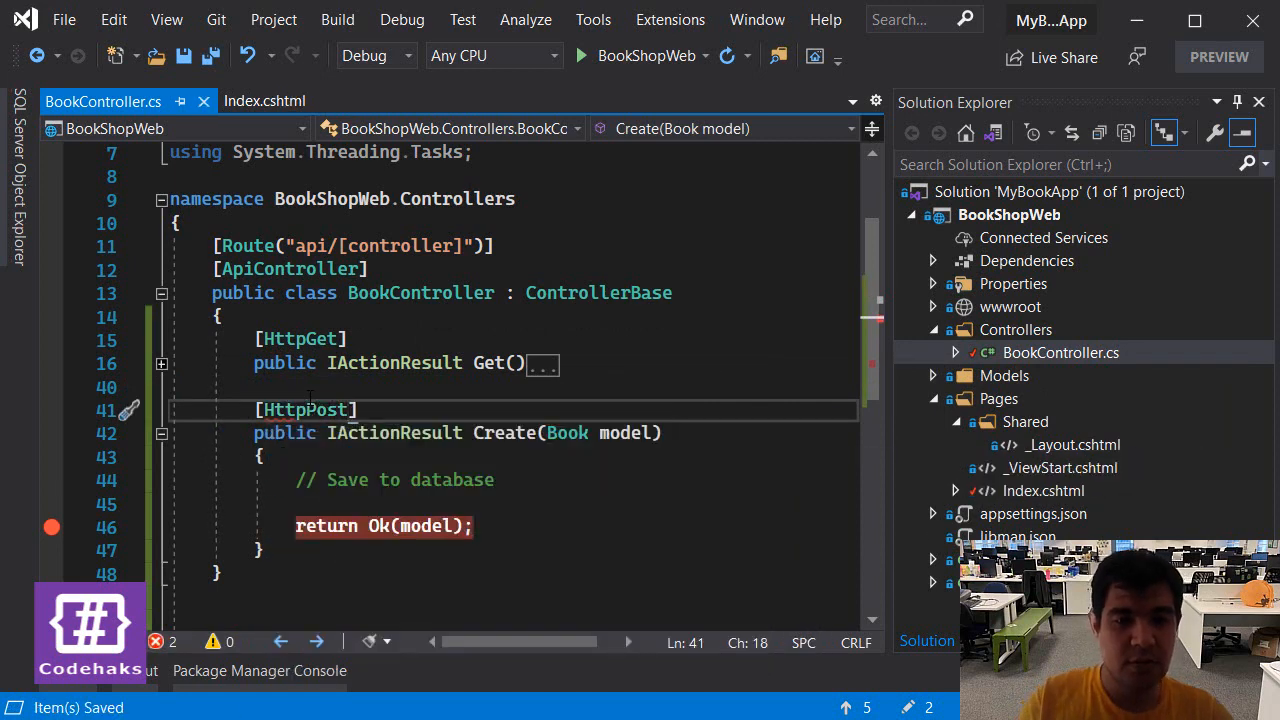
mouse_move(600, 292)
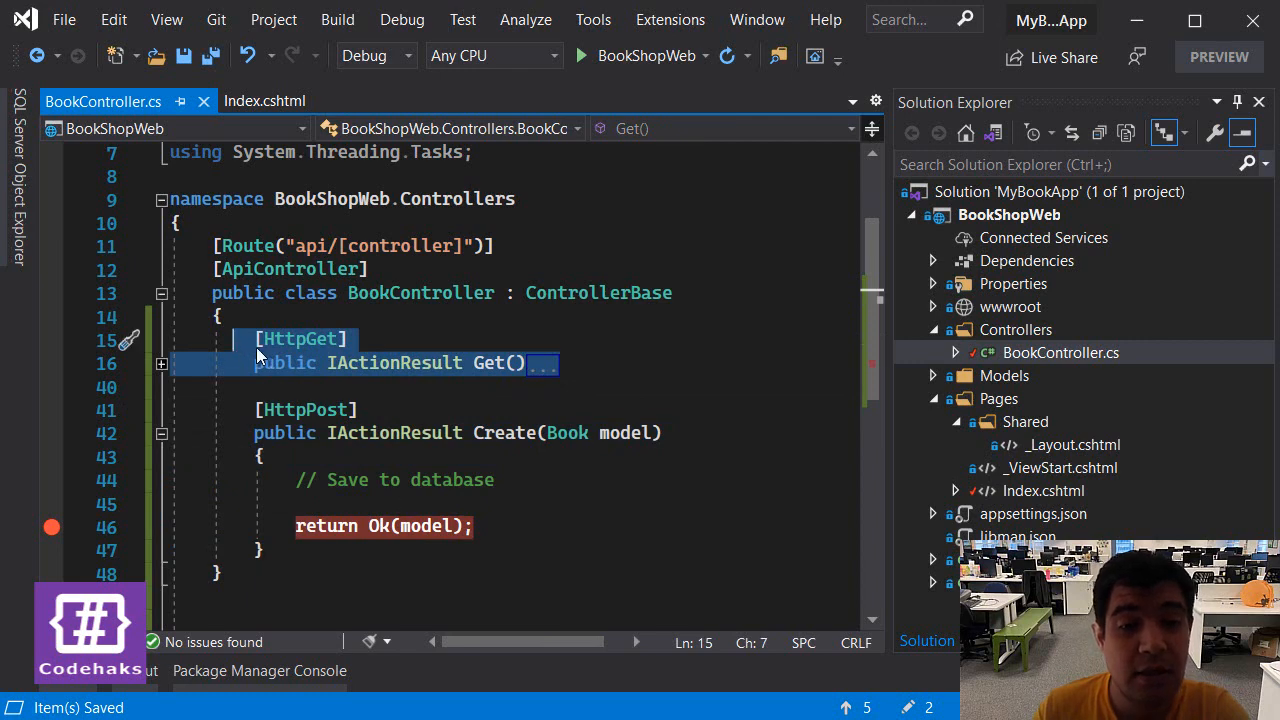
- Start debugging, then submit a new book named Learn new with year 2020 in Edge
left_click(402, 20)
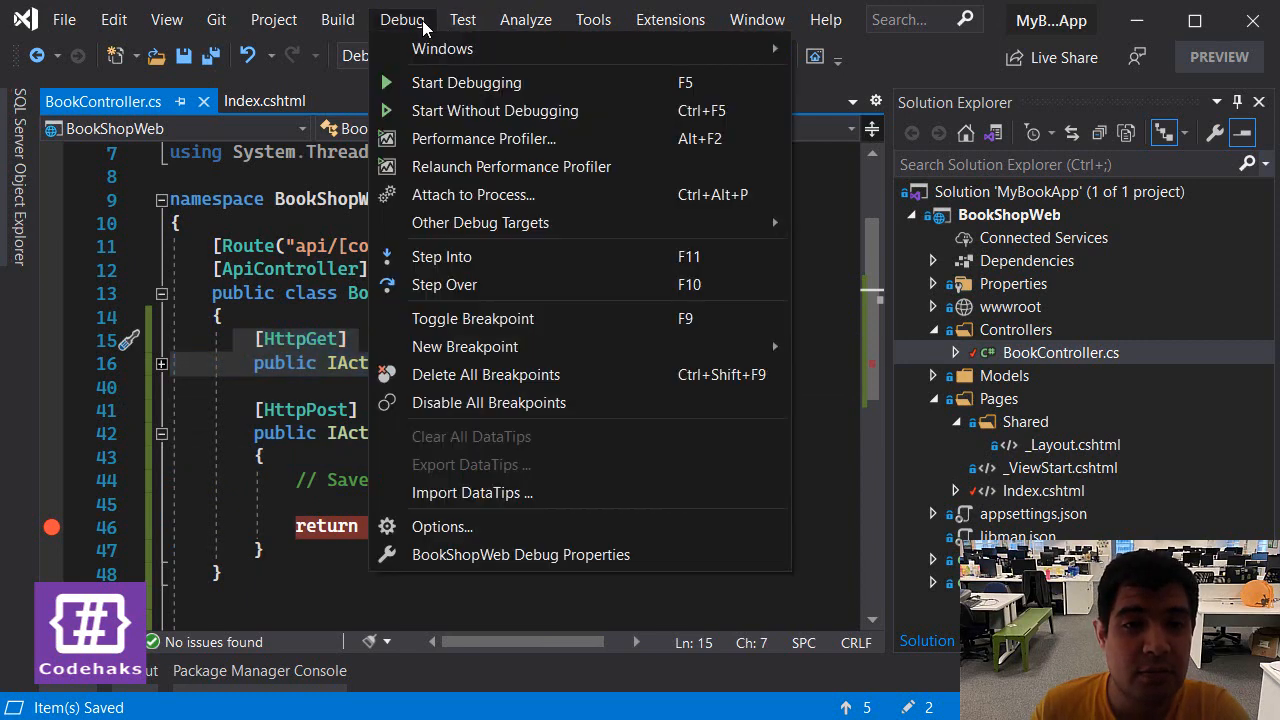
left_click(466, 82)
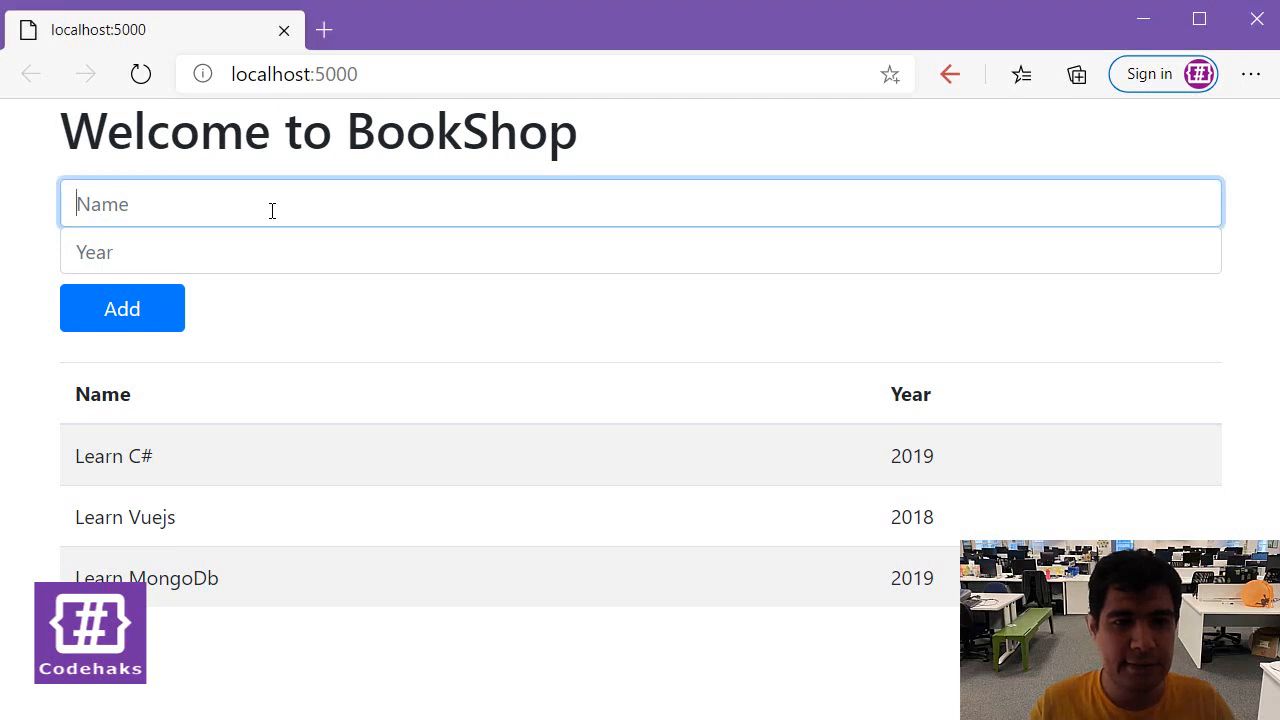
type("Learn new")
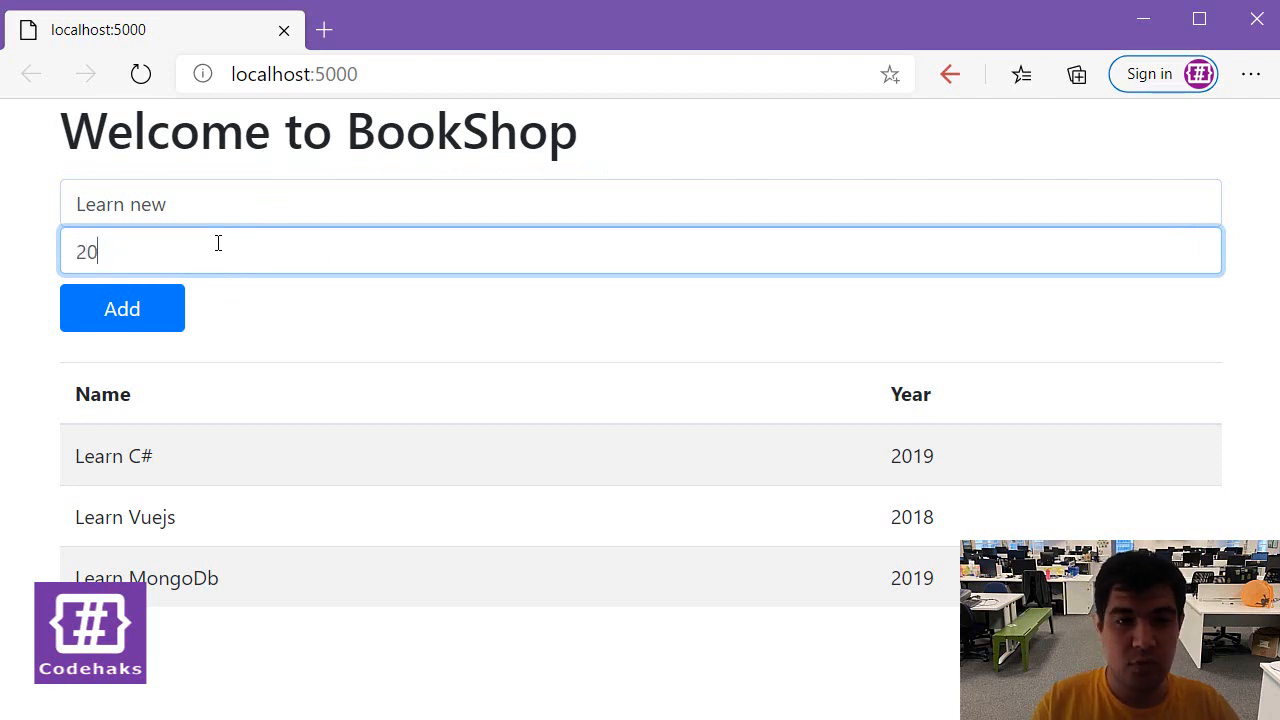
type("20")
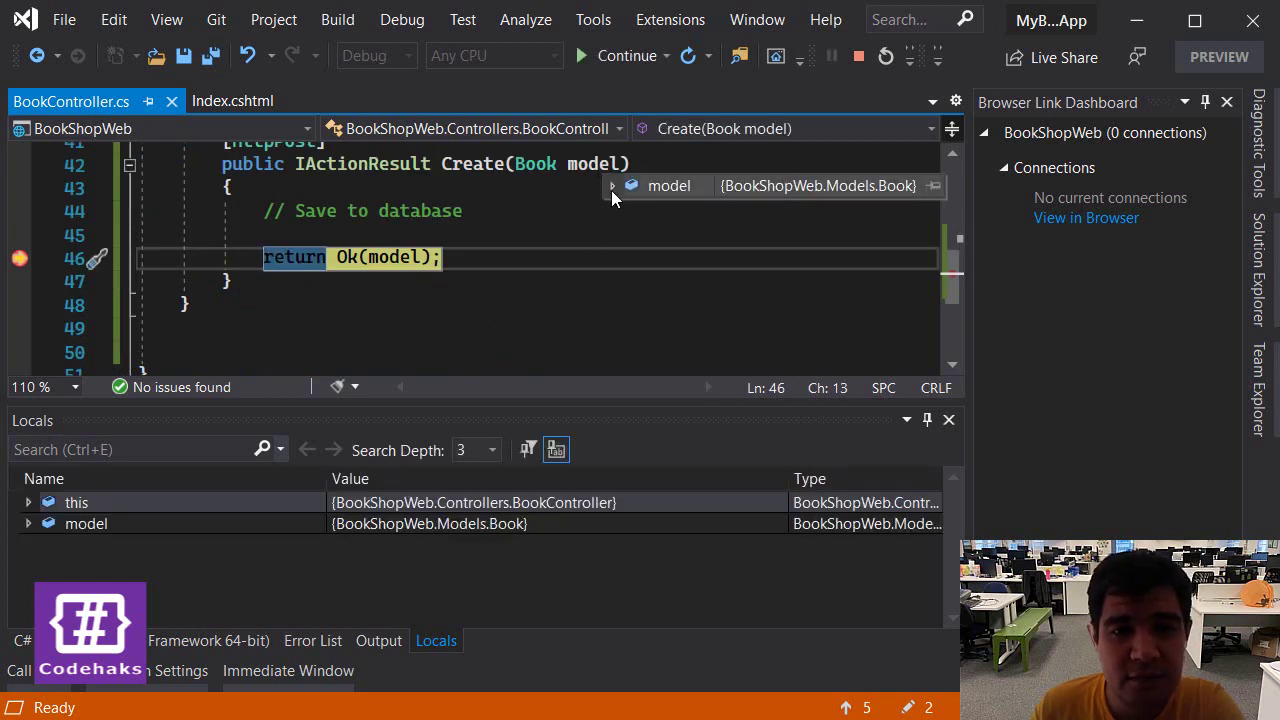
- Expand the model datatip at the breakpoint to see Name Learn new, Price 0, Year 2020
left_click(612, 186)
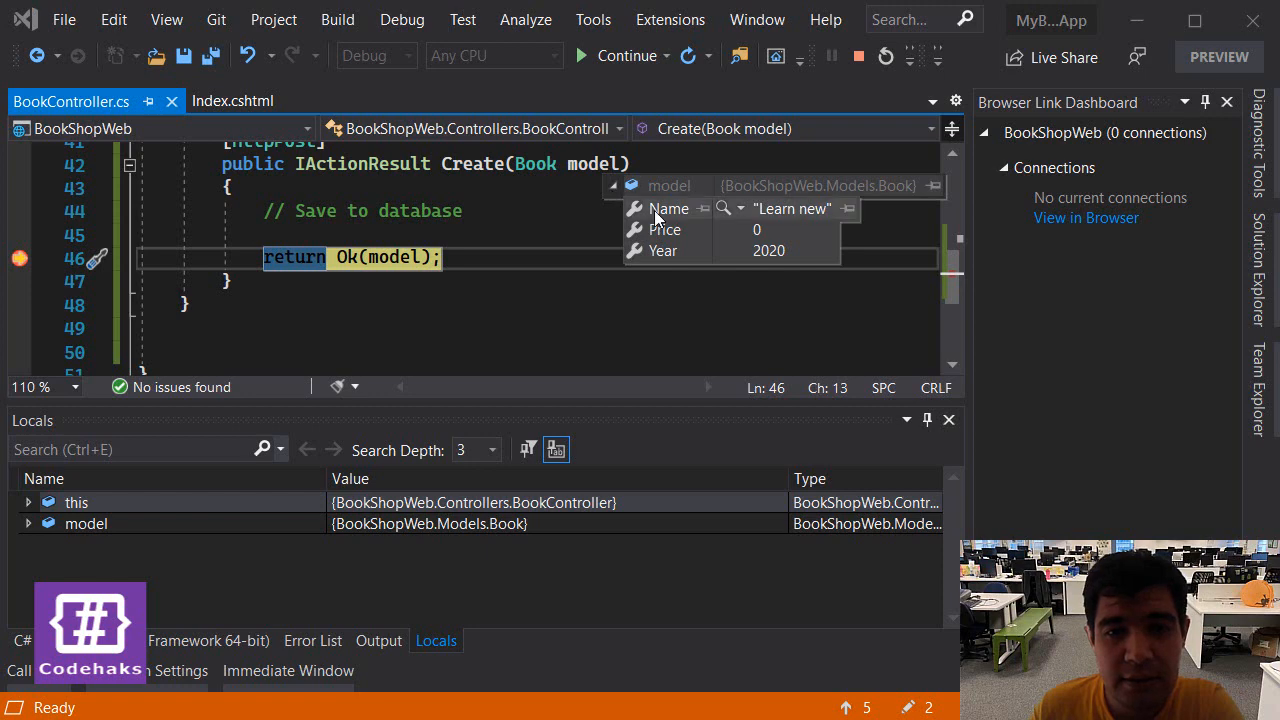
mouse_move(800, 224)
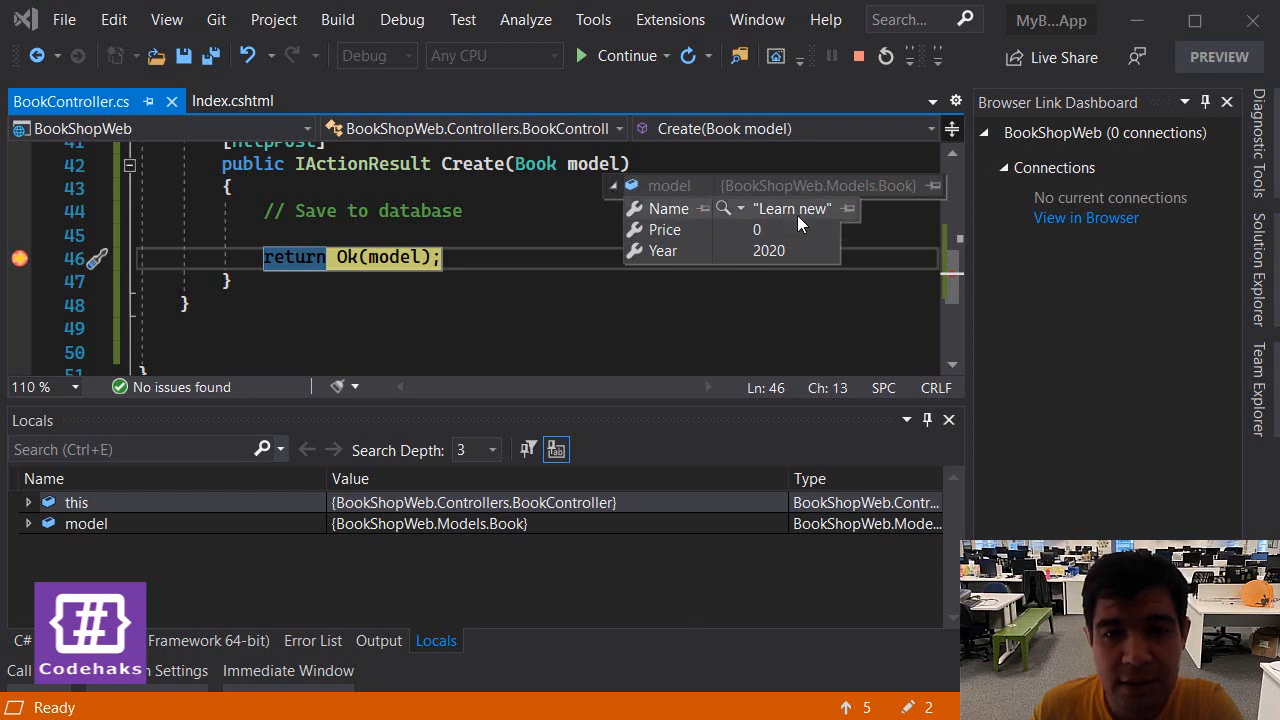
mouse_move(684, 218)
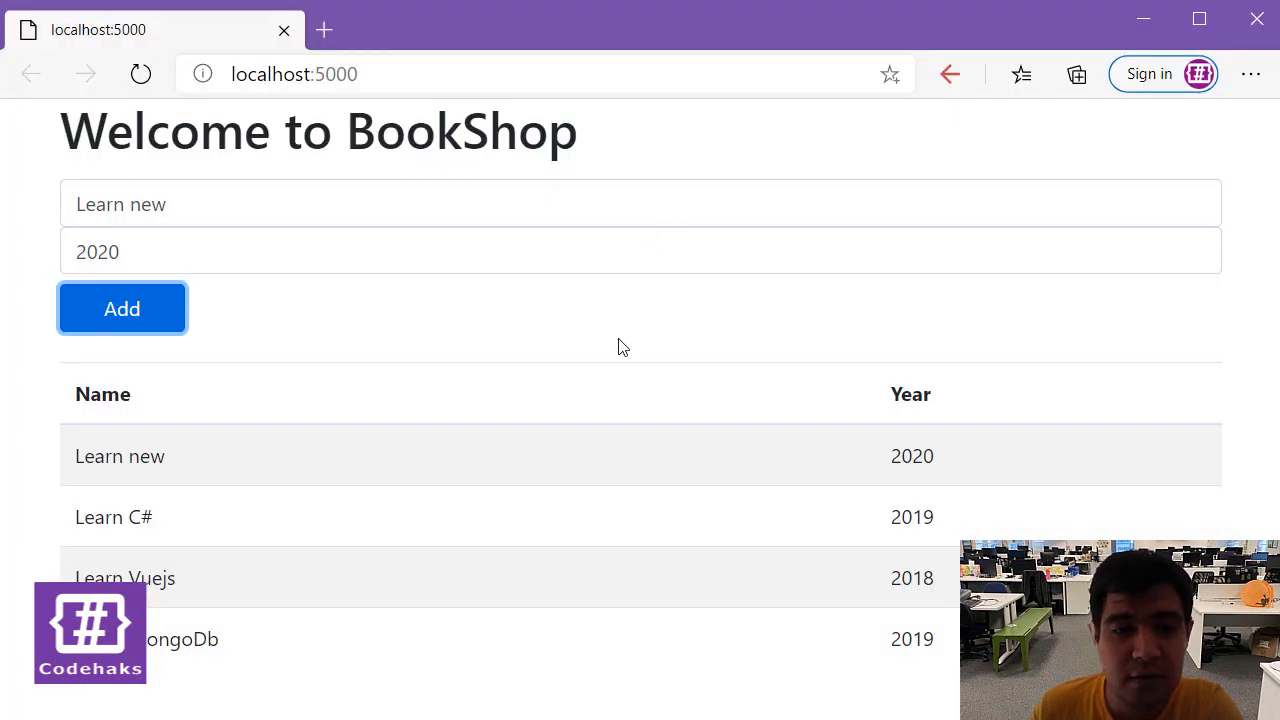
mouse_move(564, 326)
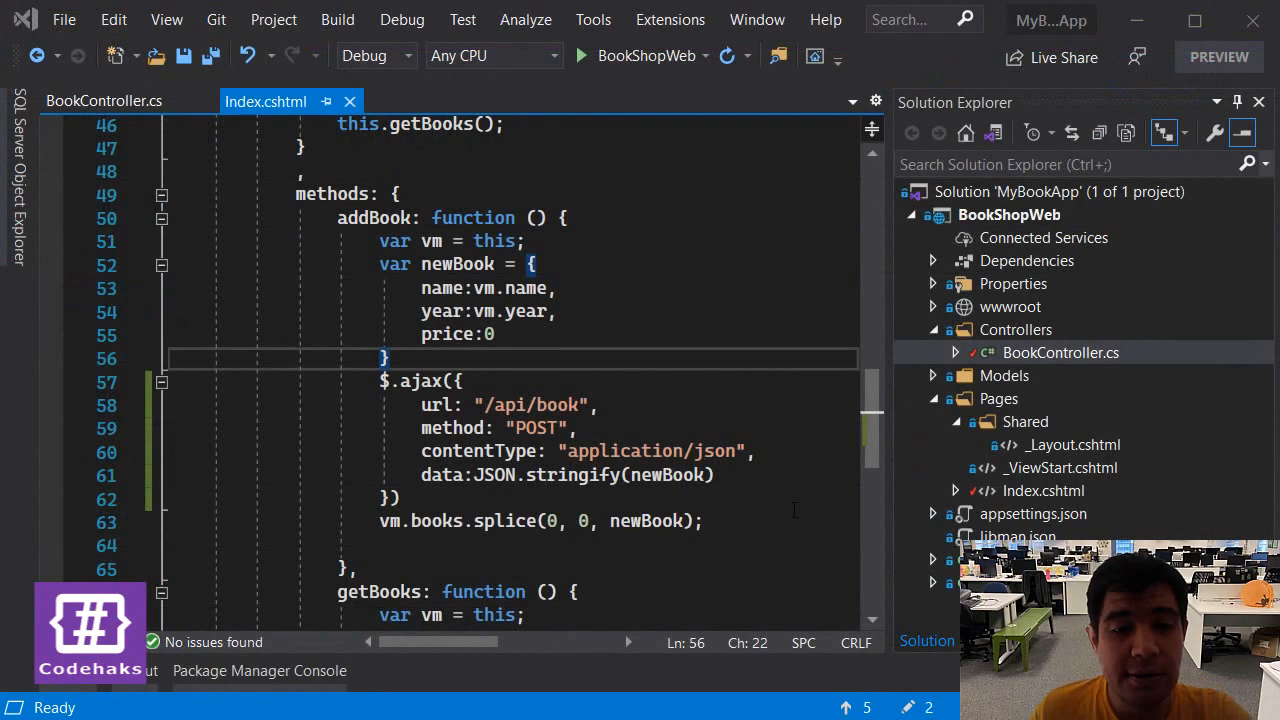
- Chain .done(function () { }) on the ajax call, move the splice line inside it and save
scroll("down", 3)
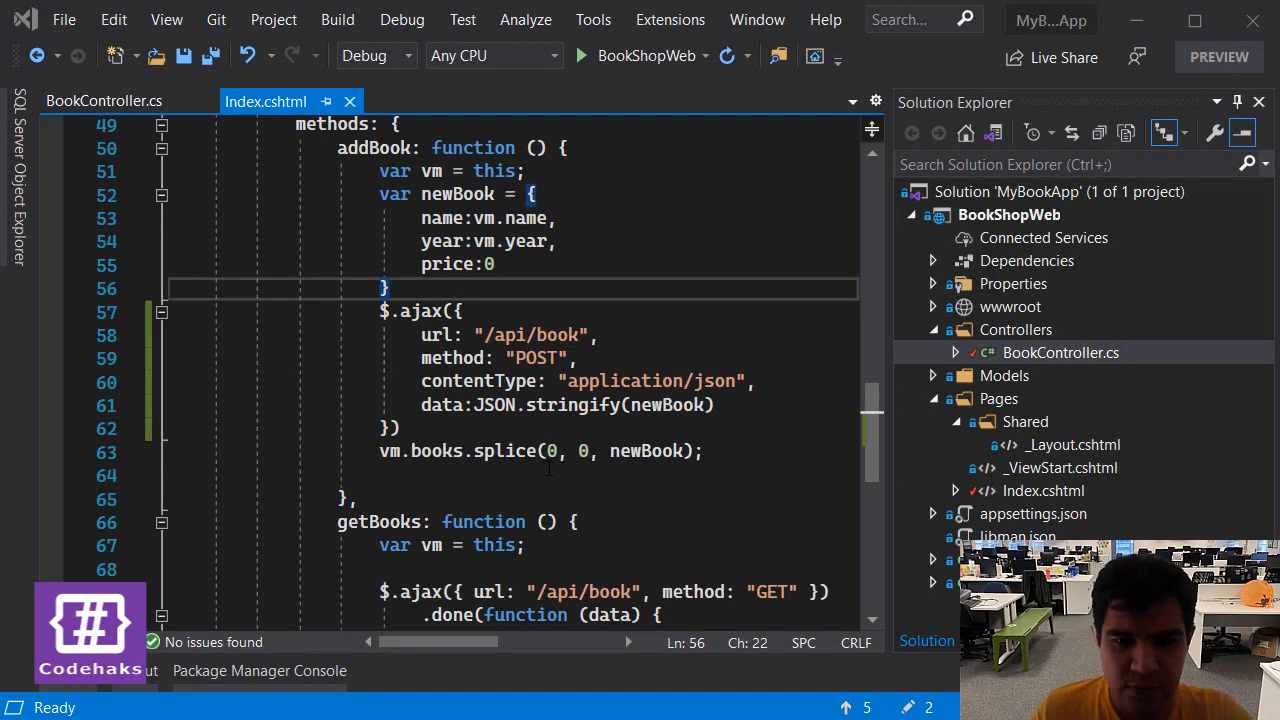
left_click(704, 452)
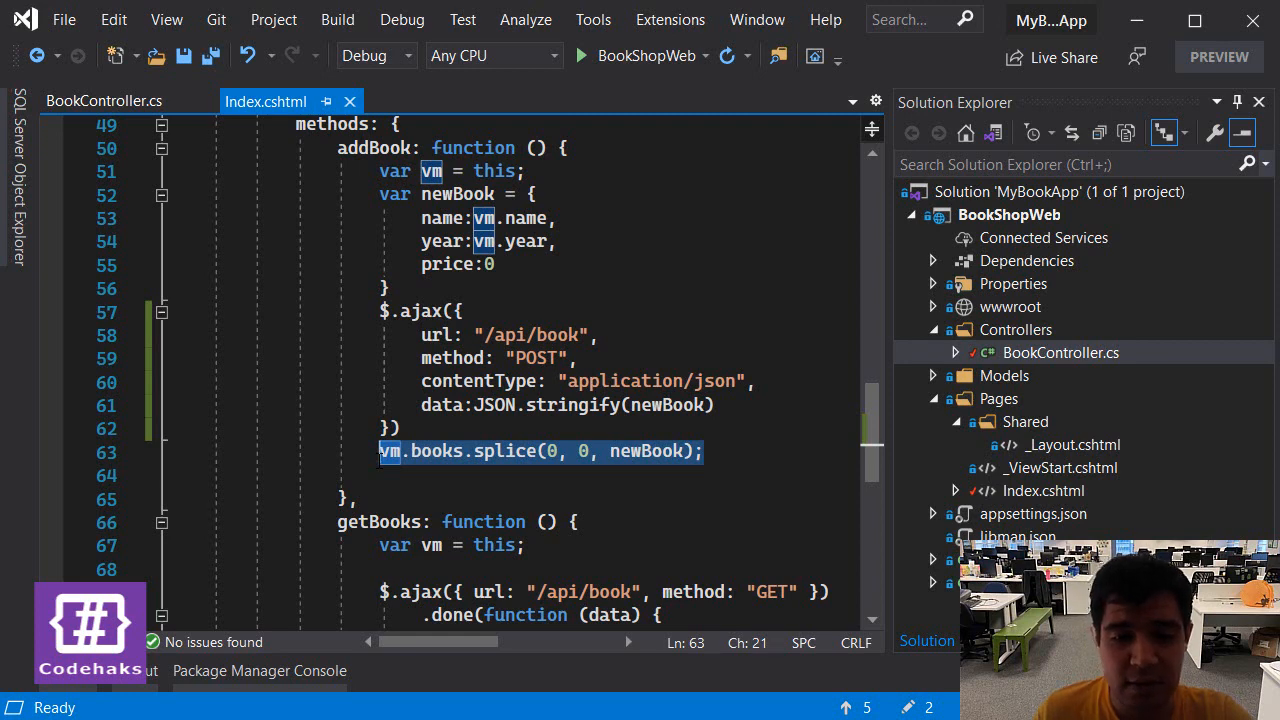
left_click(410, 428)
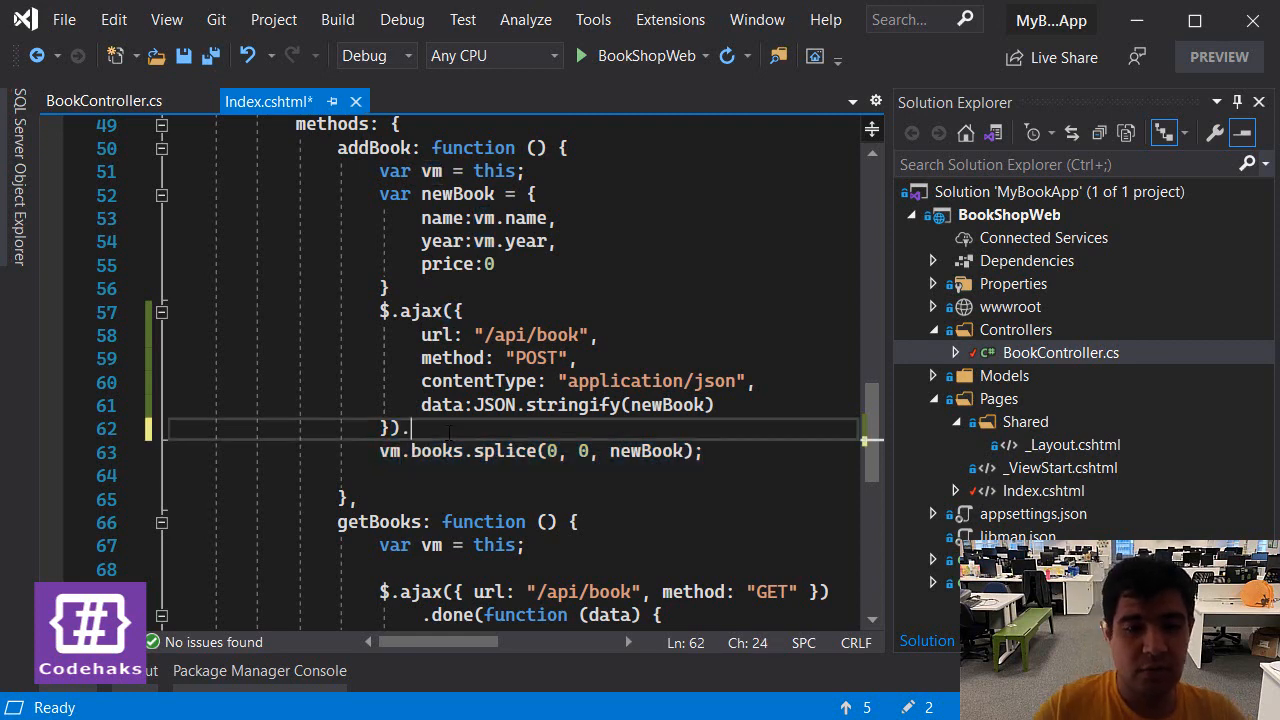
type("done(function () {")
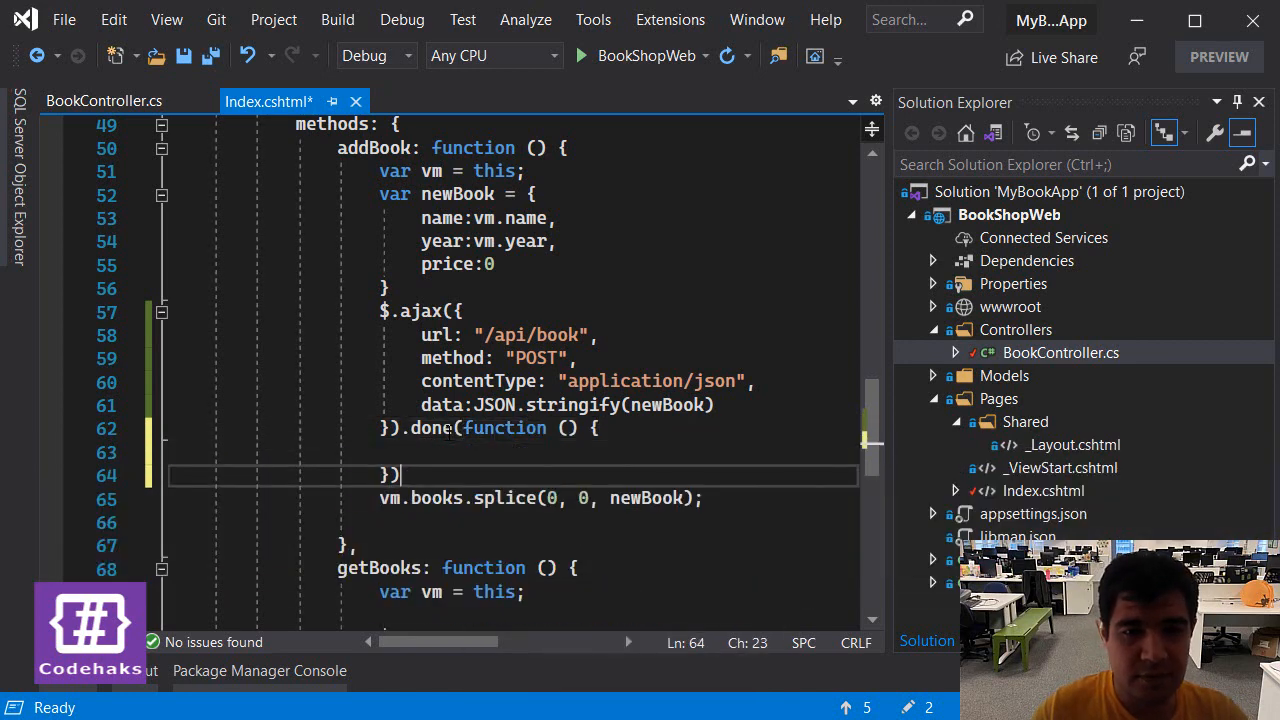
key("ctrl+s")
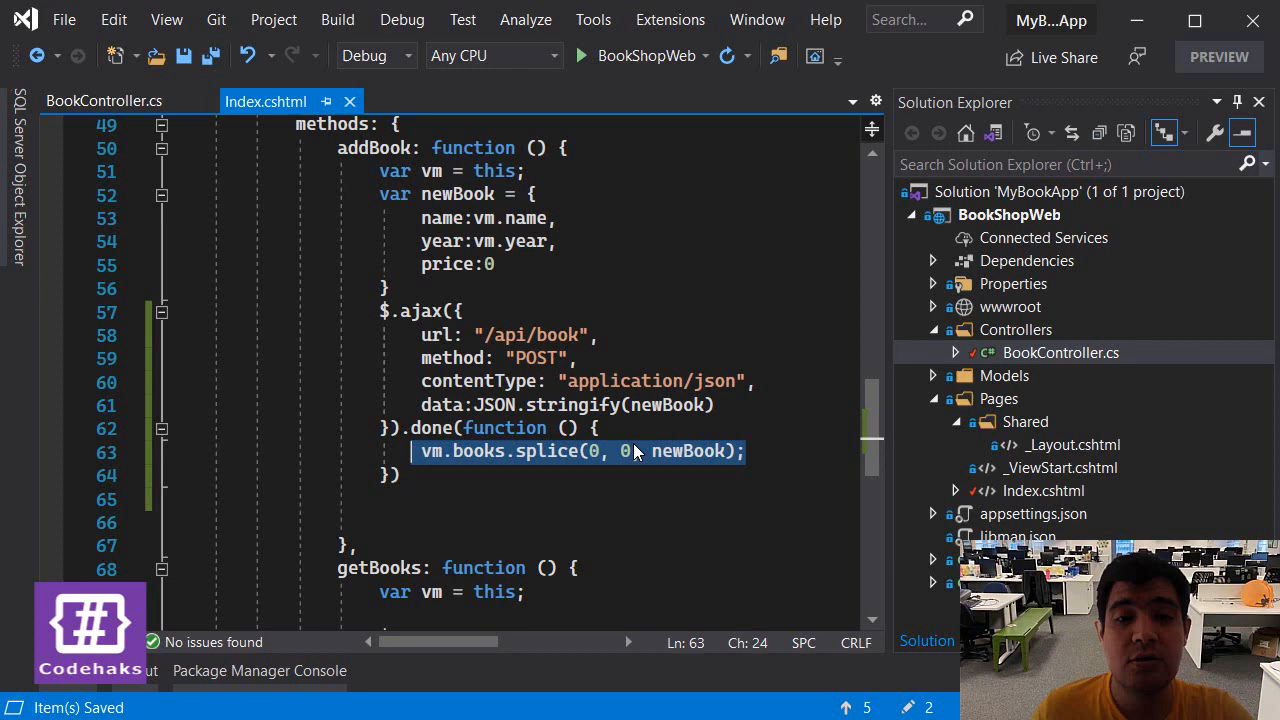
mouse_move(476, 464)
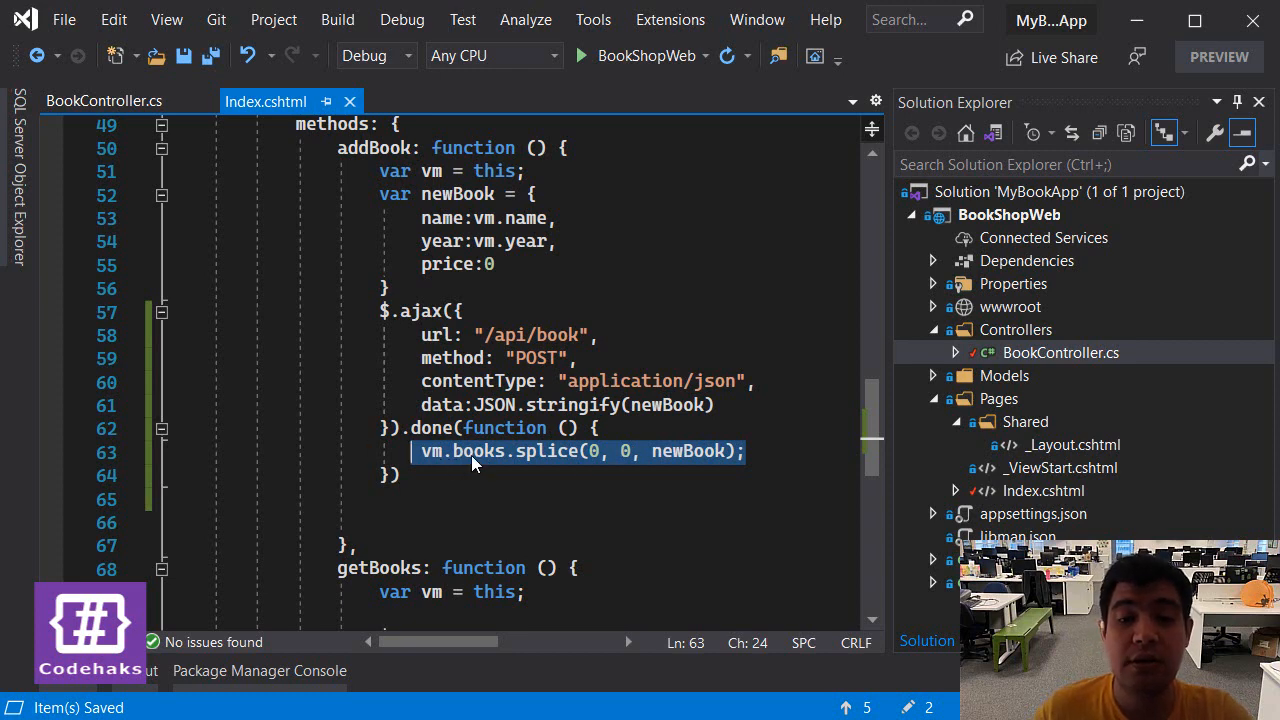
mouse_move(440, 452)
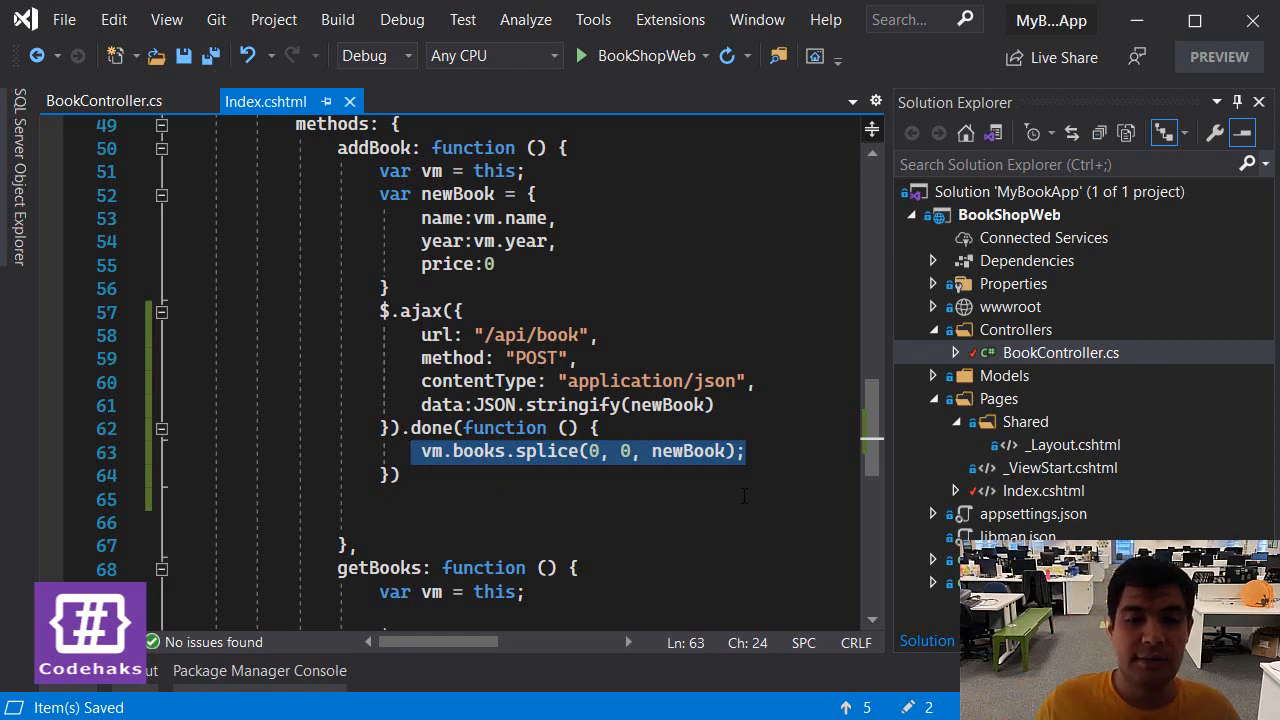
scroll("down", 3)
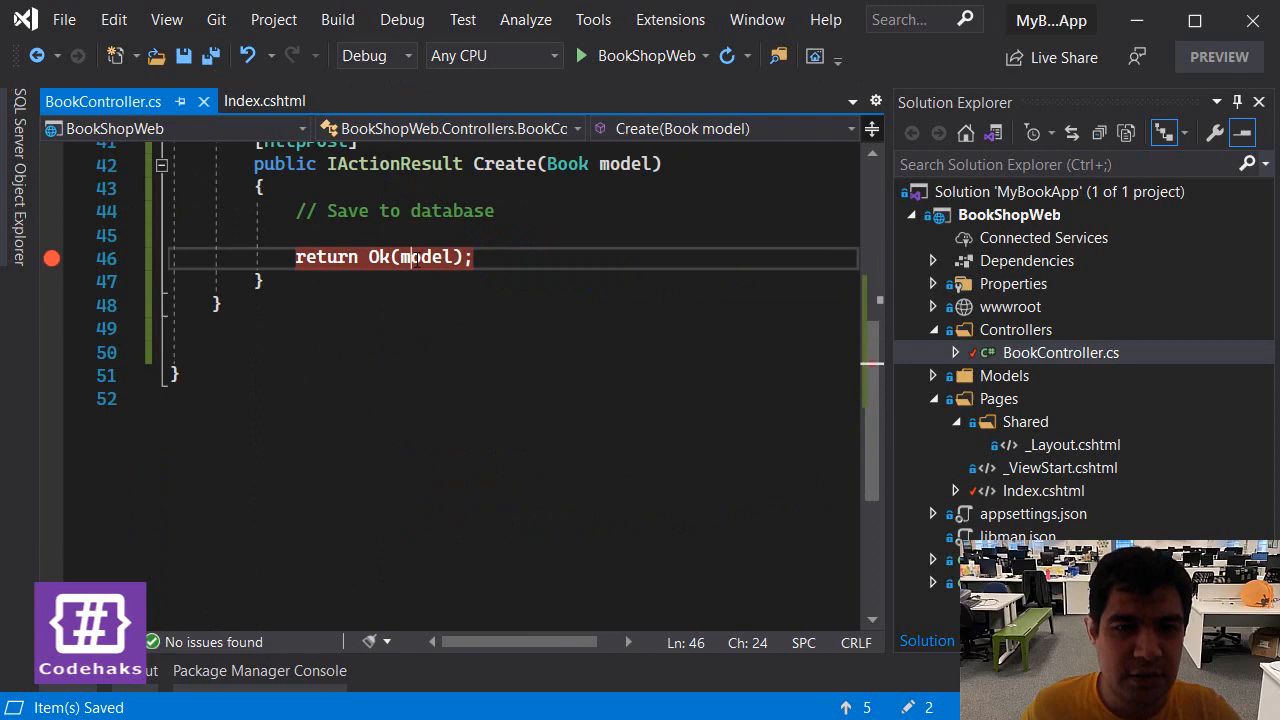
- Give the done callback a model parameter and splice that returned model instead of newBook
left_click(264, 100)
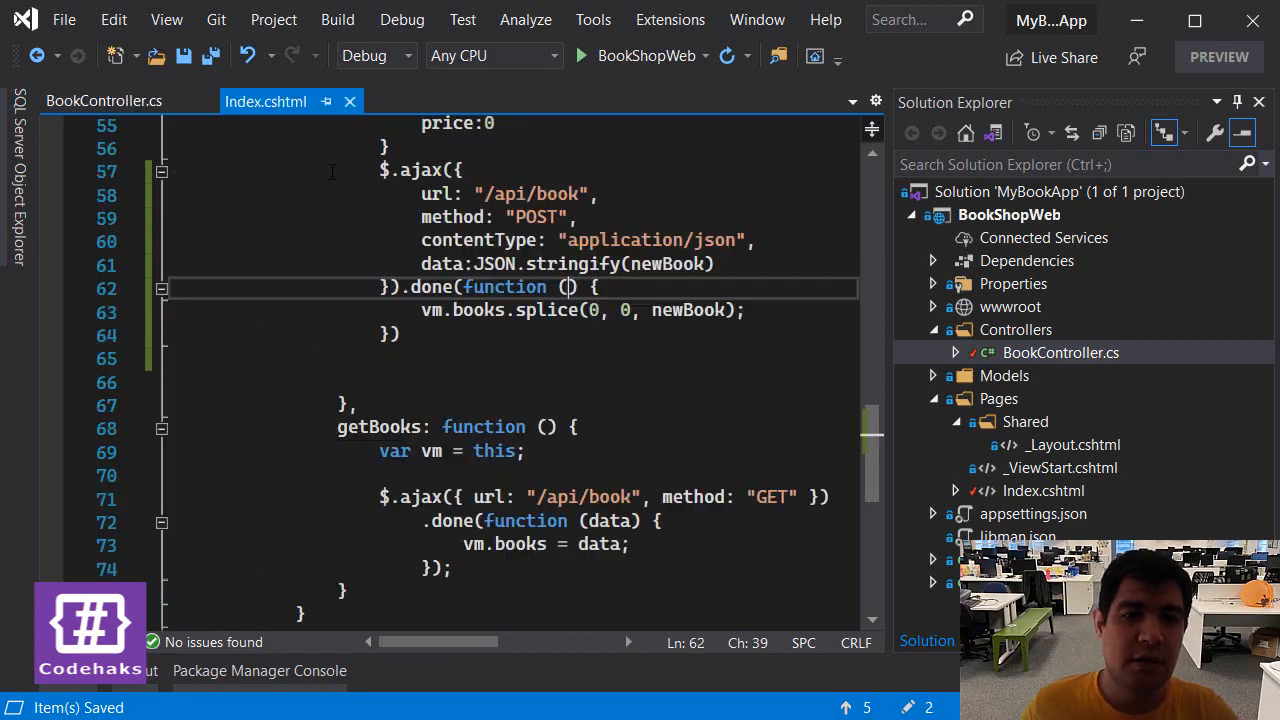
type("da")
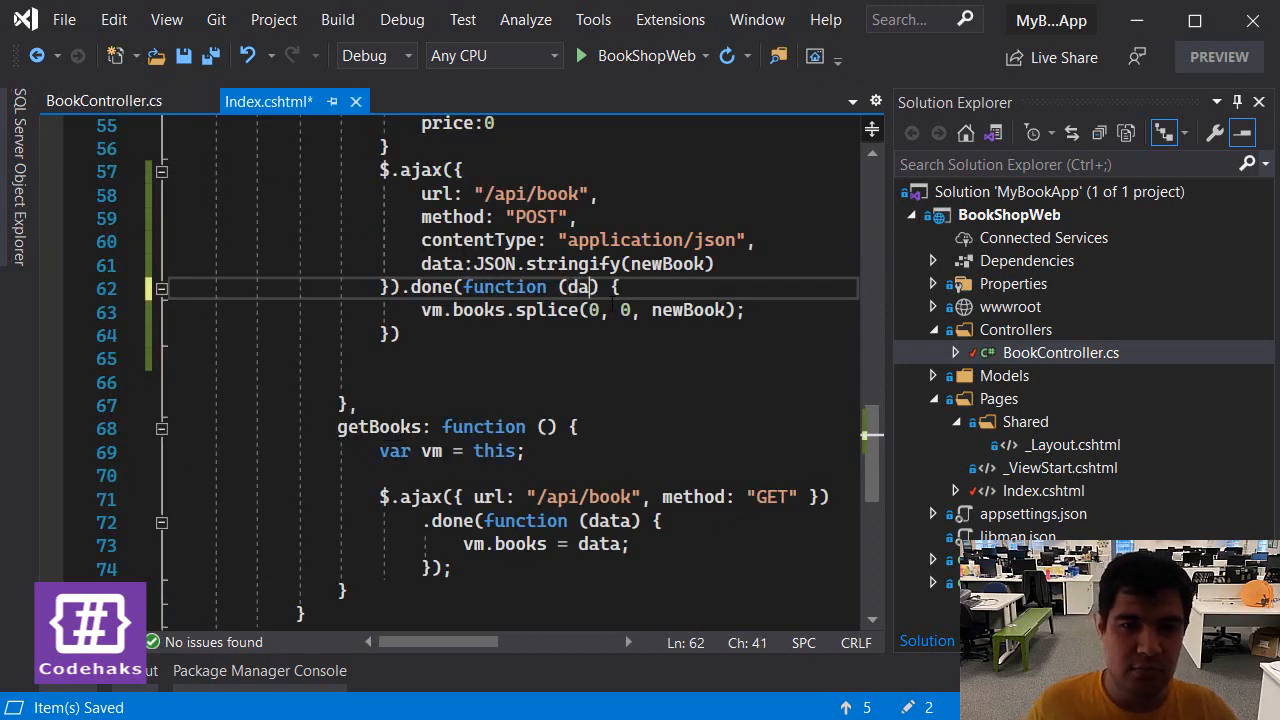
type("model")
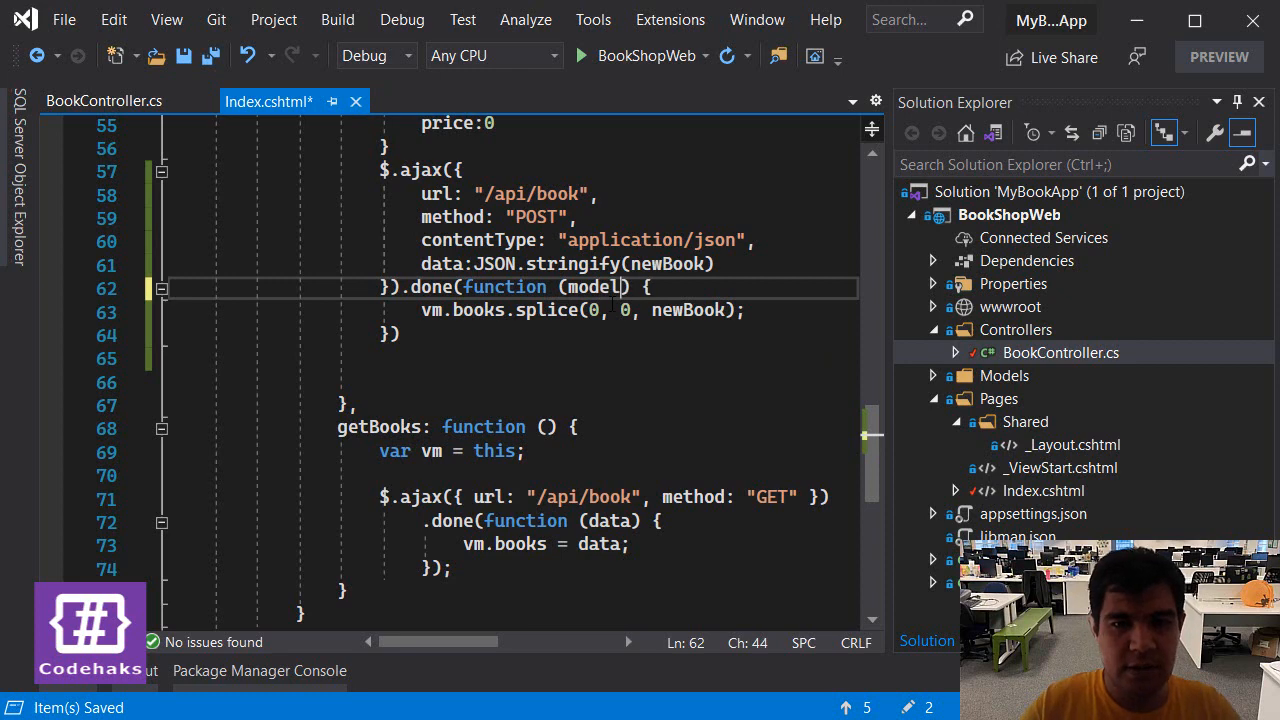
left_click(104, 100)
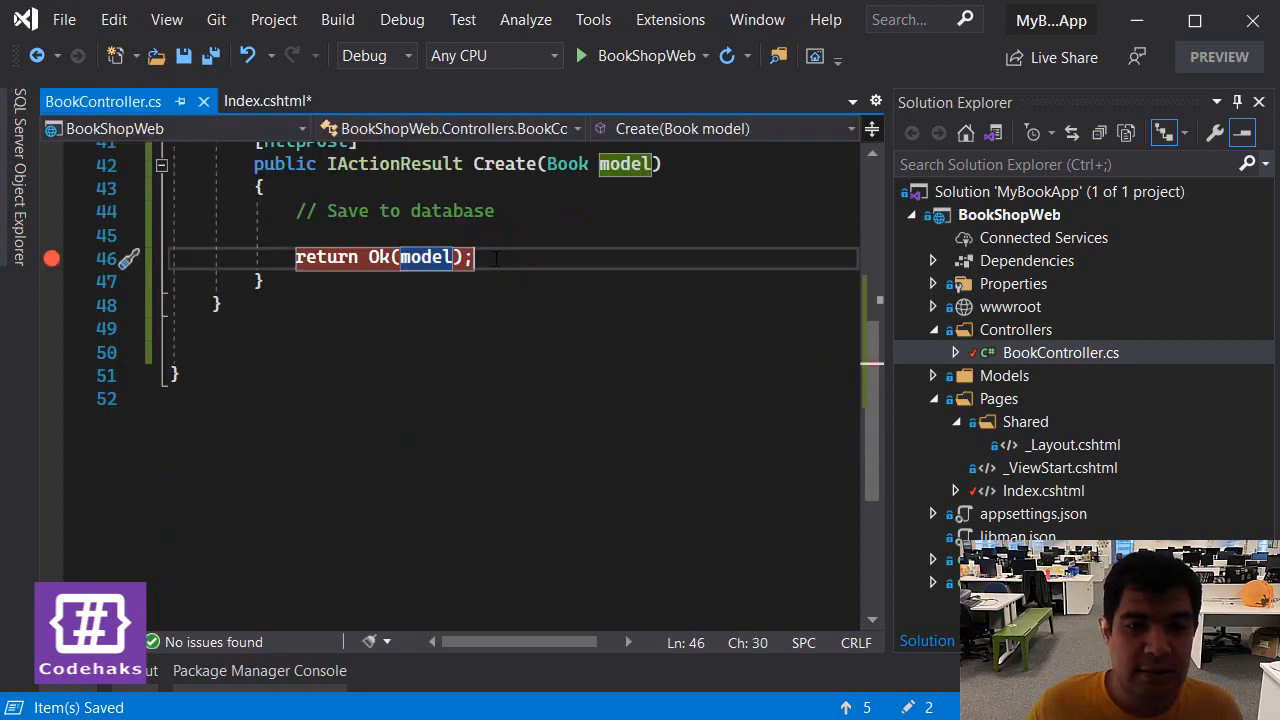
left_click(268, 100)
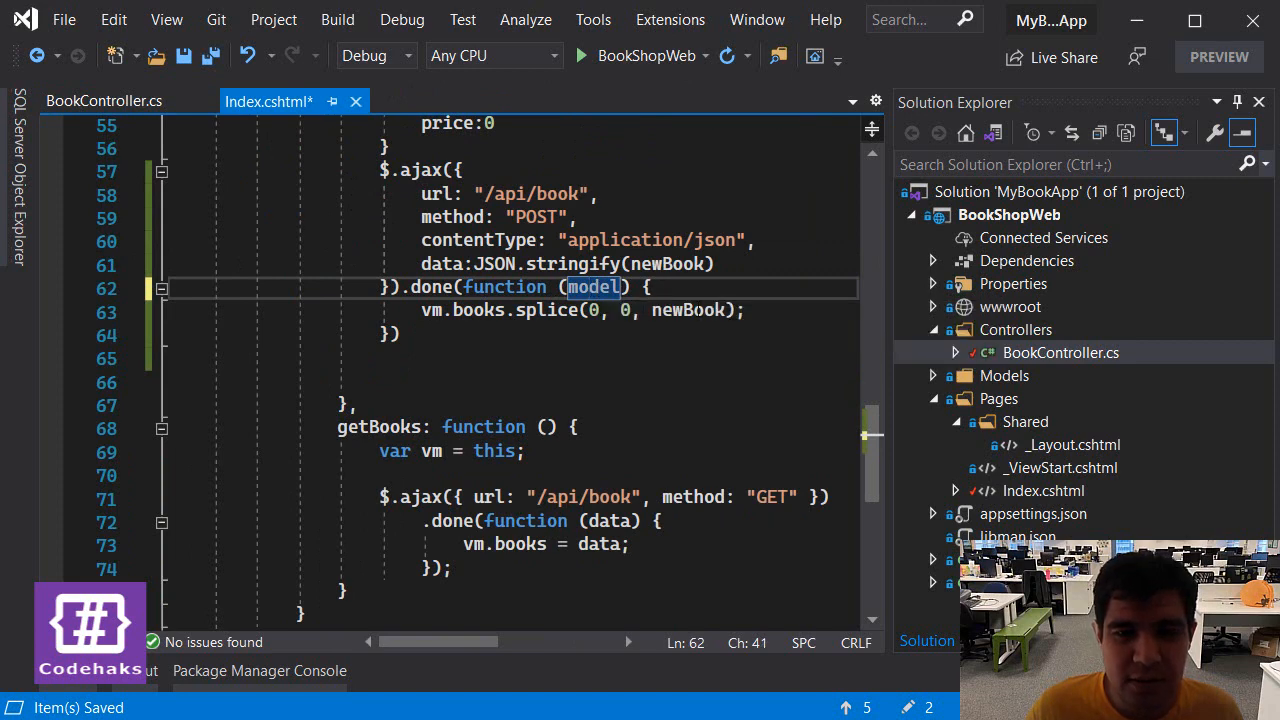
mouse_move(700, 310)
type("model")
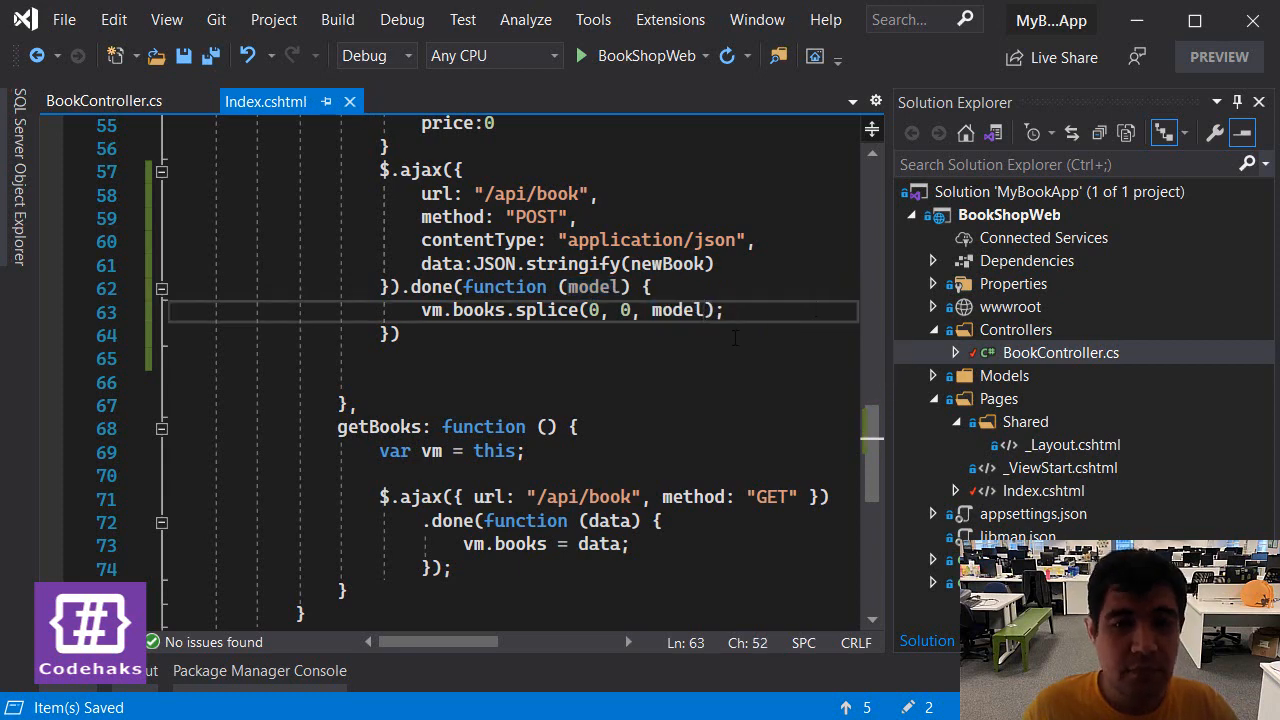
double_click(676, 310)
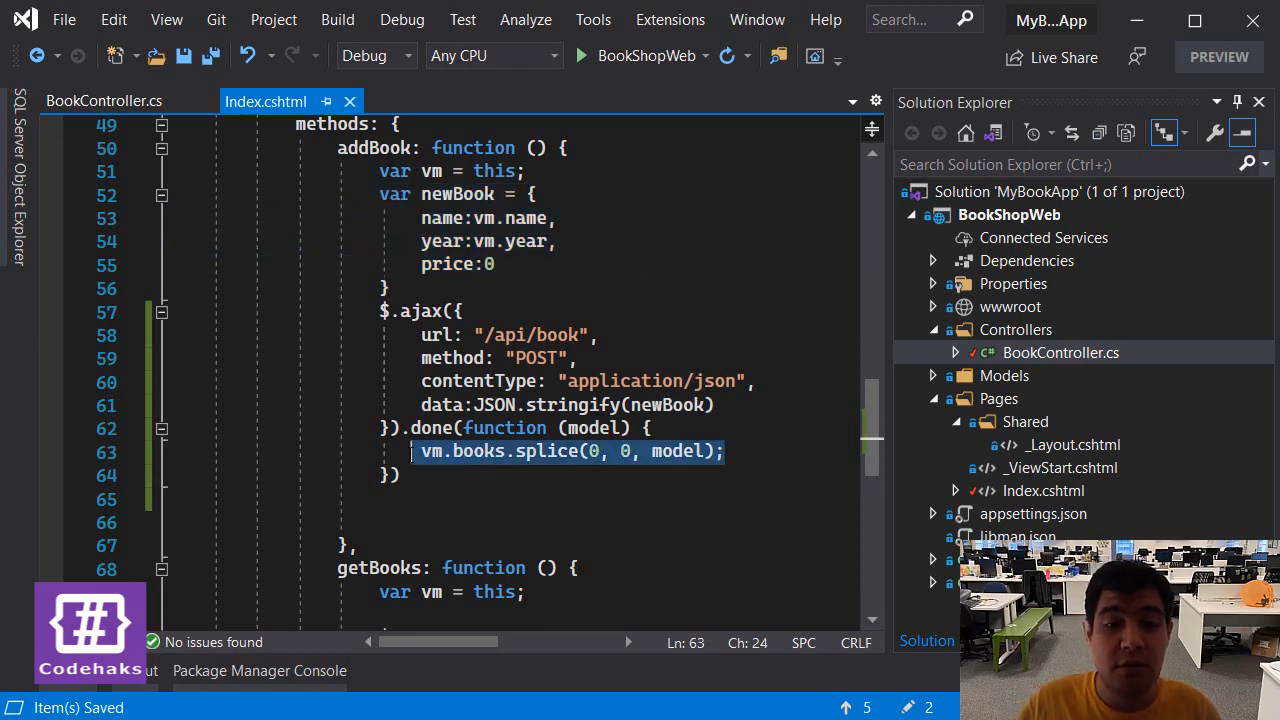
mouse_move(762, 352)
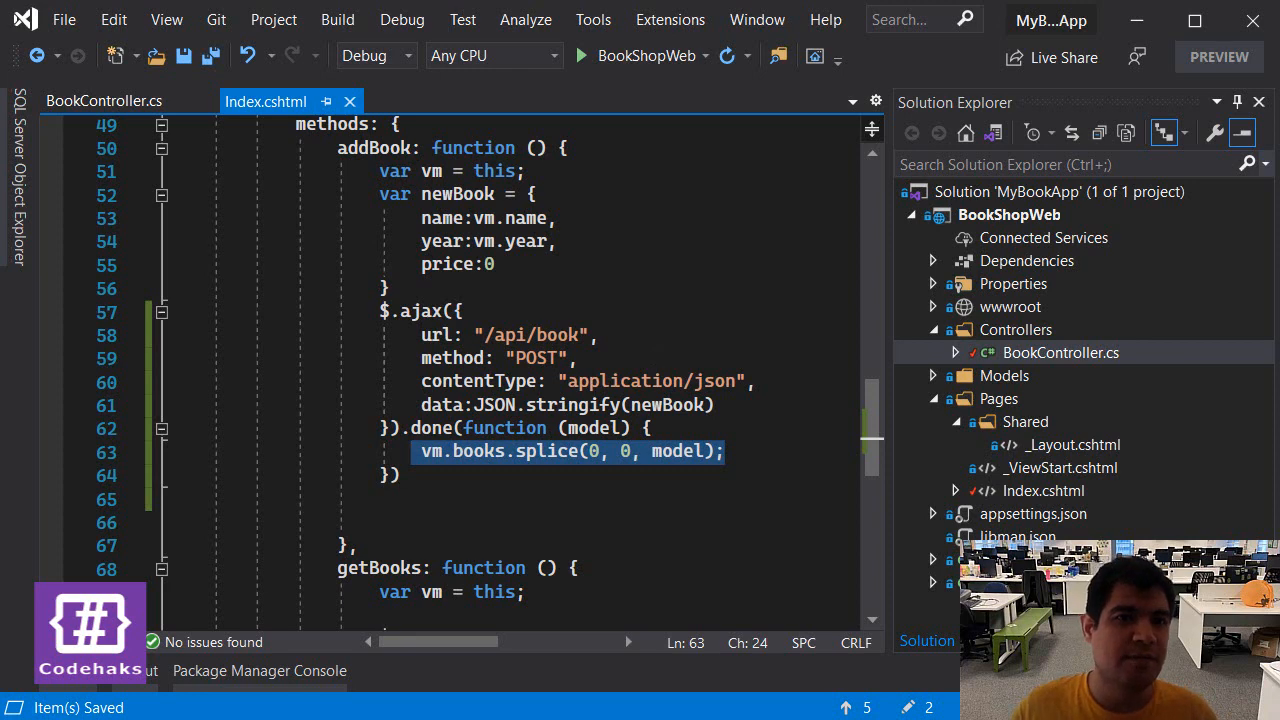
- Switch to BookController.cs to view the Create action returning Ok(model)
left_click(104, 100)
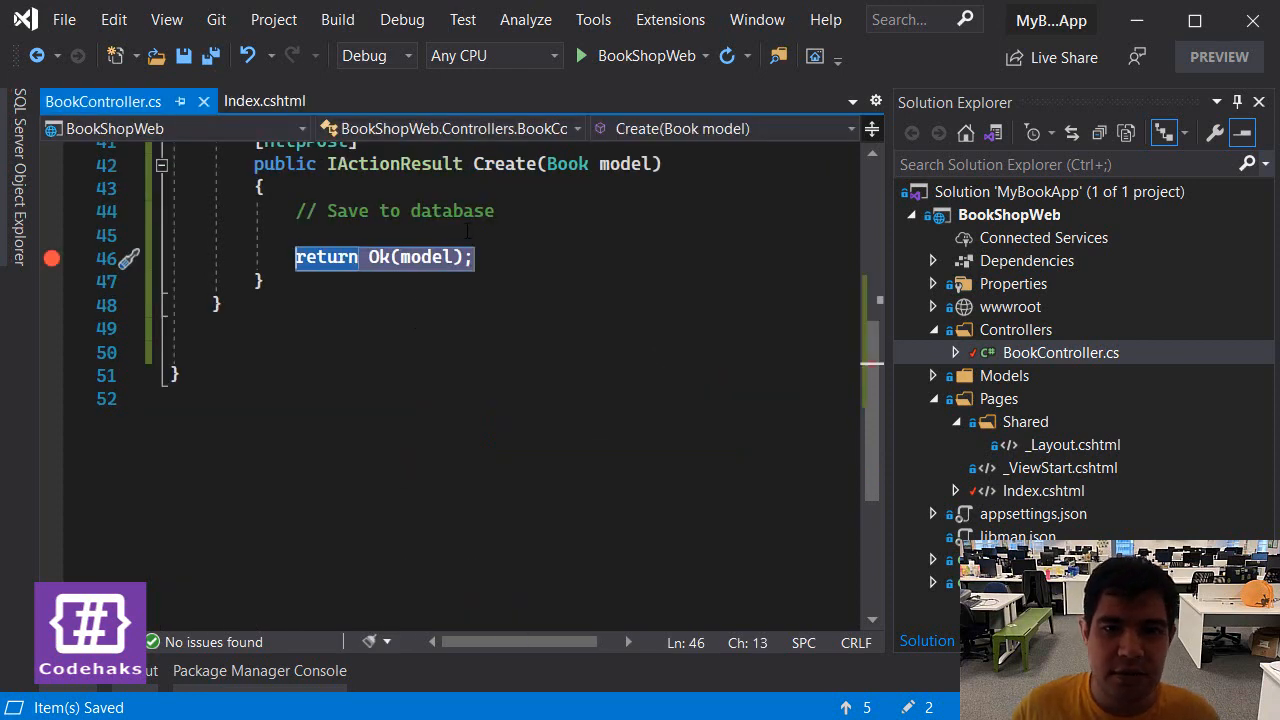